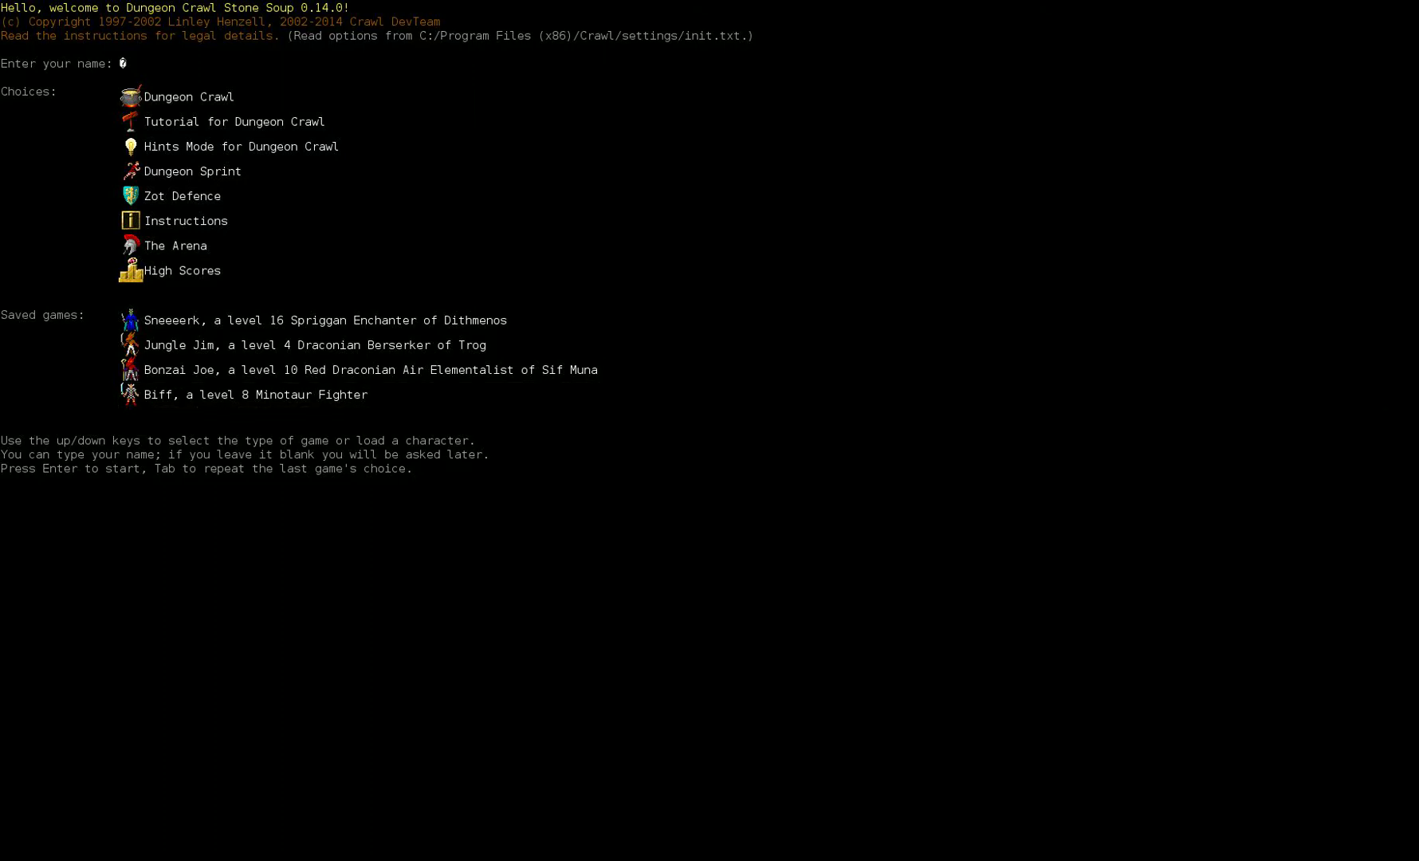
Step: Select the main Dungeon Crawl game mode from the start screen's Choices list
left_click(254, 393)
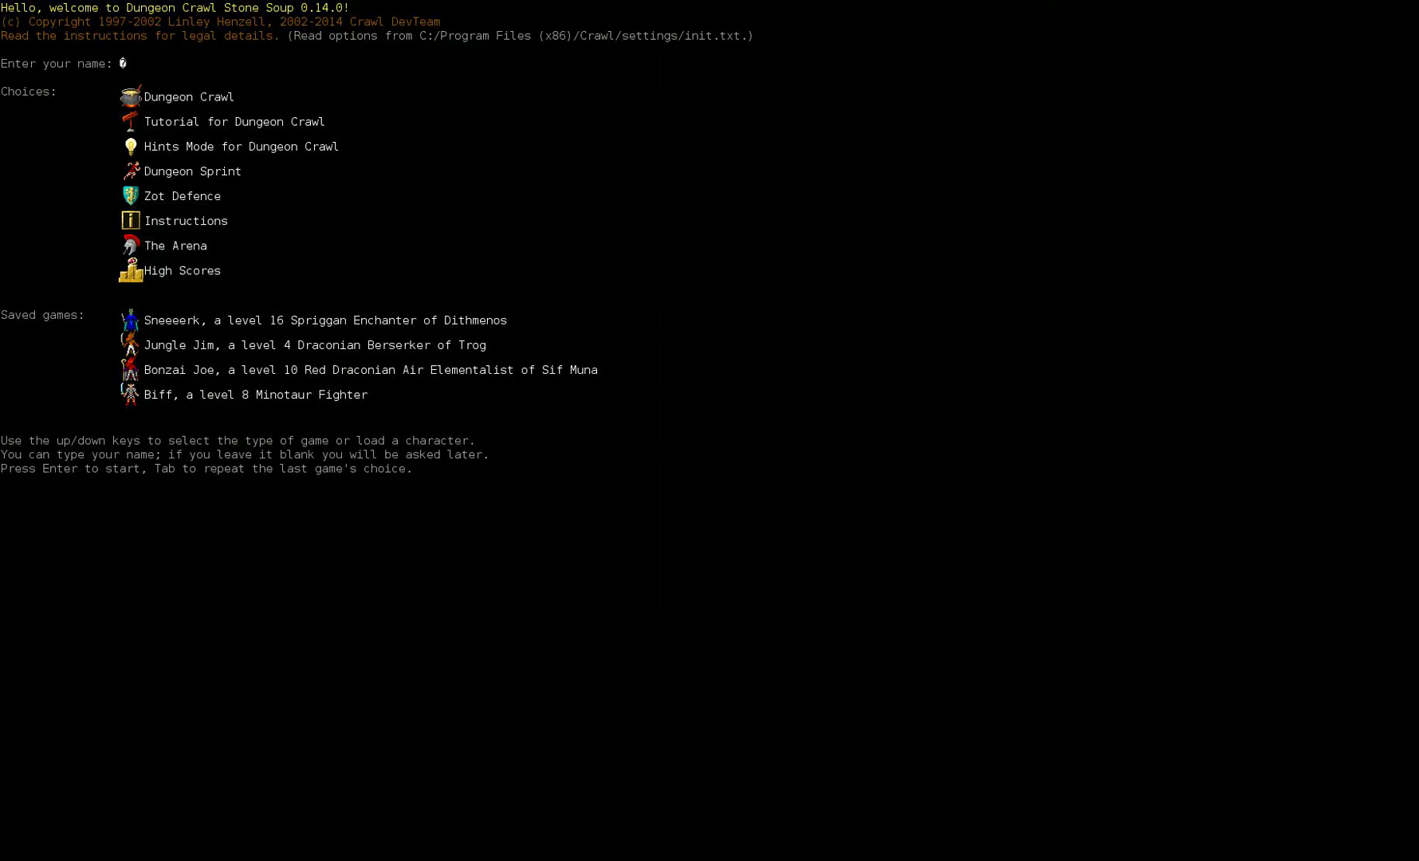
left_click(189, 96)
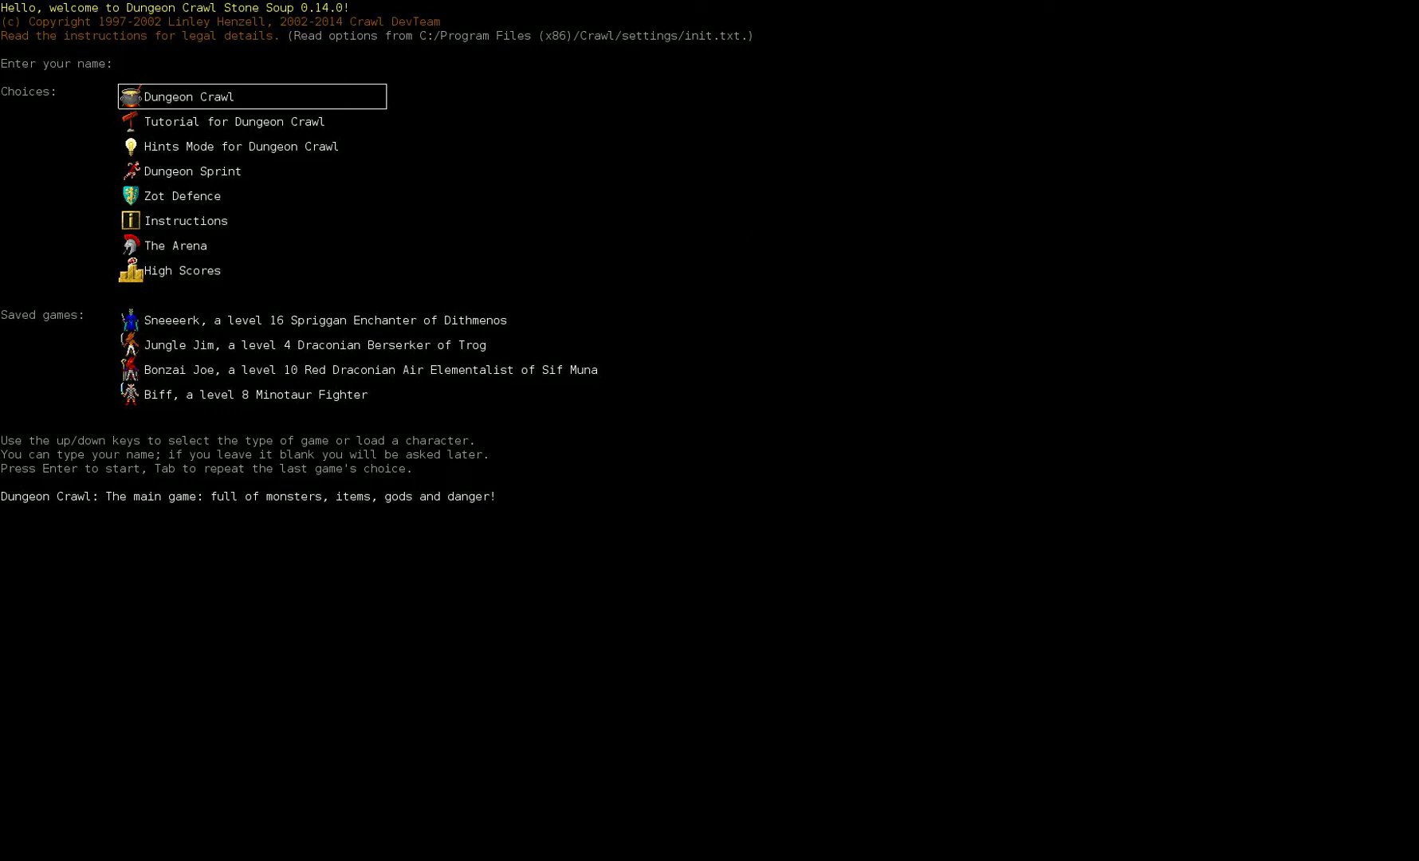
Step: Name the new character Knobblezax and choose Kobold as the species
type("Knobble")
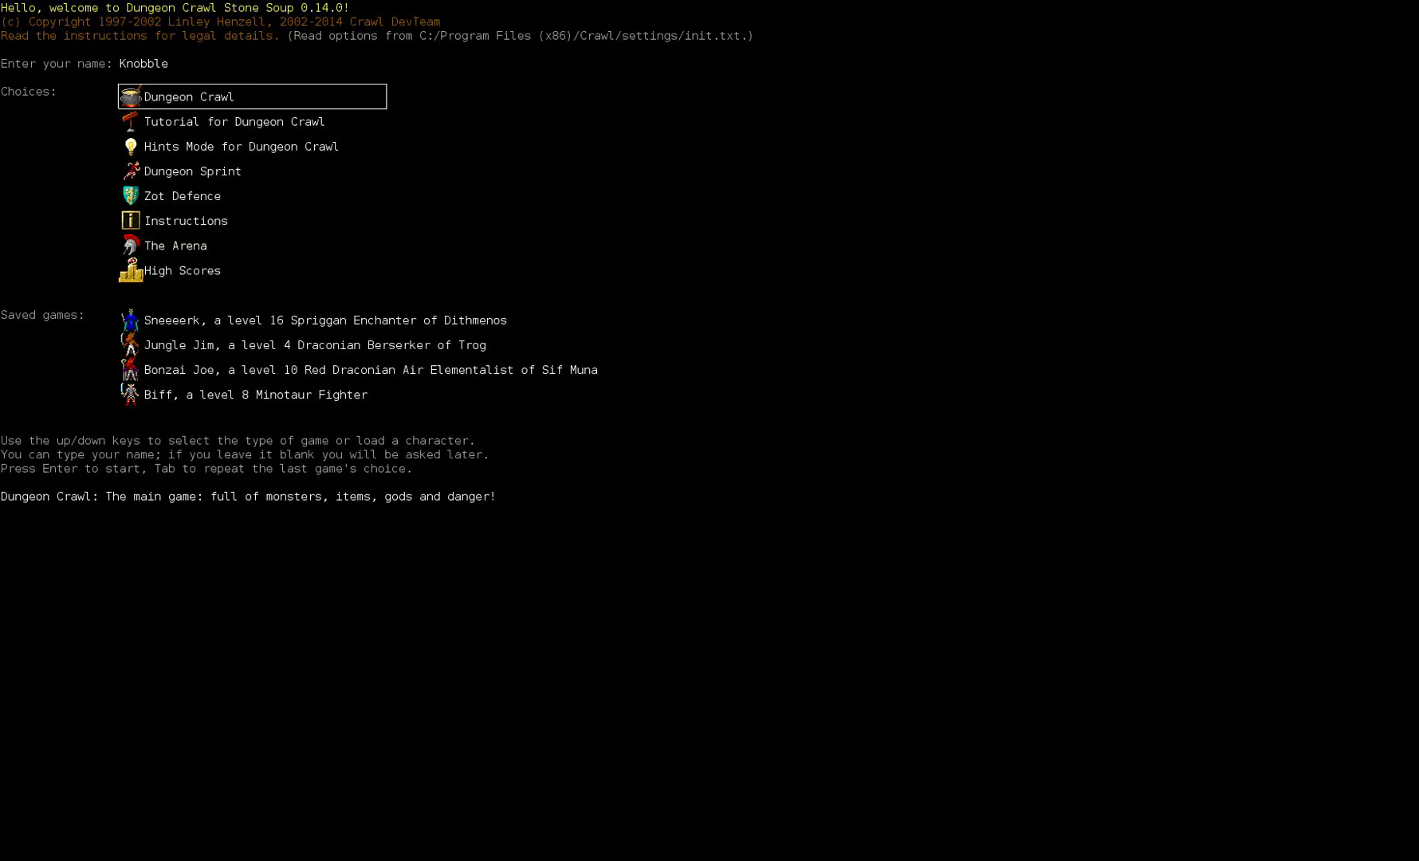
type("zax")
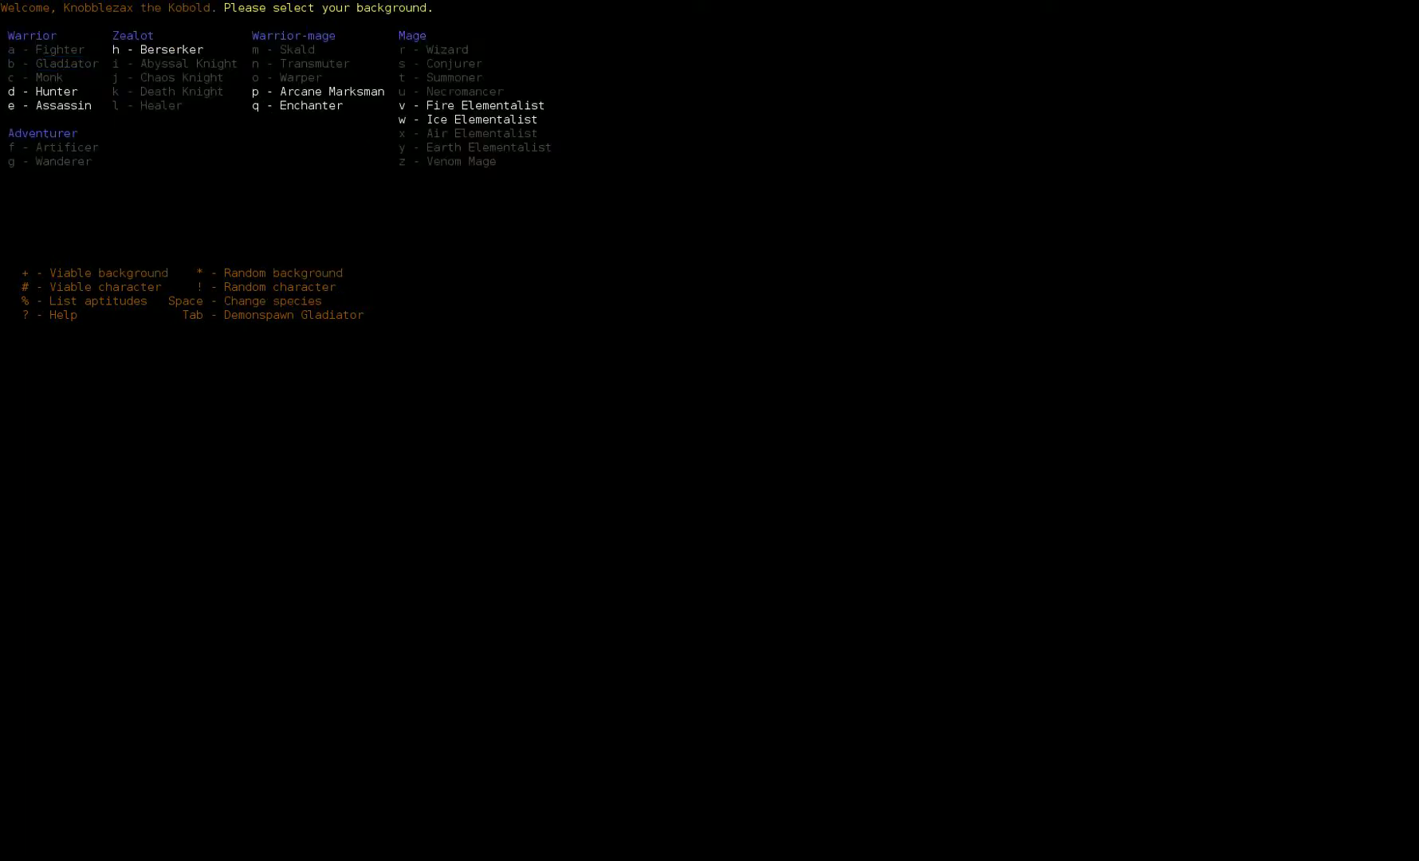
Step: Show the species aptitude table with % from the background selection screen
key("%")
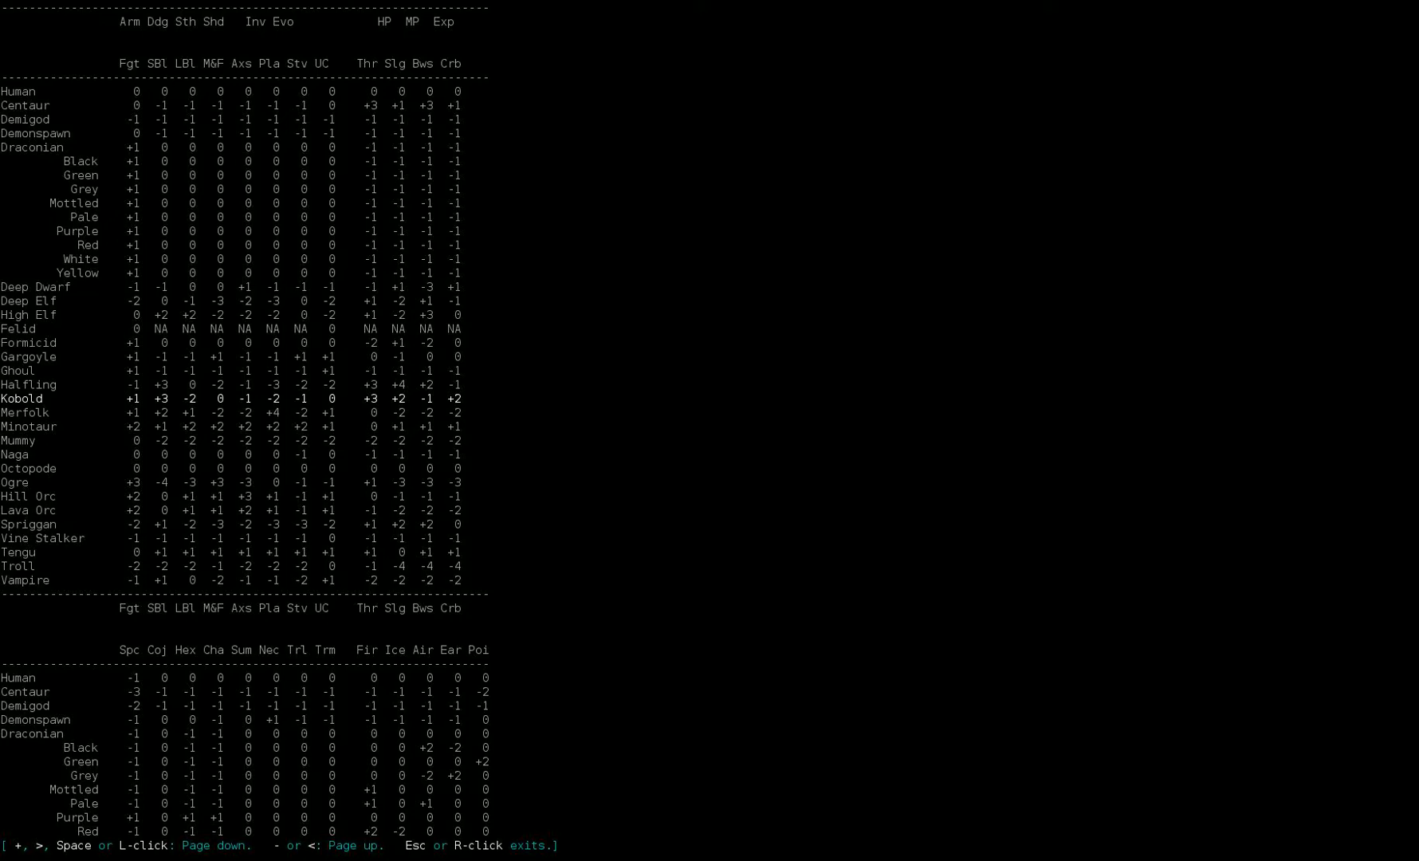
Step: Review the aptitude table, then begin as Knobblezax the Kobold Berserker on Dungeon:1
scroll("down", 3)
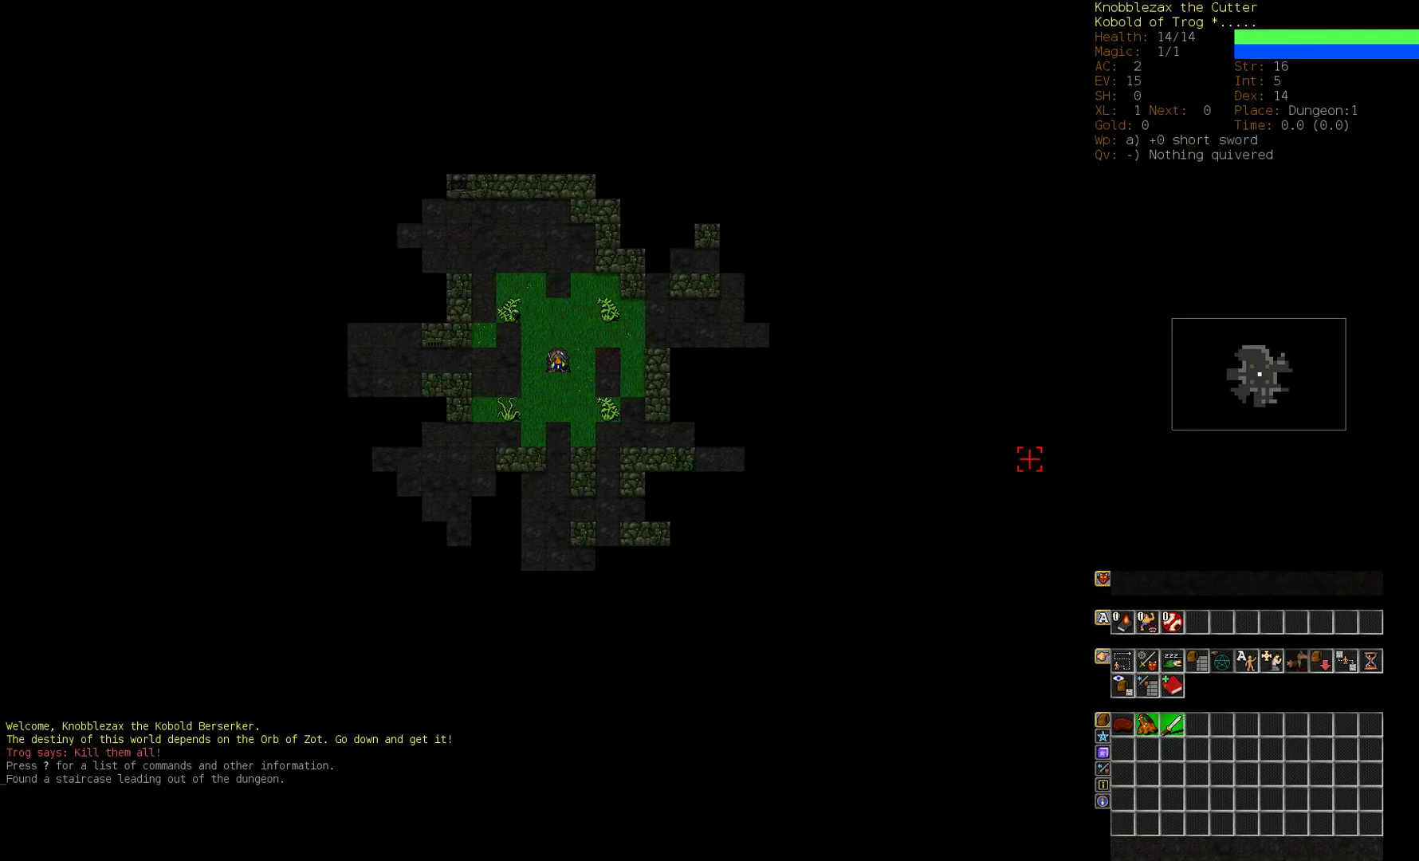
key("m")
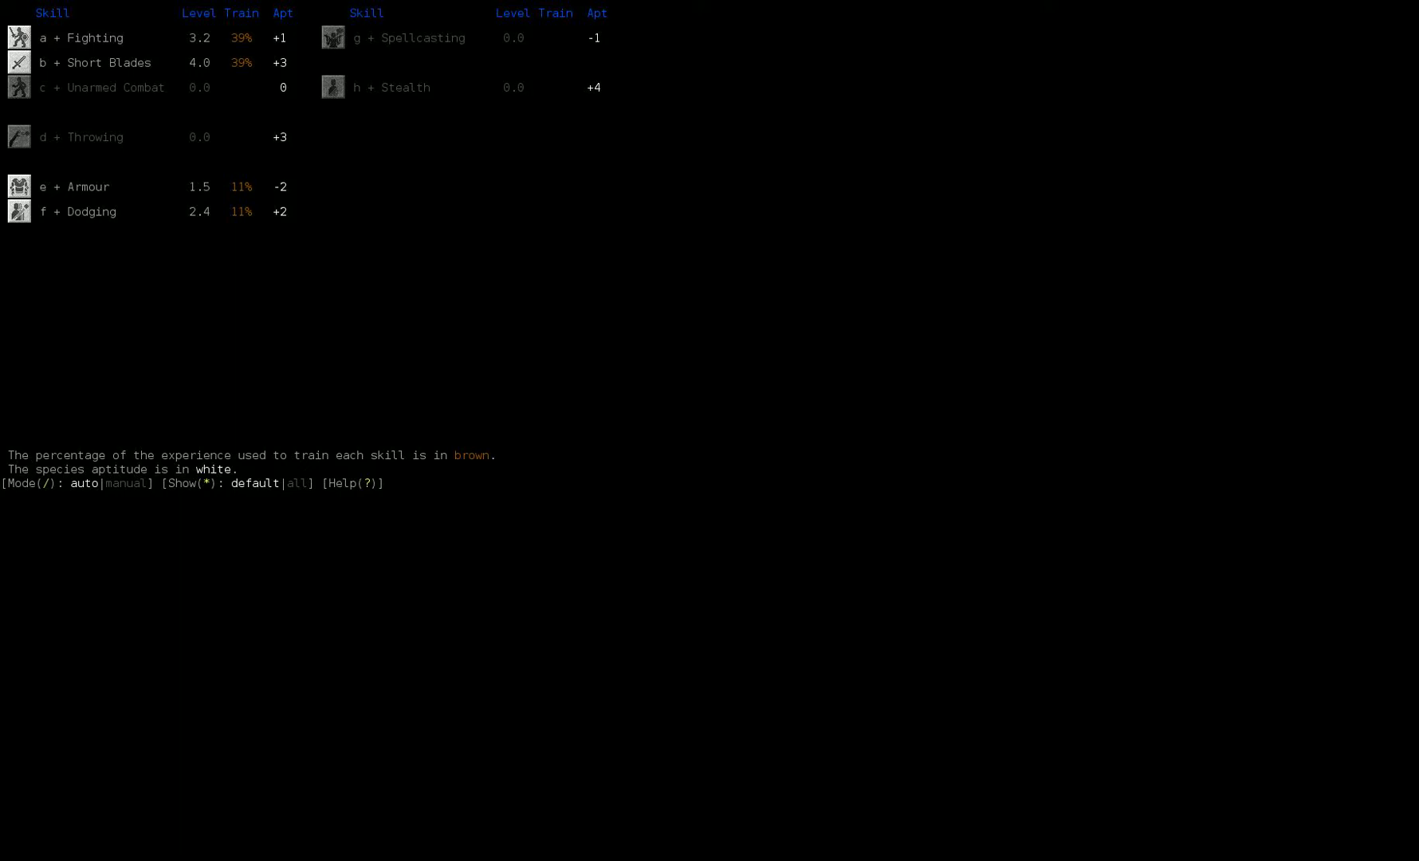
key("/")
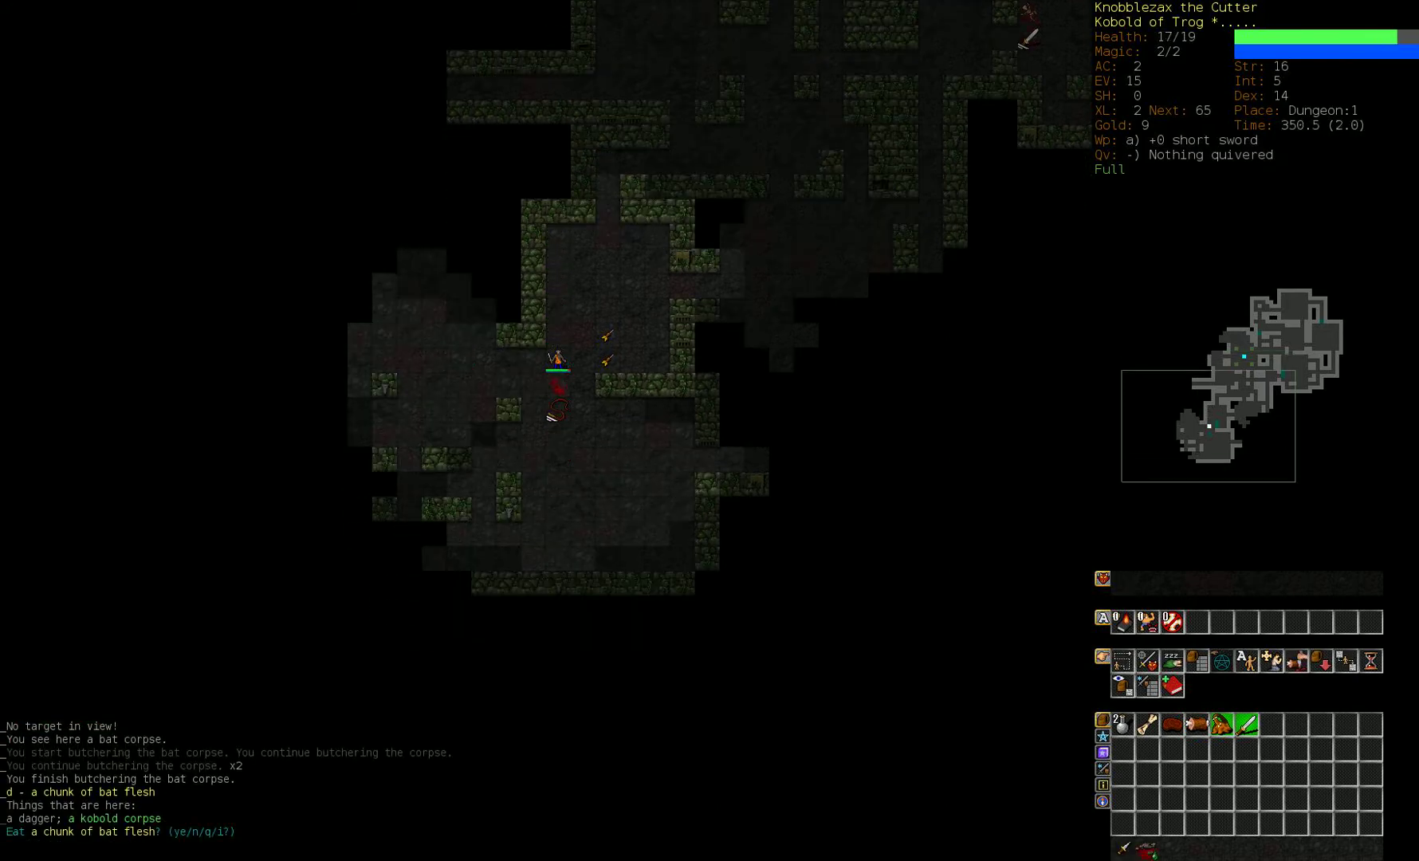
Step: Eat the butchered chunk of bat flesh before killing the goblin to reach level 3
key("y")
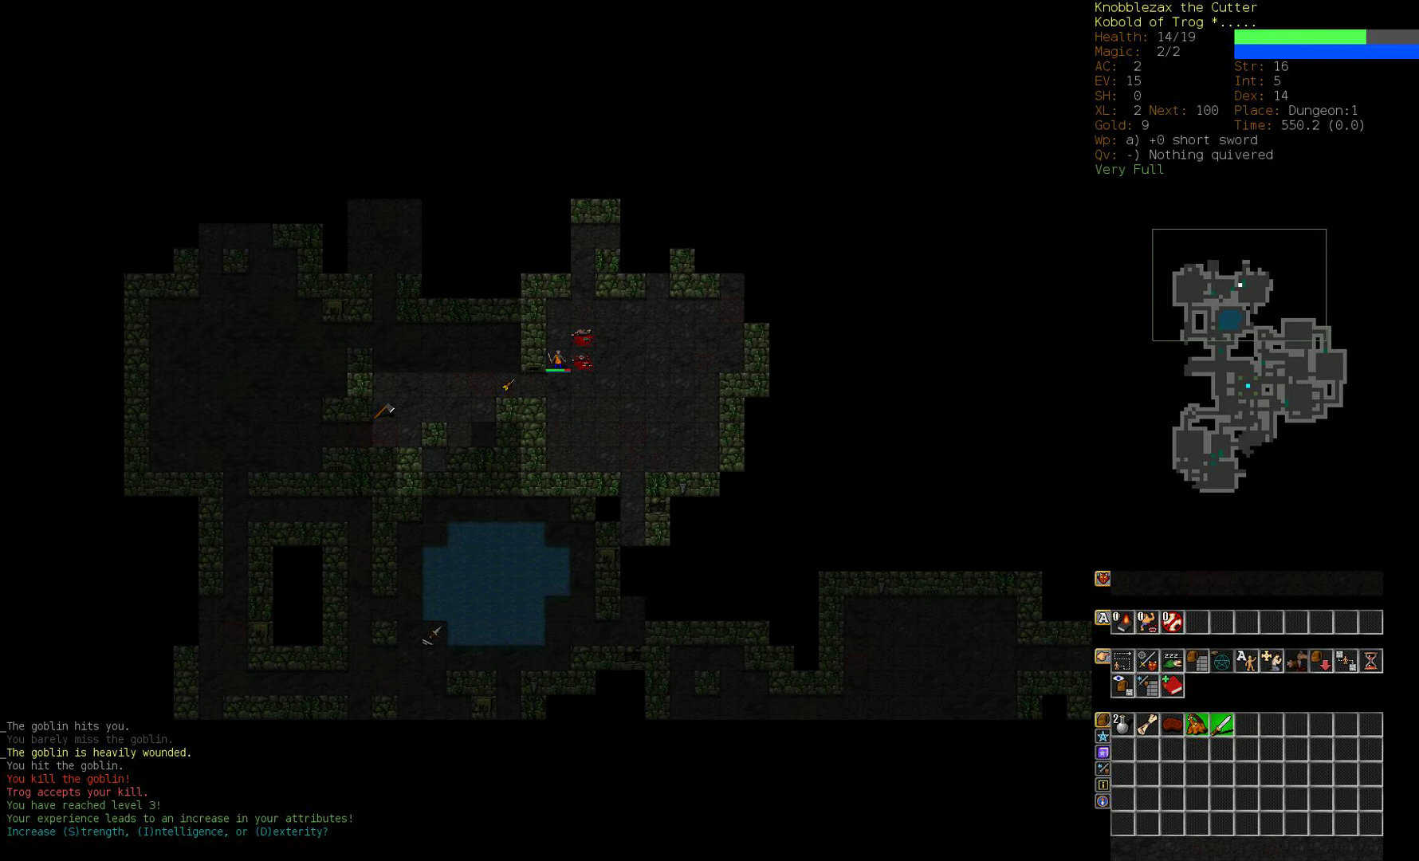
Step: Raise Dexterity to 15 for the level-up and auto-explore the rest of Dungeon:1
key("D")
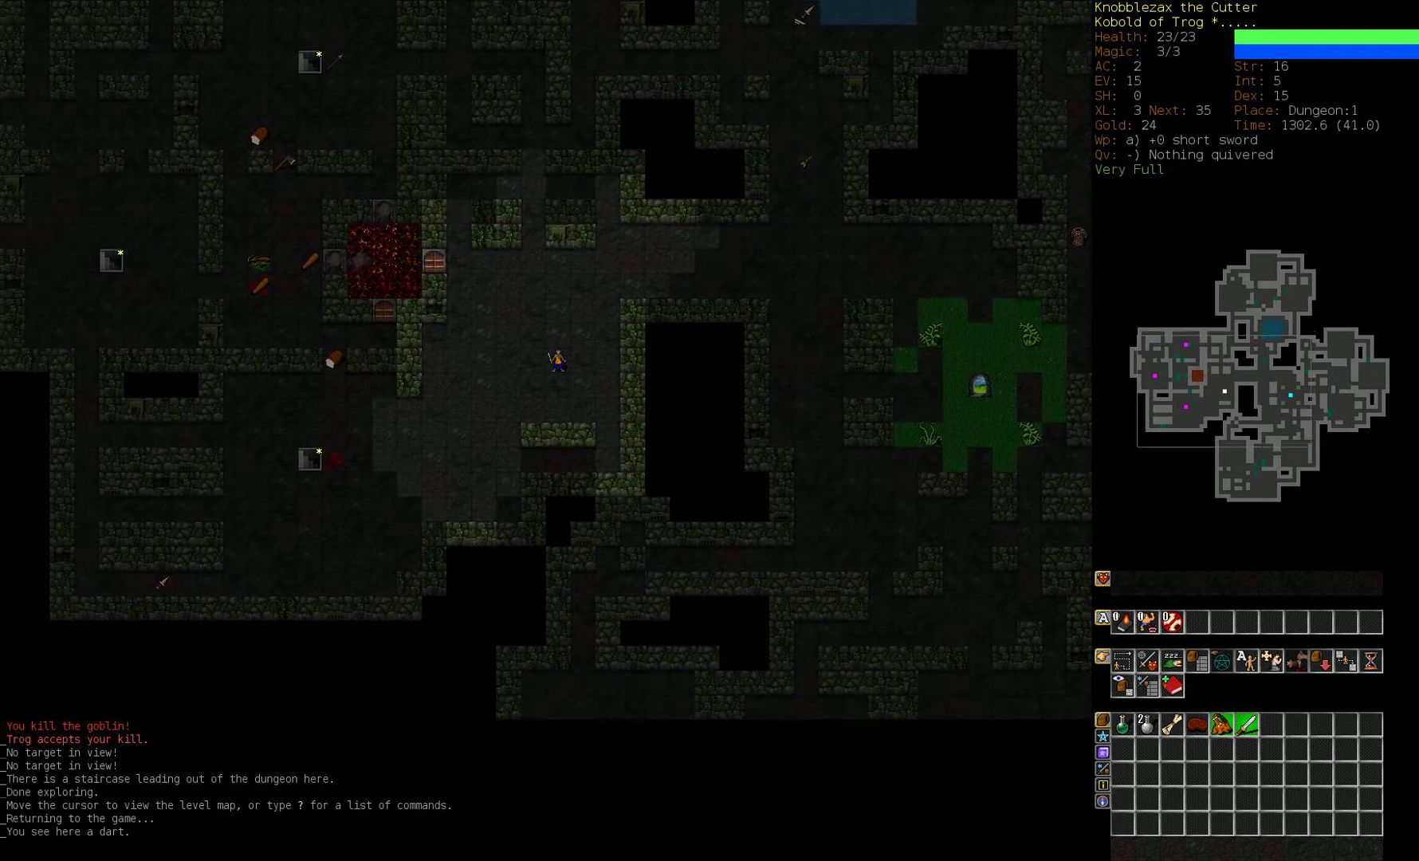
Step: Take the down staircase to Dungeon:2 and fight the goblin waiting there
key(">")
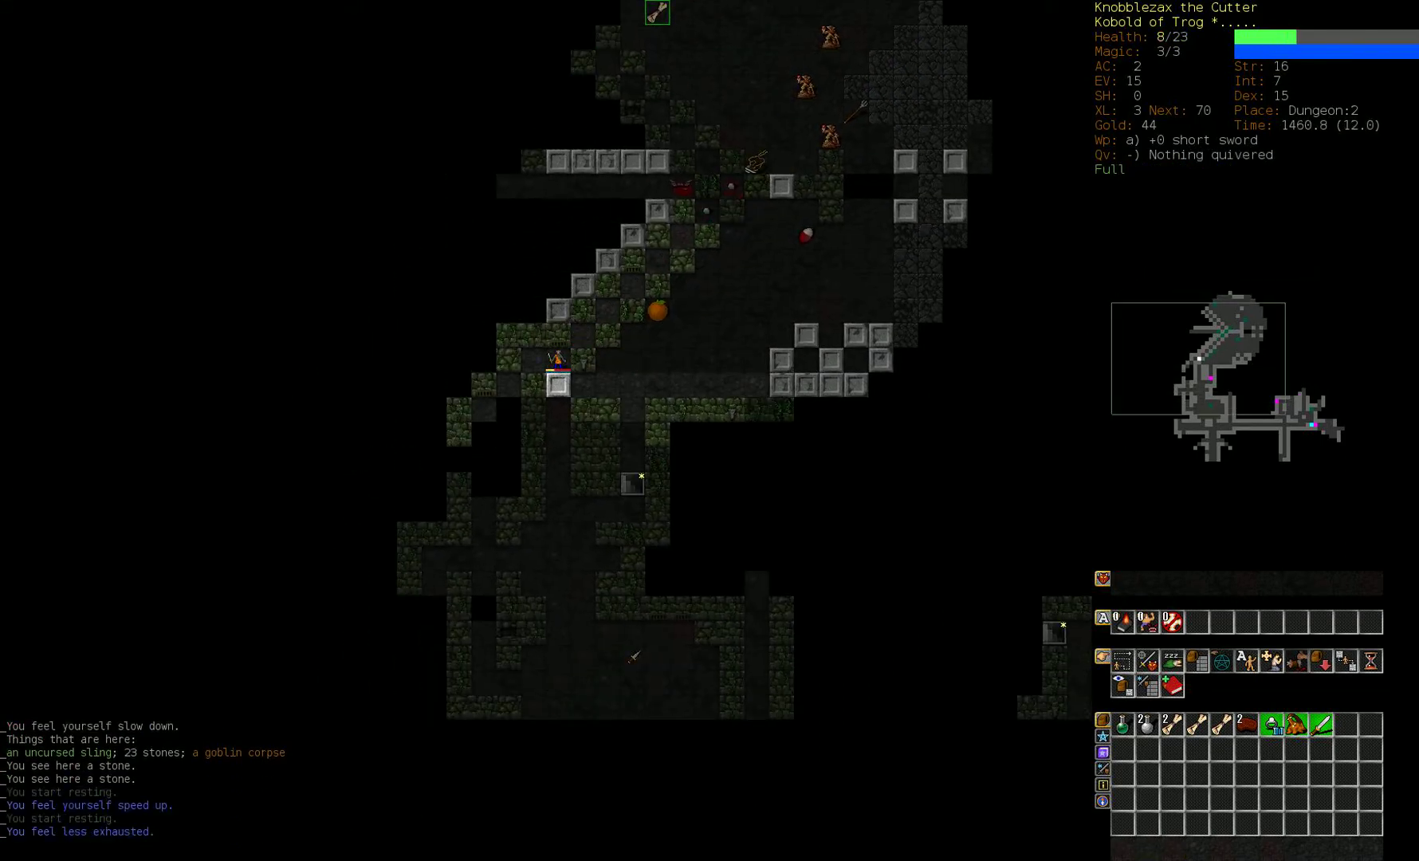
Step: Rest to recover health, kill the quokka to reach level 4, and bring up the invocations list
key("5")
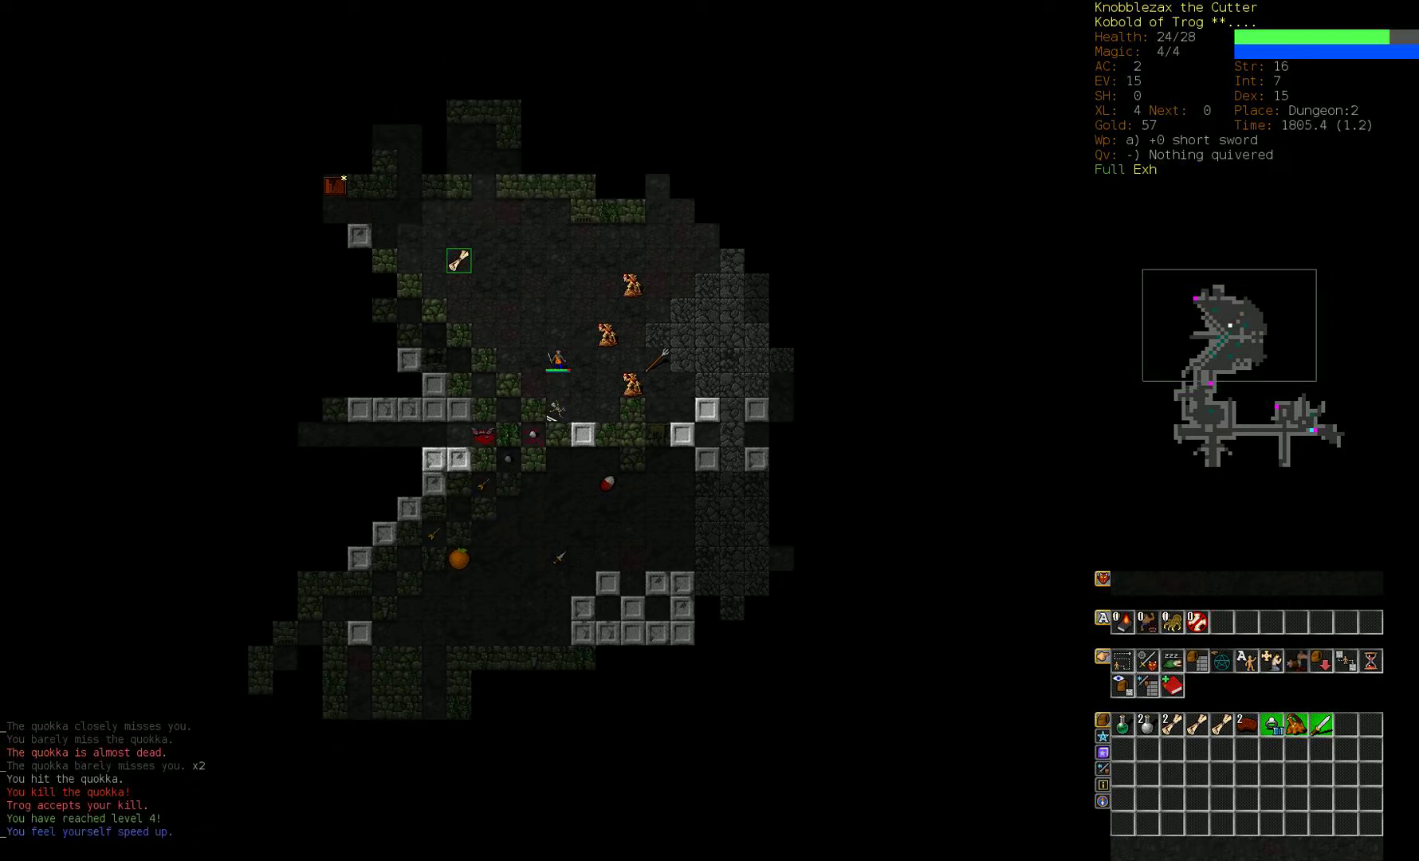
key("a")
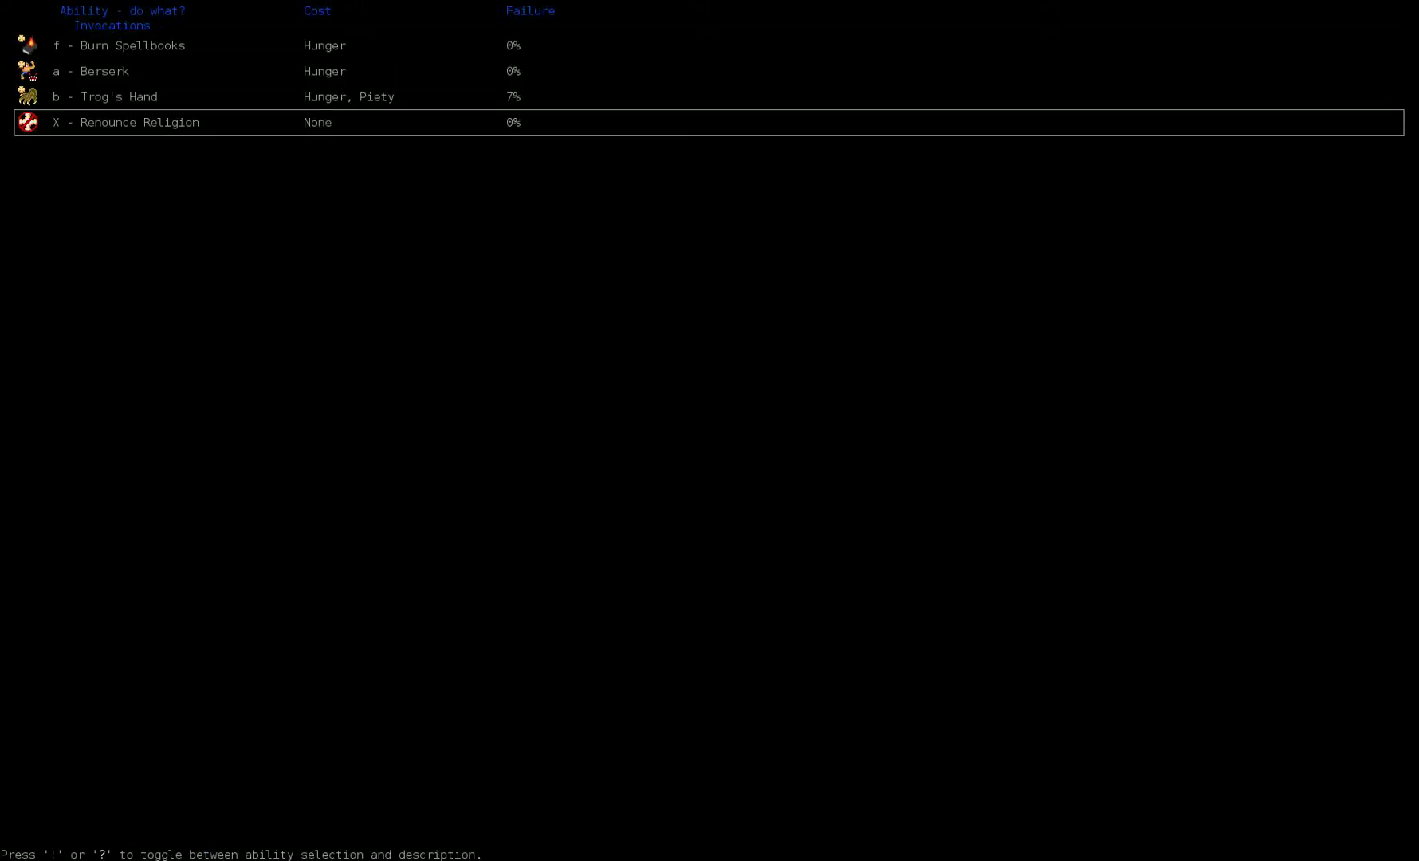
Step: Read the description of Trog's Hand in the abilities list and return to the map
key("!")
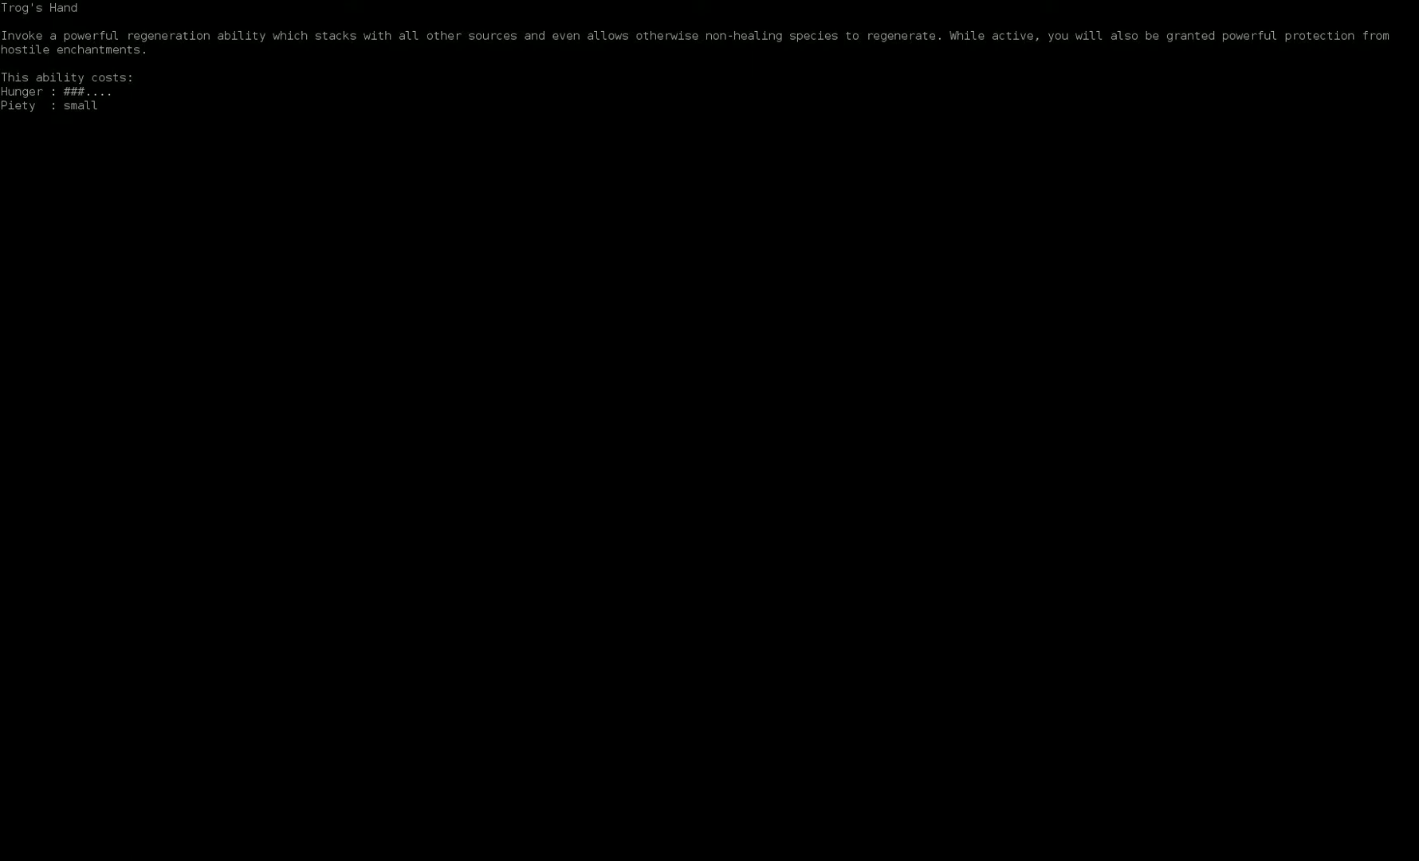
key("!")
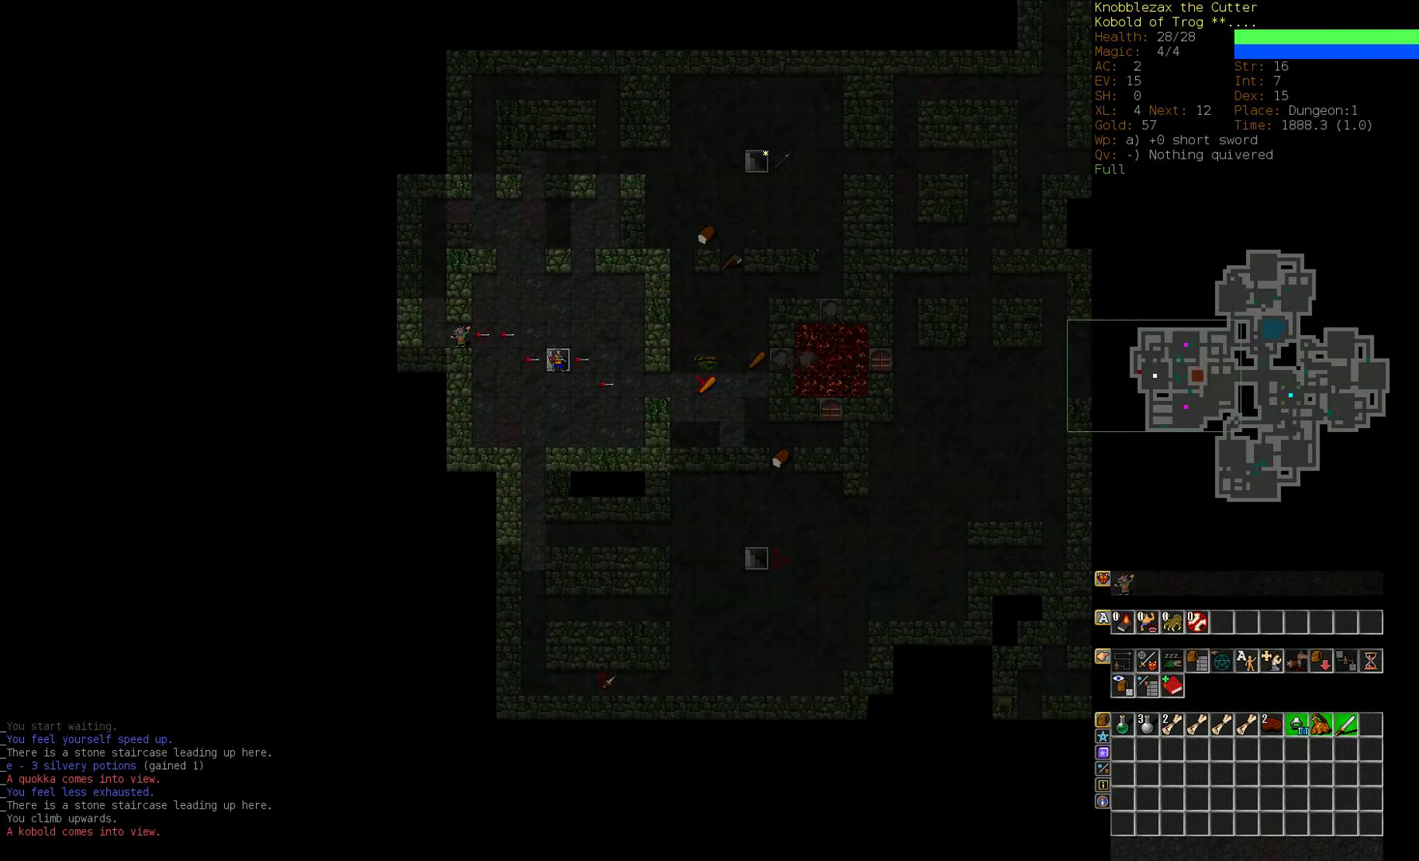
Step: Descend back to Dungeon:2 and melee the adder, wounding it severely at 24/28 health
left_click(518, 358)
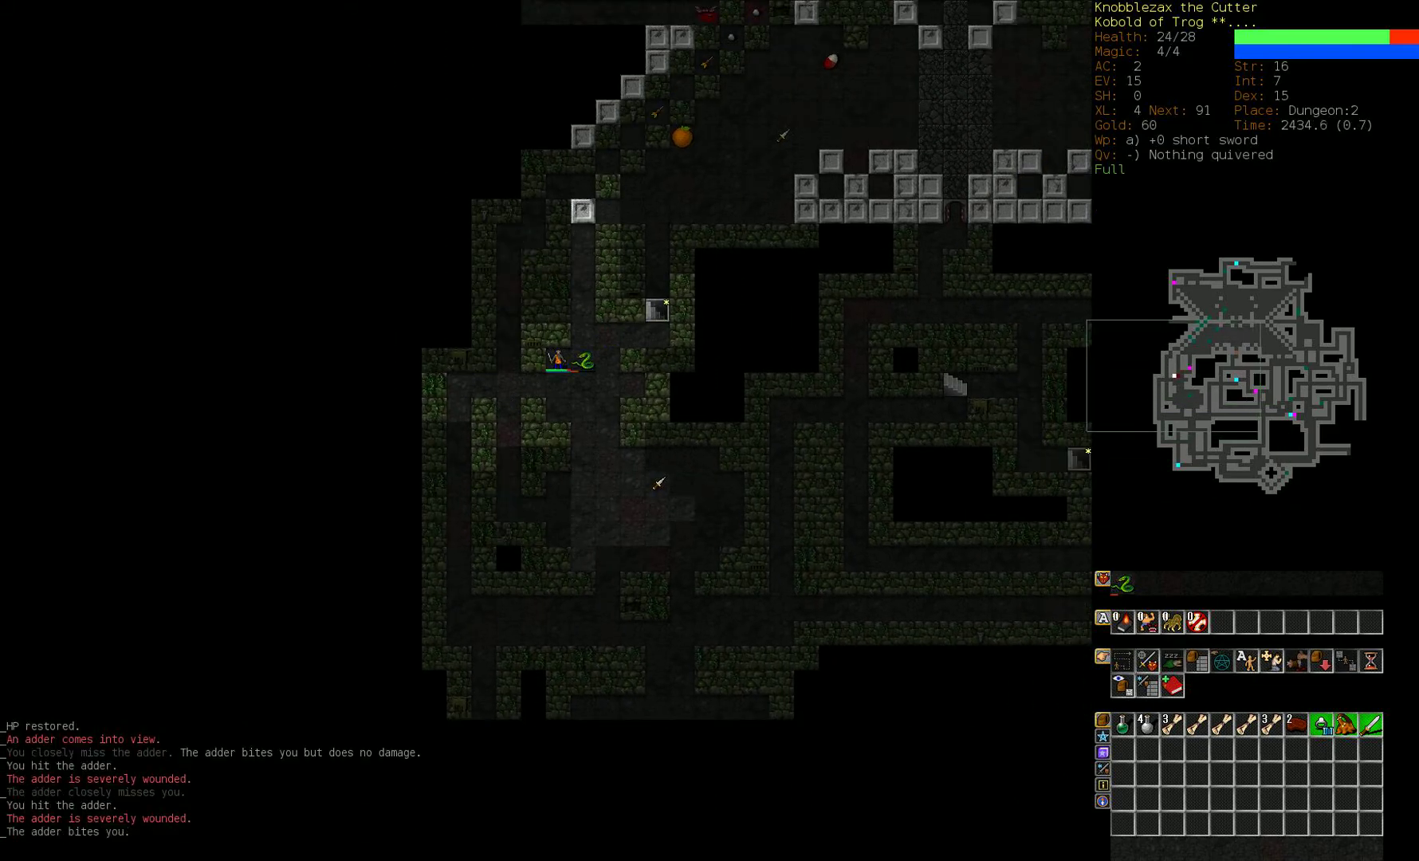
Step: Finish the fight and continue exploring until Knobblezax reaches experience level 5
left_click(588, 361)
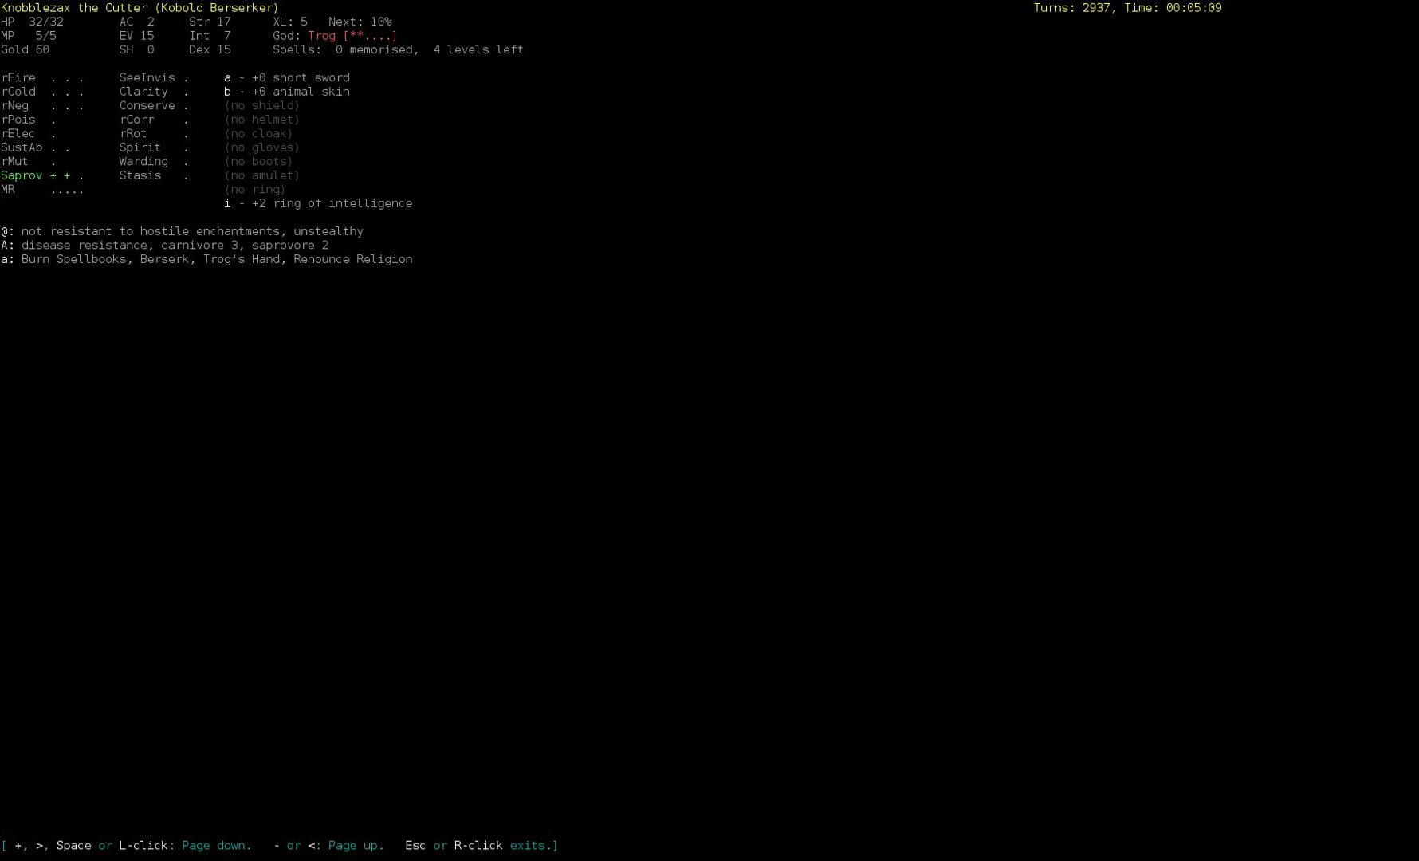
Step: Close the character overview and descend toward Dungeon level 3
key("Escape")
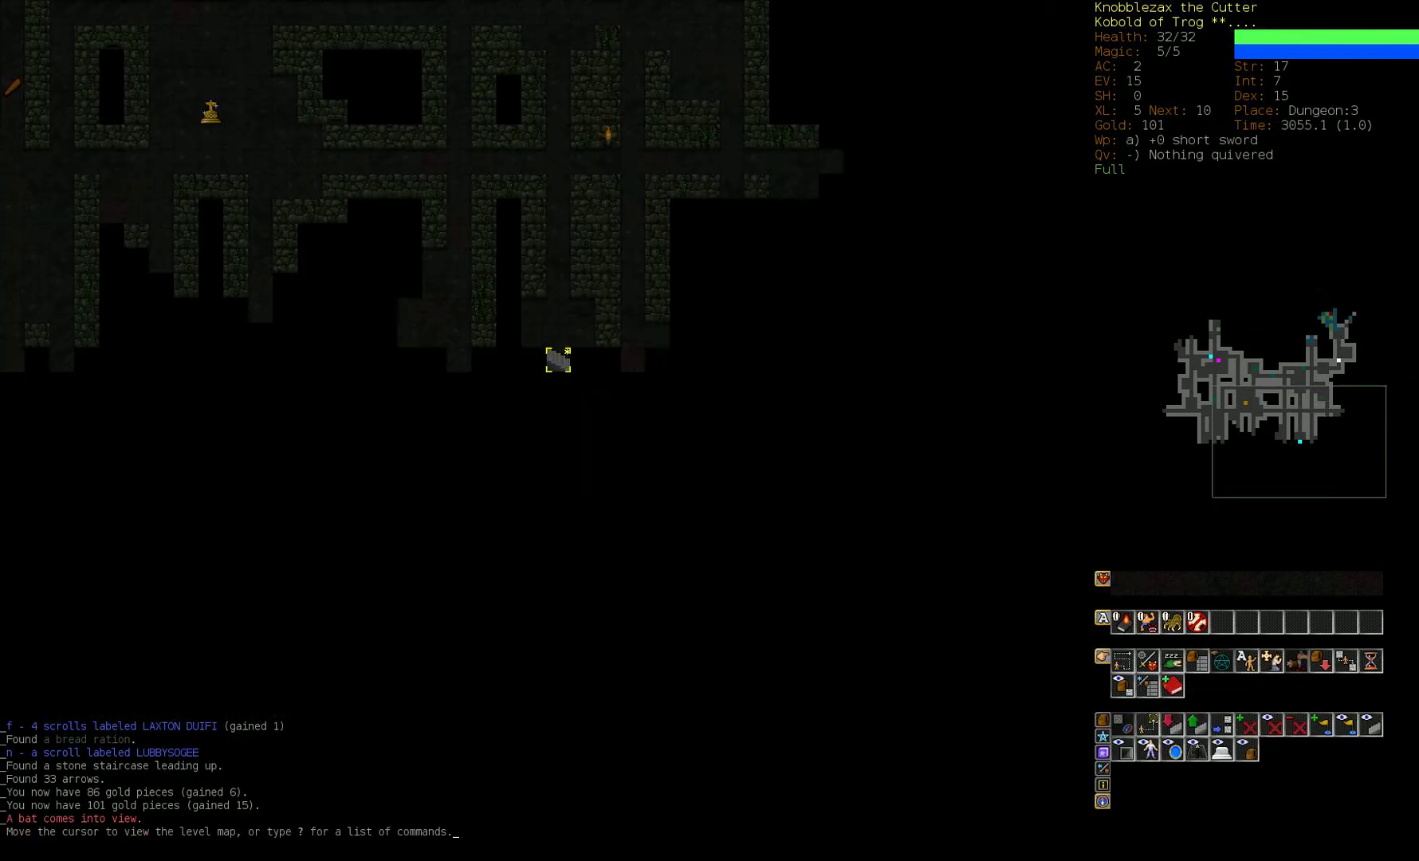
Step: Leave the level map and explore D:3, eating the orc corpse until engorged
key("<")
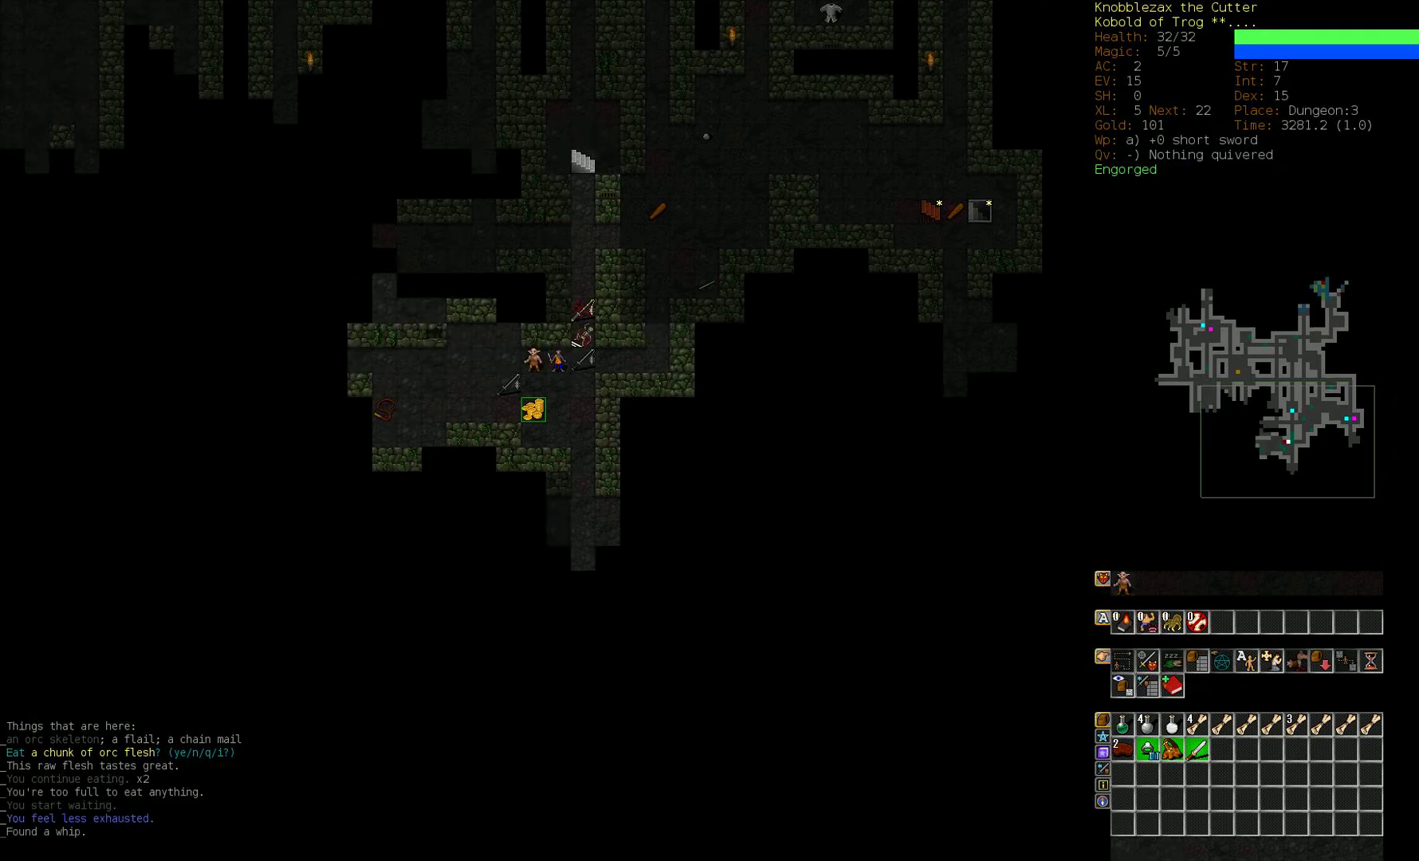
Step: Kill the orc and rest, then head back toward the upstairs to D:2
left_click(561, 360)
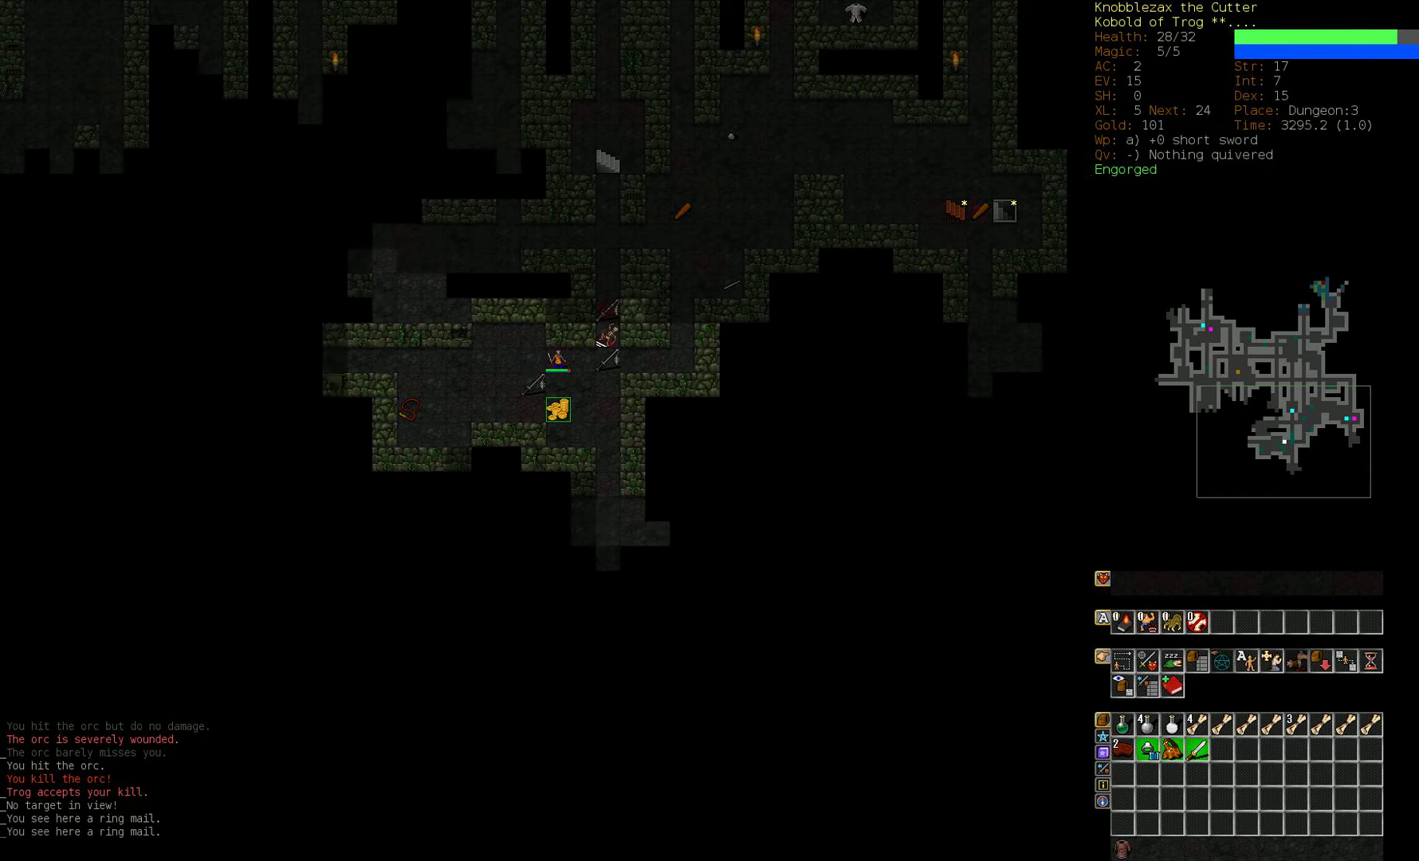
type("shor5")
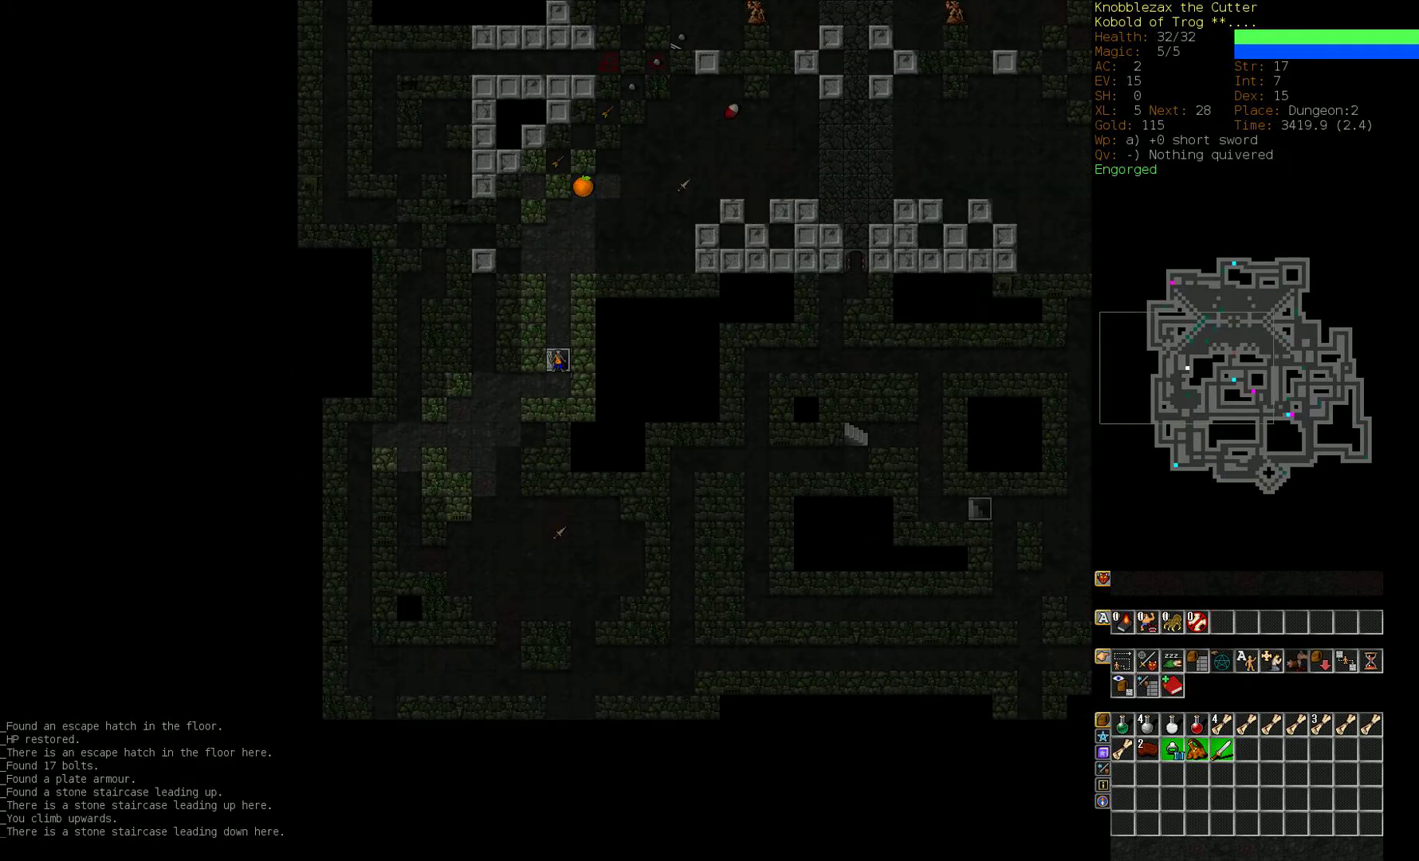
Step: Descend the staircase back to D:3 to butcher the rat and fight the adder
key(">")
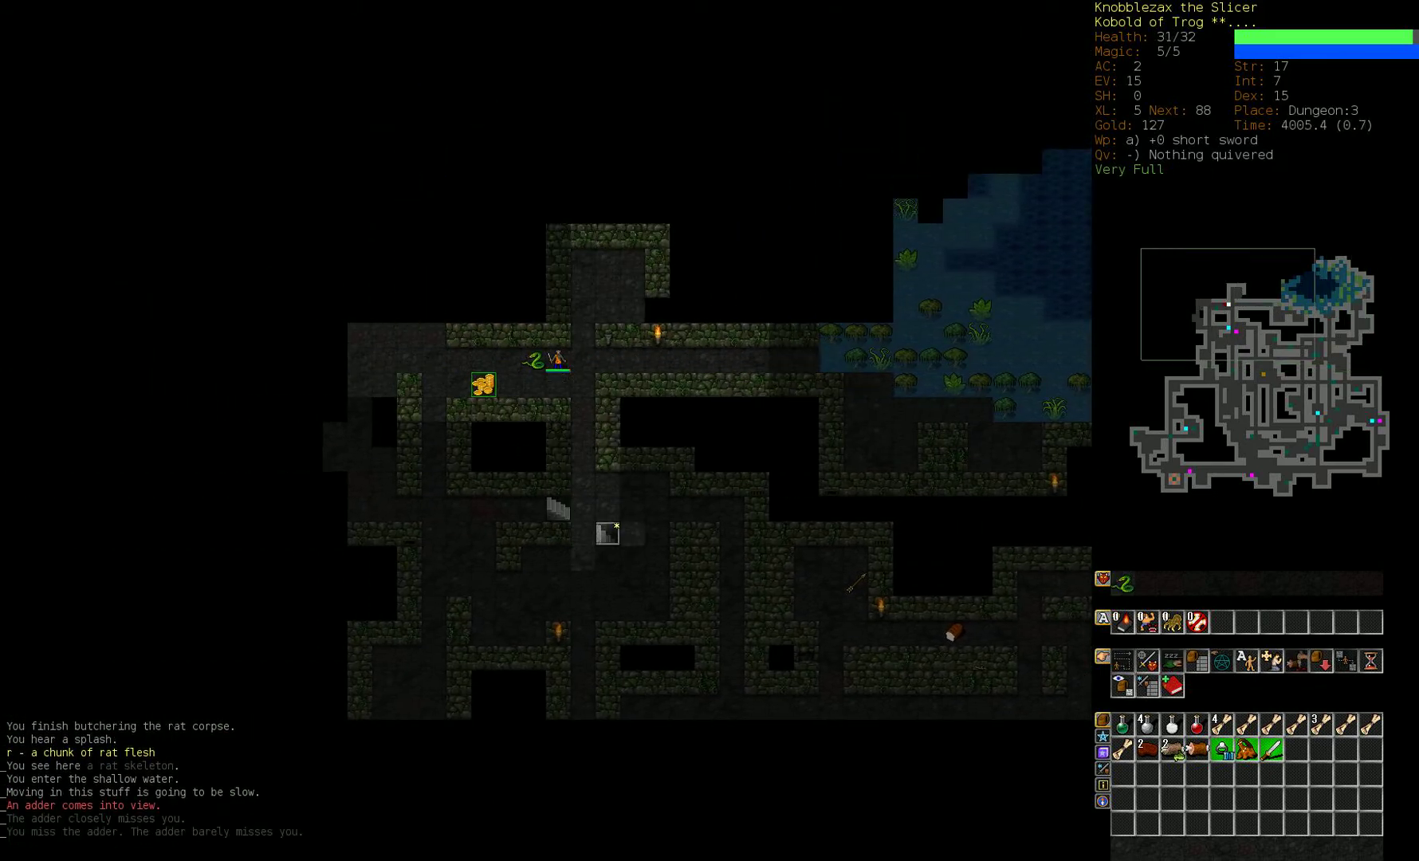
Step: Slay the orc, reach experience level 6 and raise Strength to 18 at the attribute prompt
left_click(550, 360)
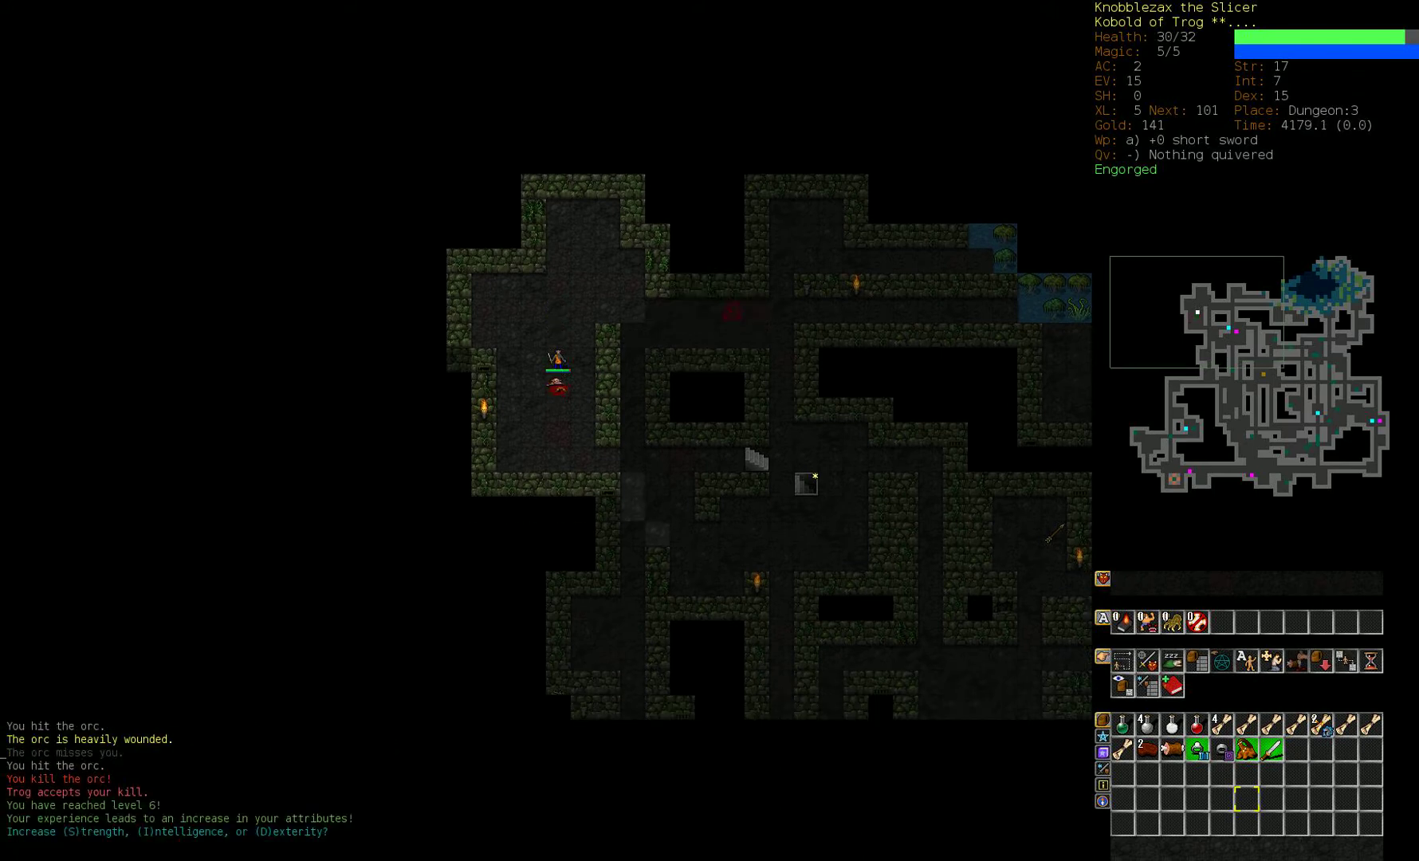
key("S")
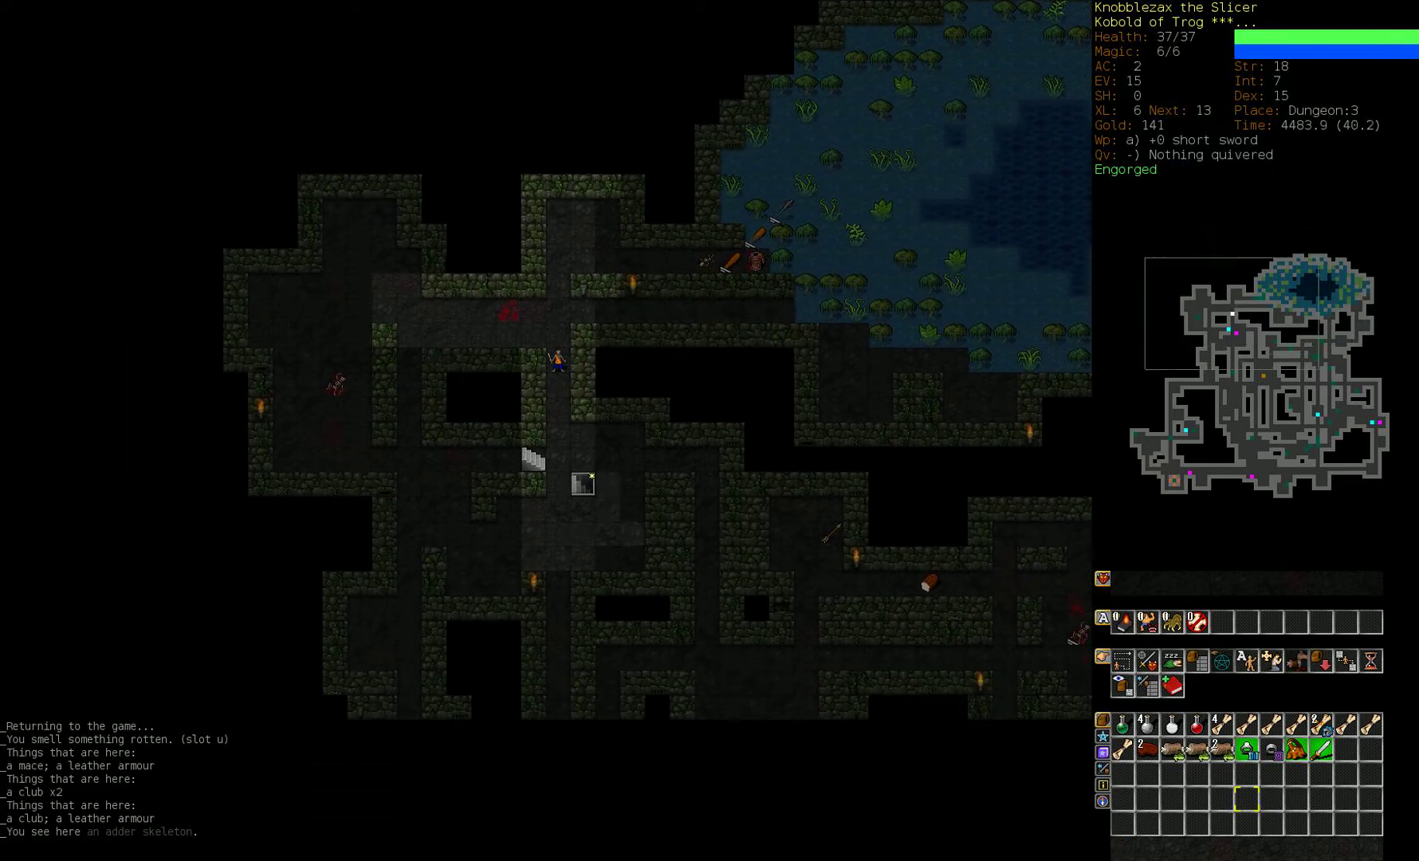
Step: Rest to full health on D:3, then take the down staircase to Dungeon level 4
key(">")
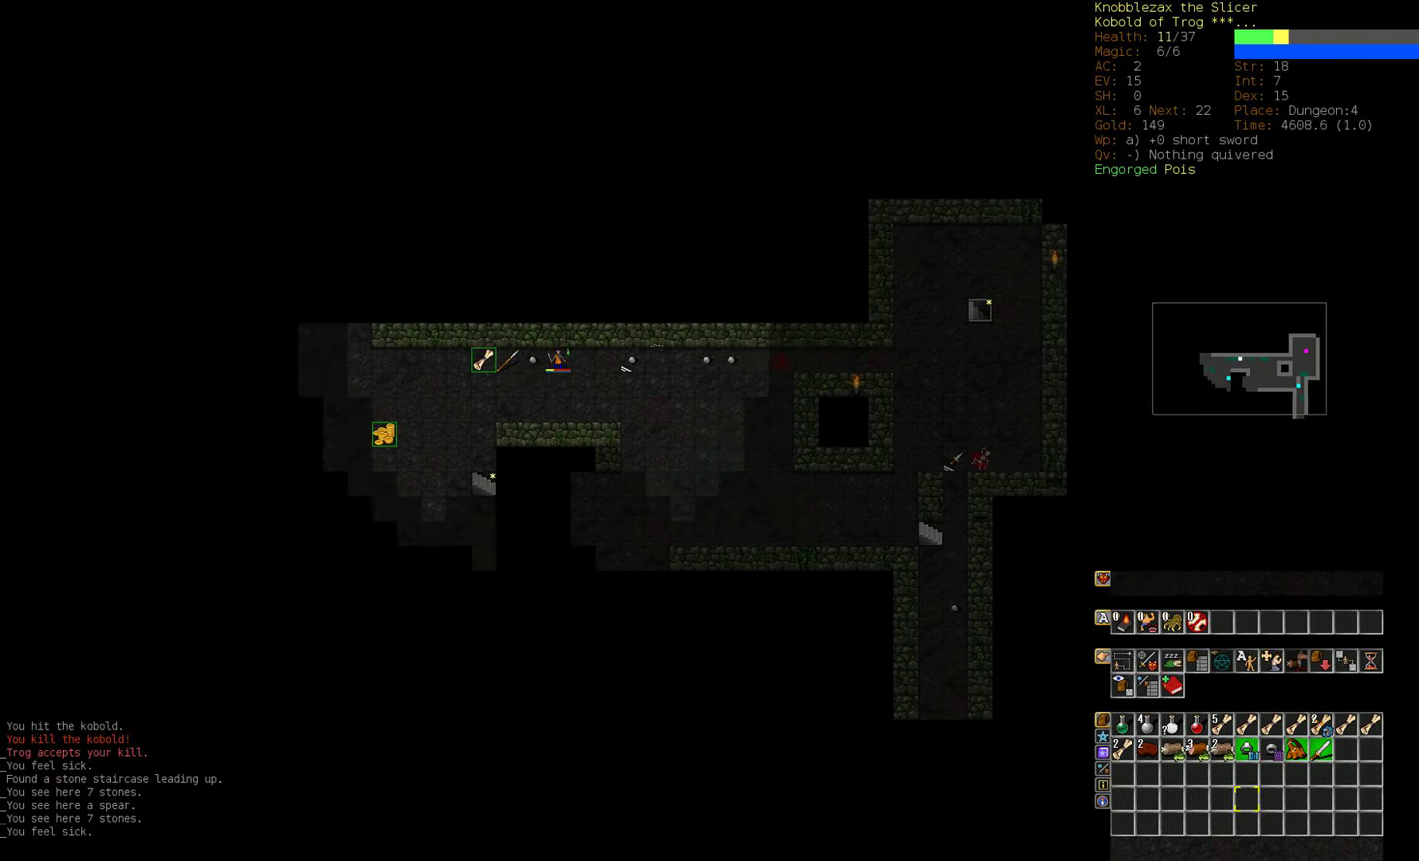
key("<")
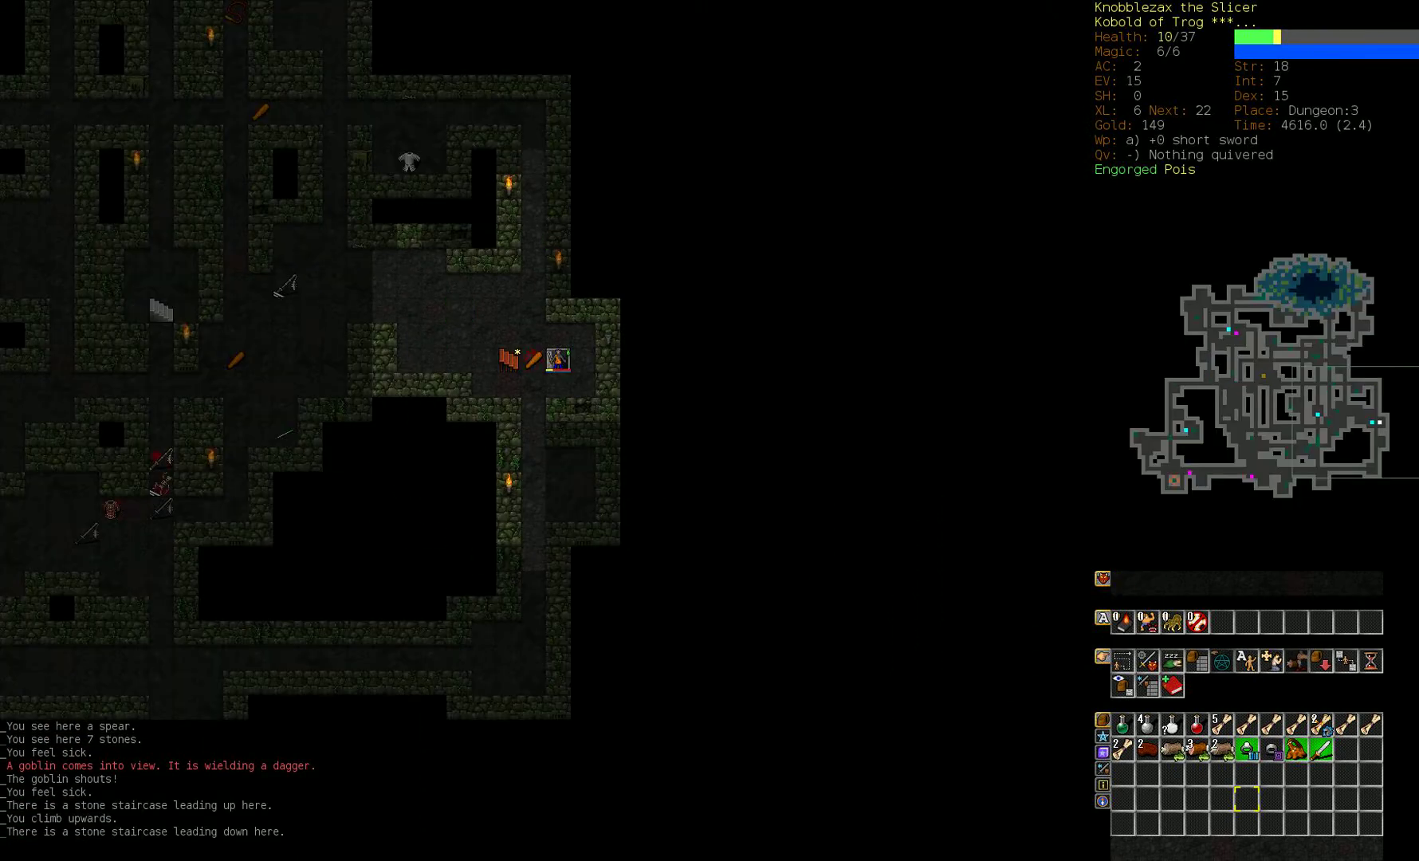
key("5")
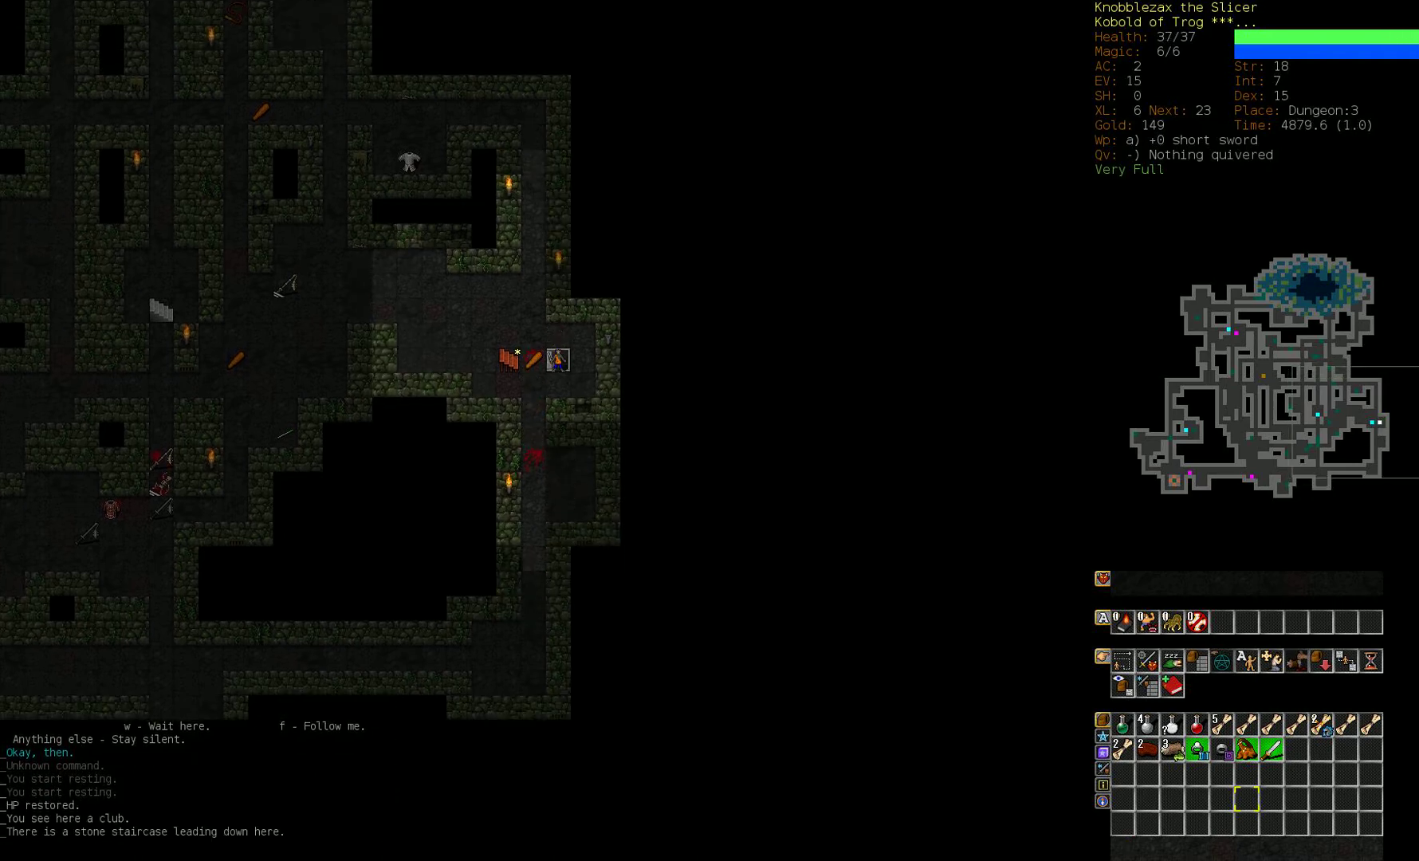
key(">")
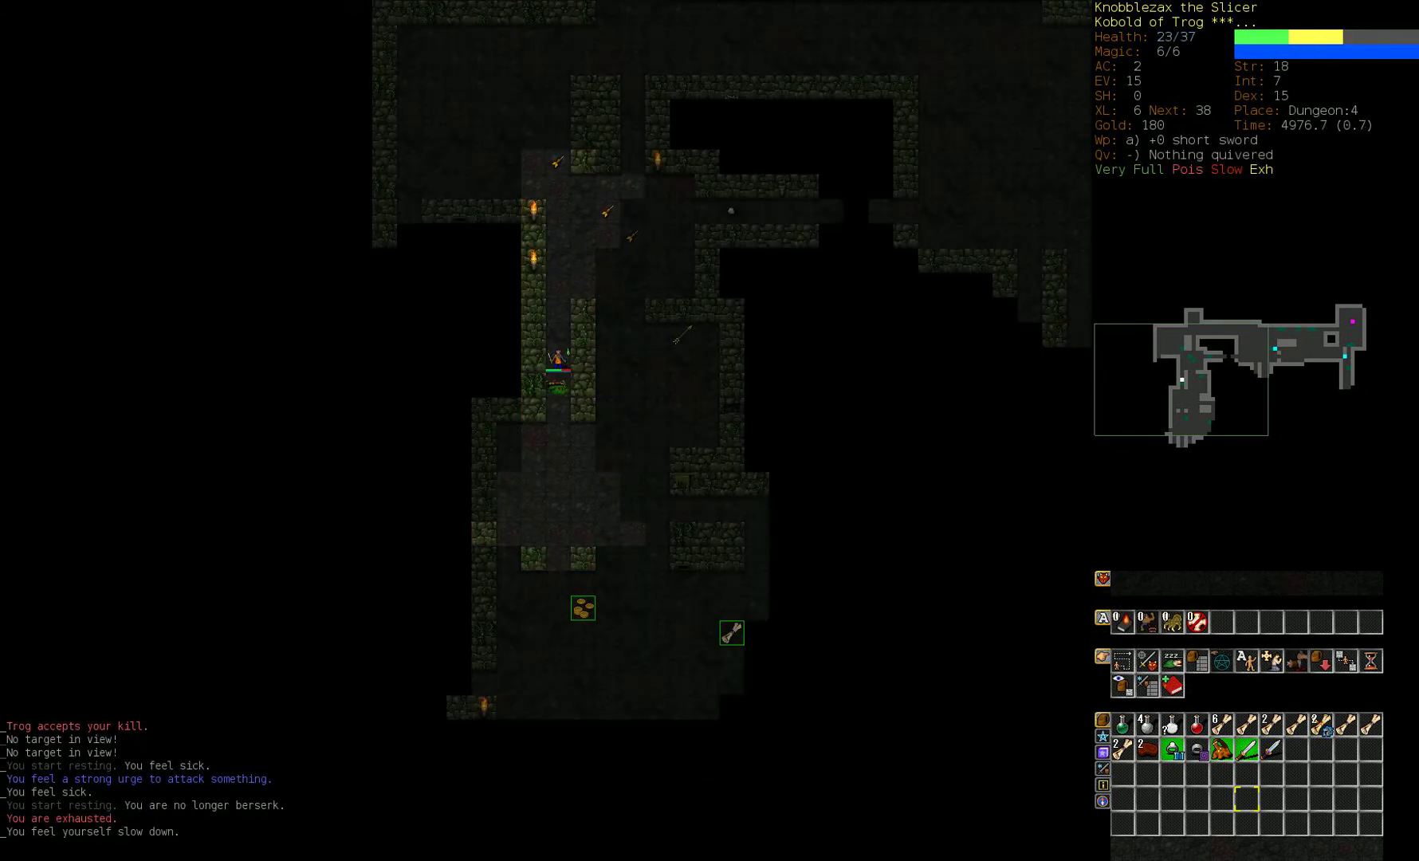
Step: Rest on D:4, then explore to wield the +5,+7 short sword of Abuse and take the stairs
key("5")
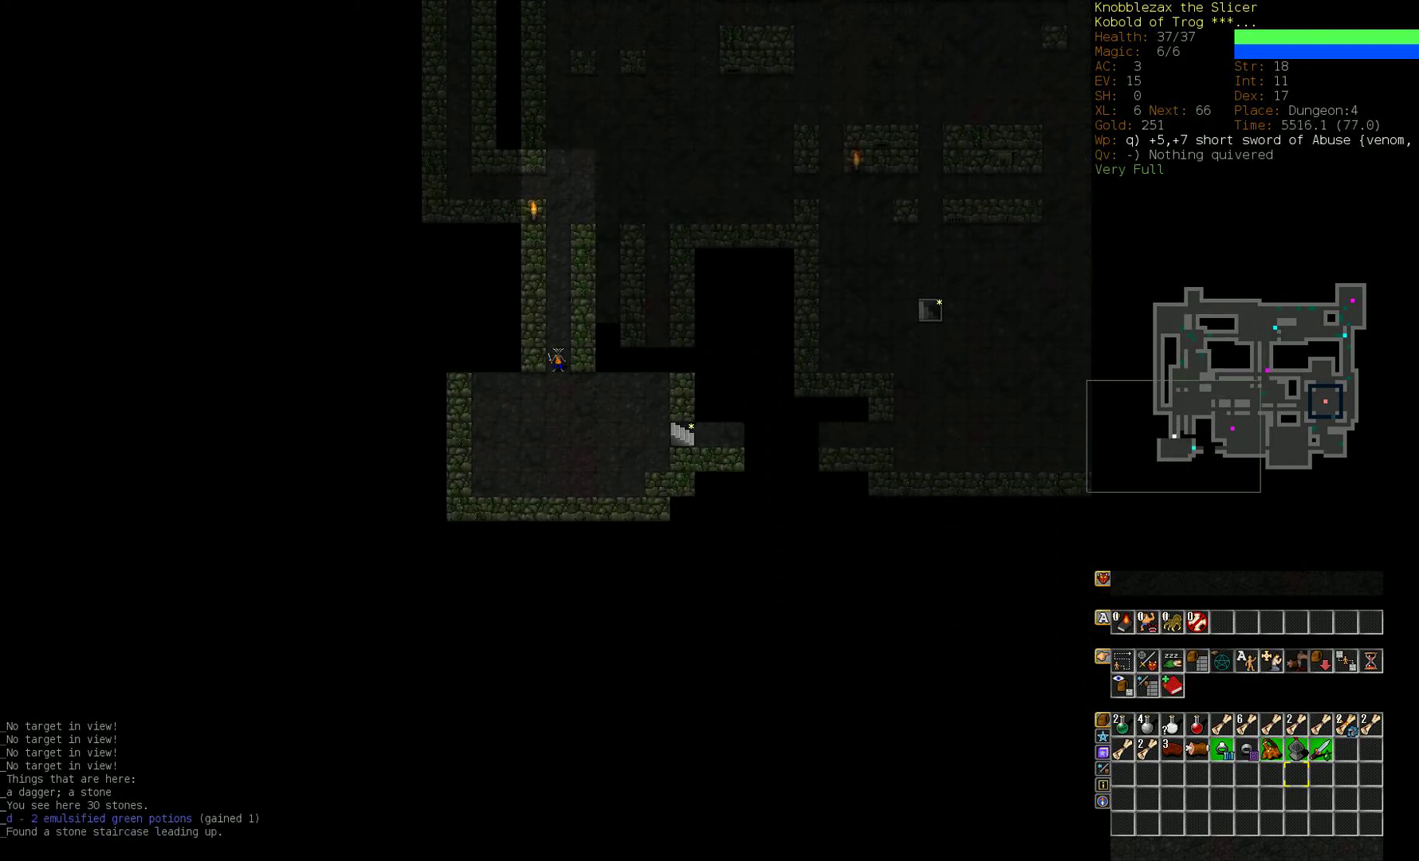
key("<")
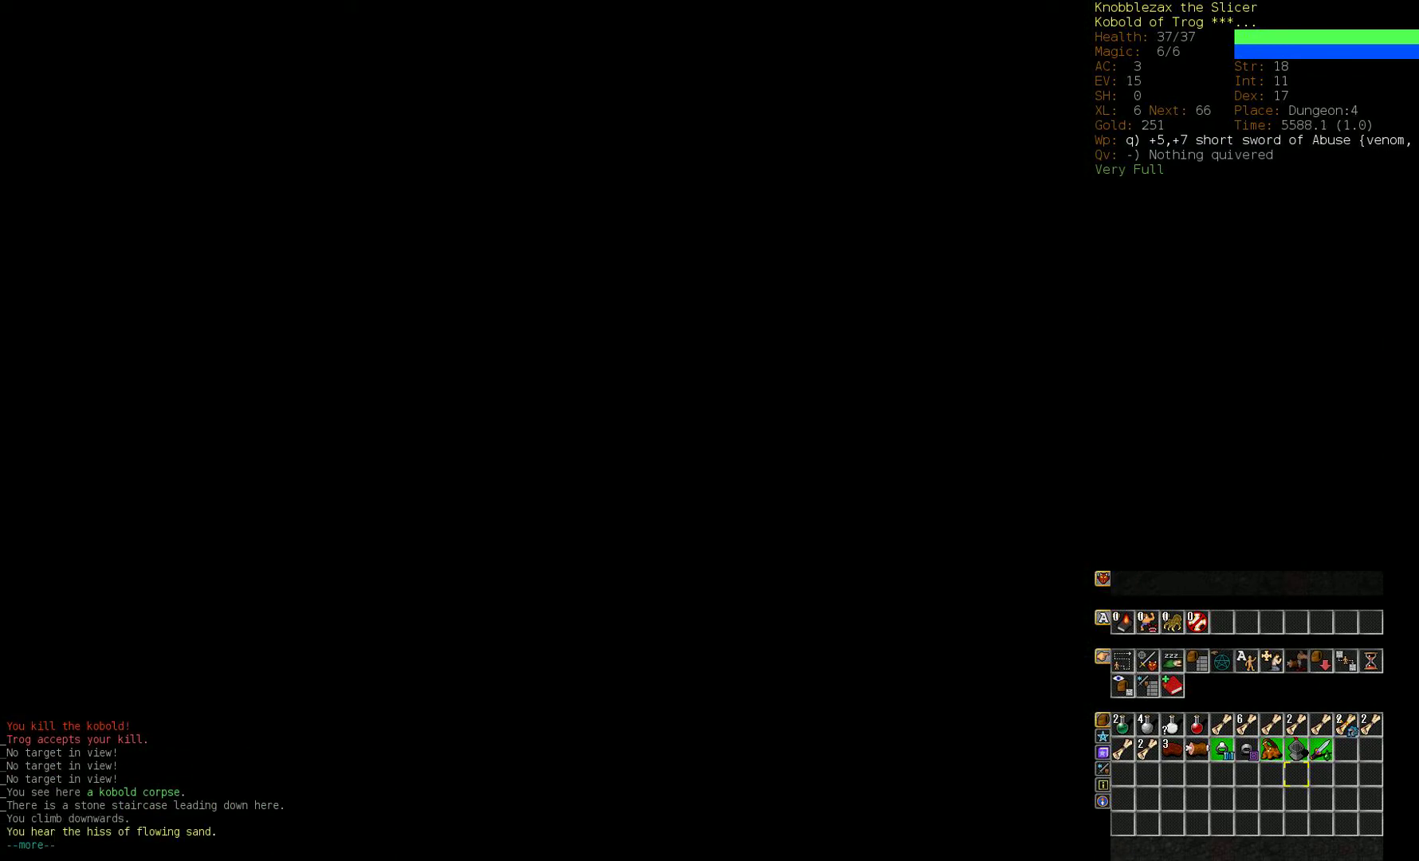
Step: Continue past messages and descend, exploring until experience level 7 and 268 gold
key("space")
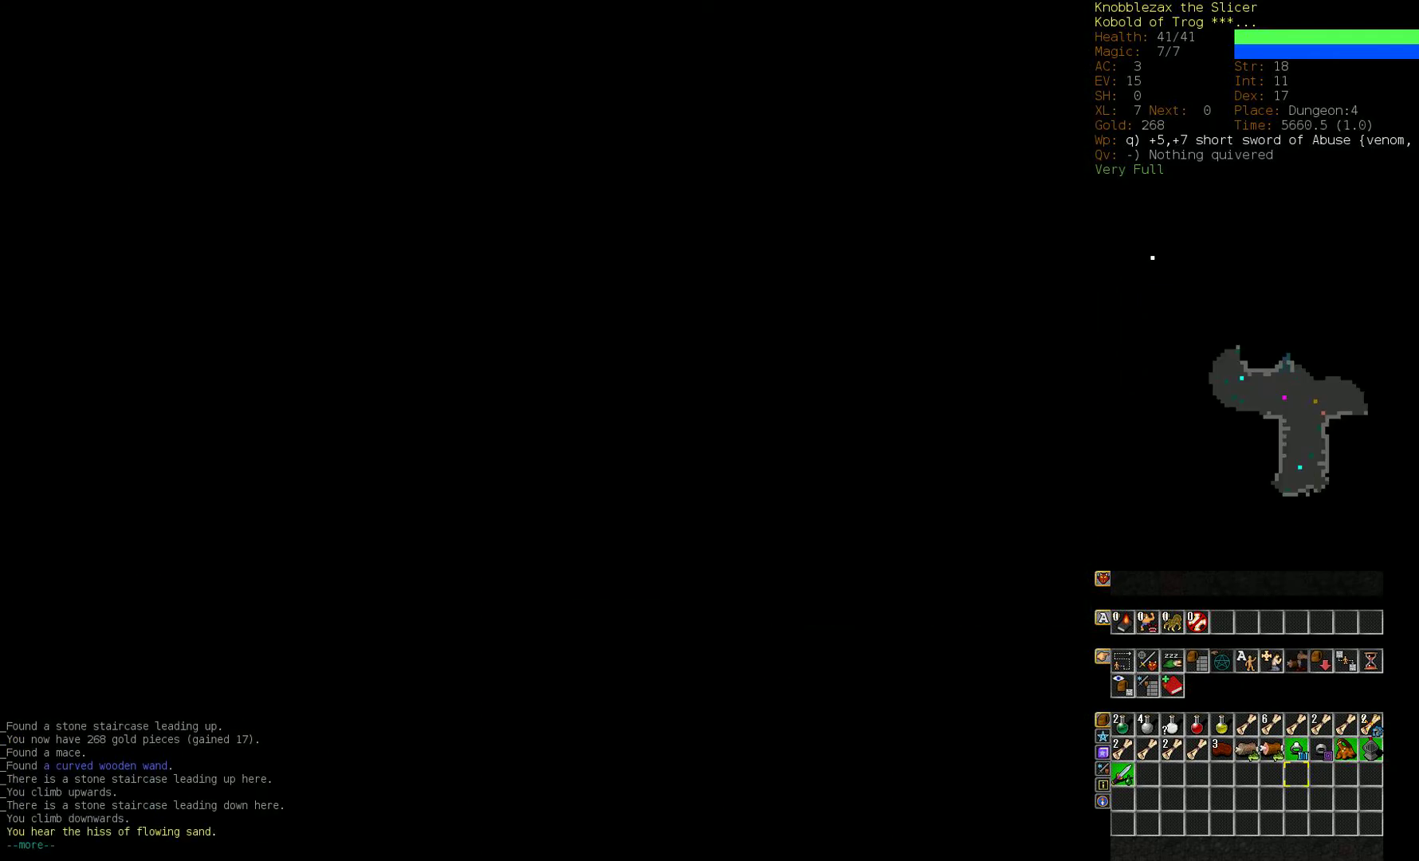
key(">")
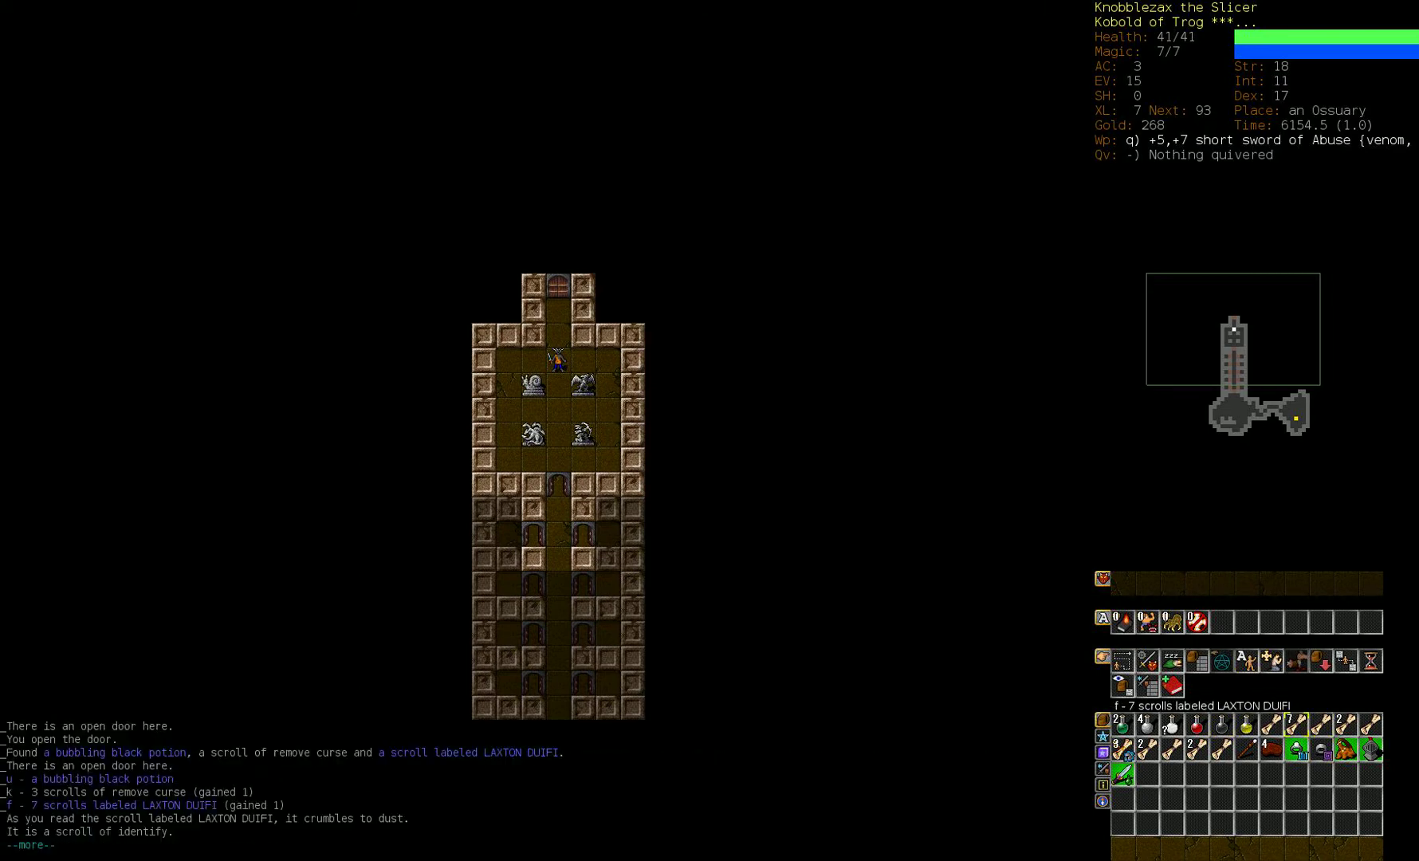
Step: Continue past messages while fighting berserk in the Ossuary, reaching experience level 8
key("space")
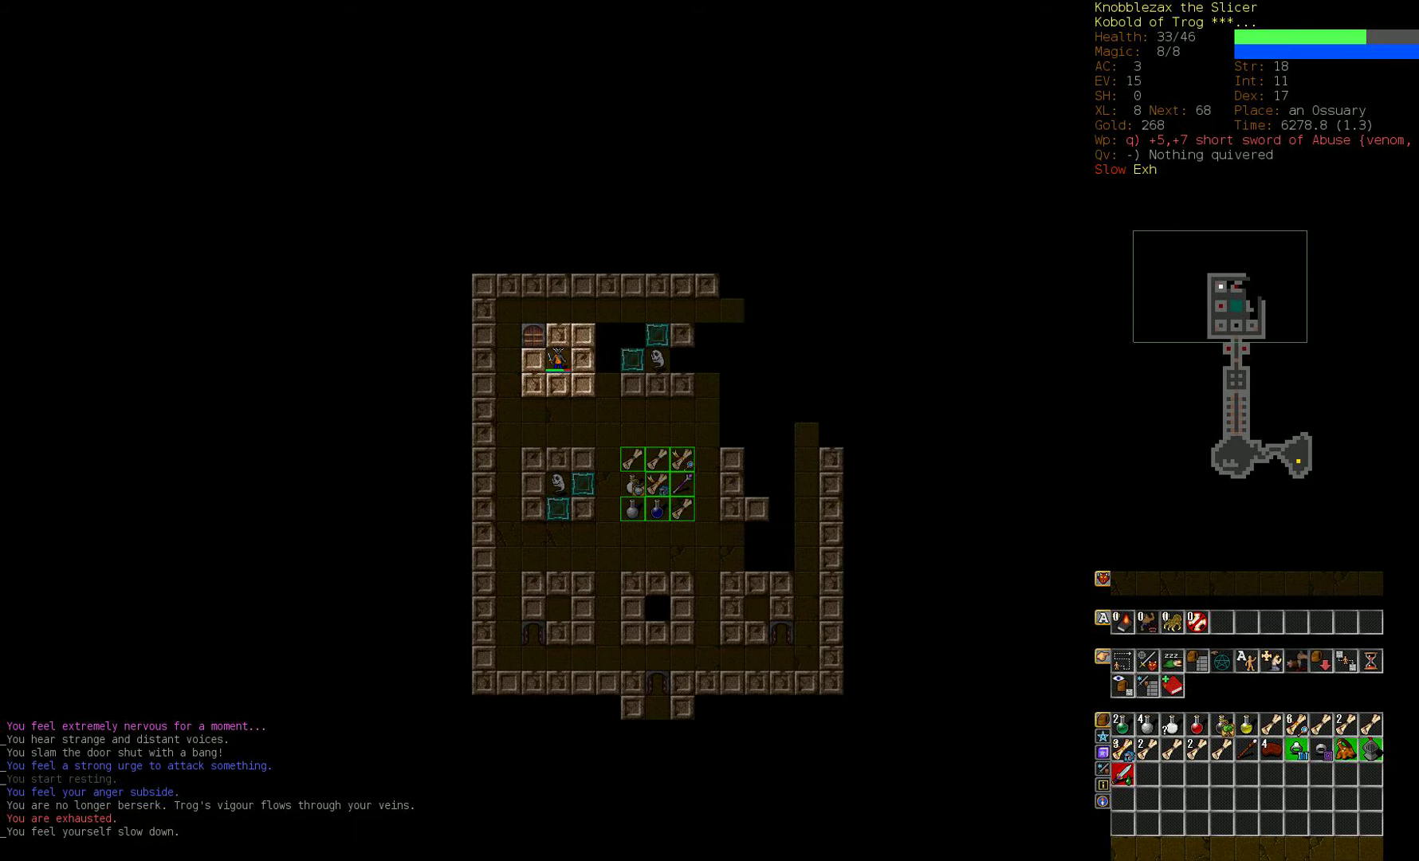
Step: Rest in the Ossuary until the berserk rage and exhaustion wear off
key("5")
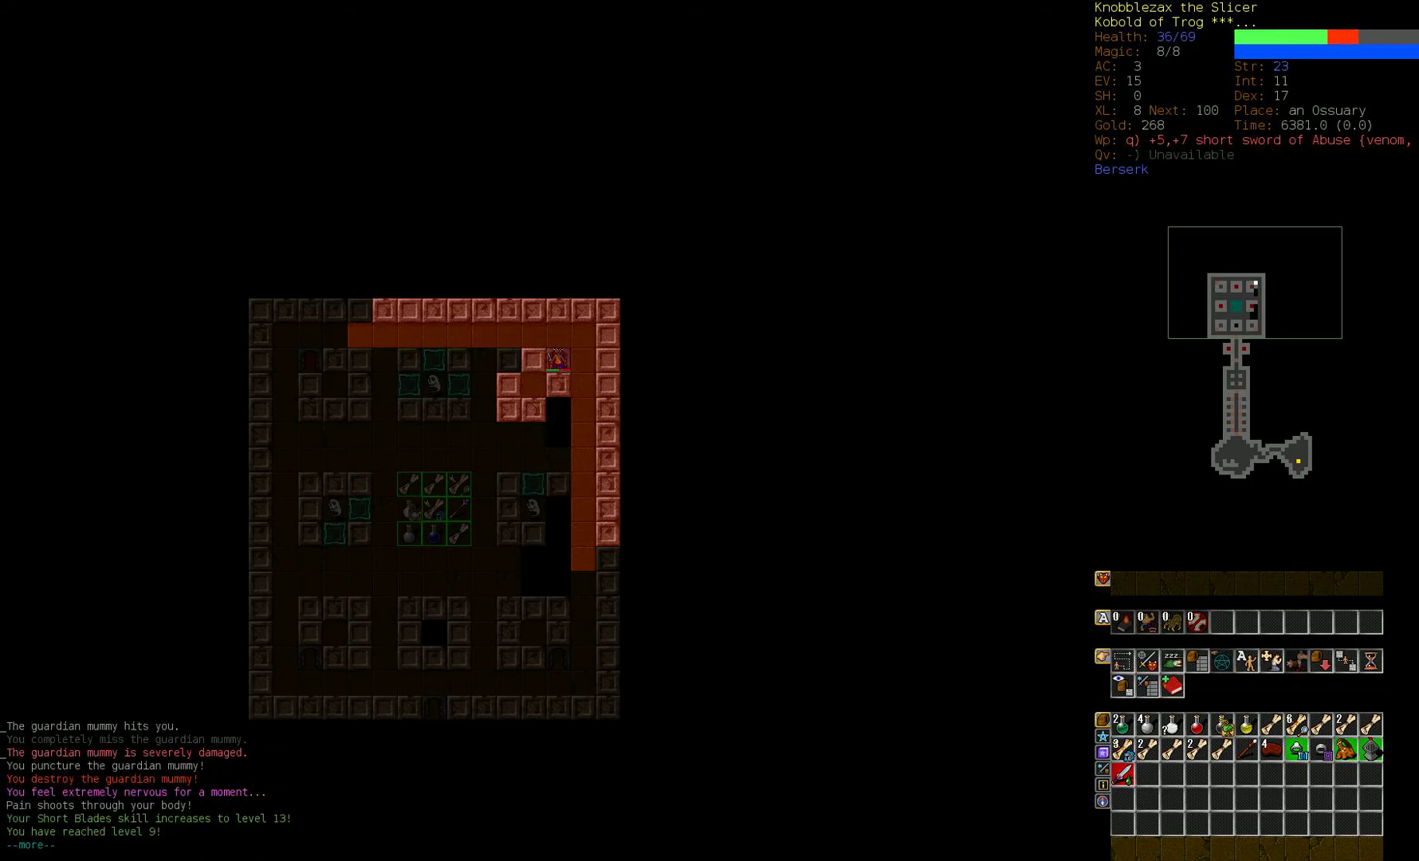
Step: Continue past the level-up messages and bring up the skill training overview
key("space")
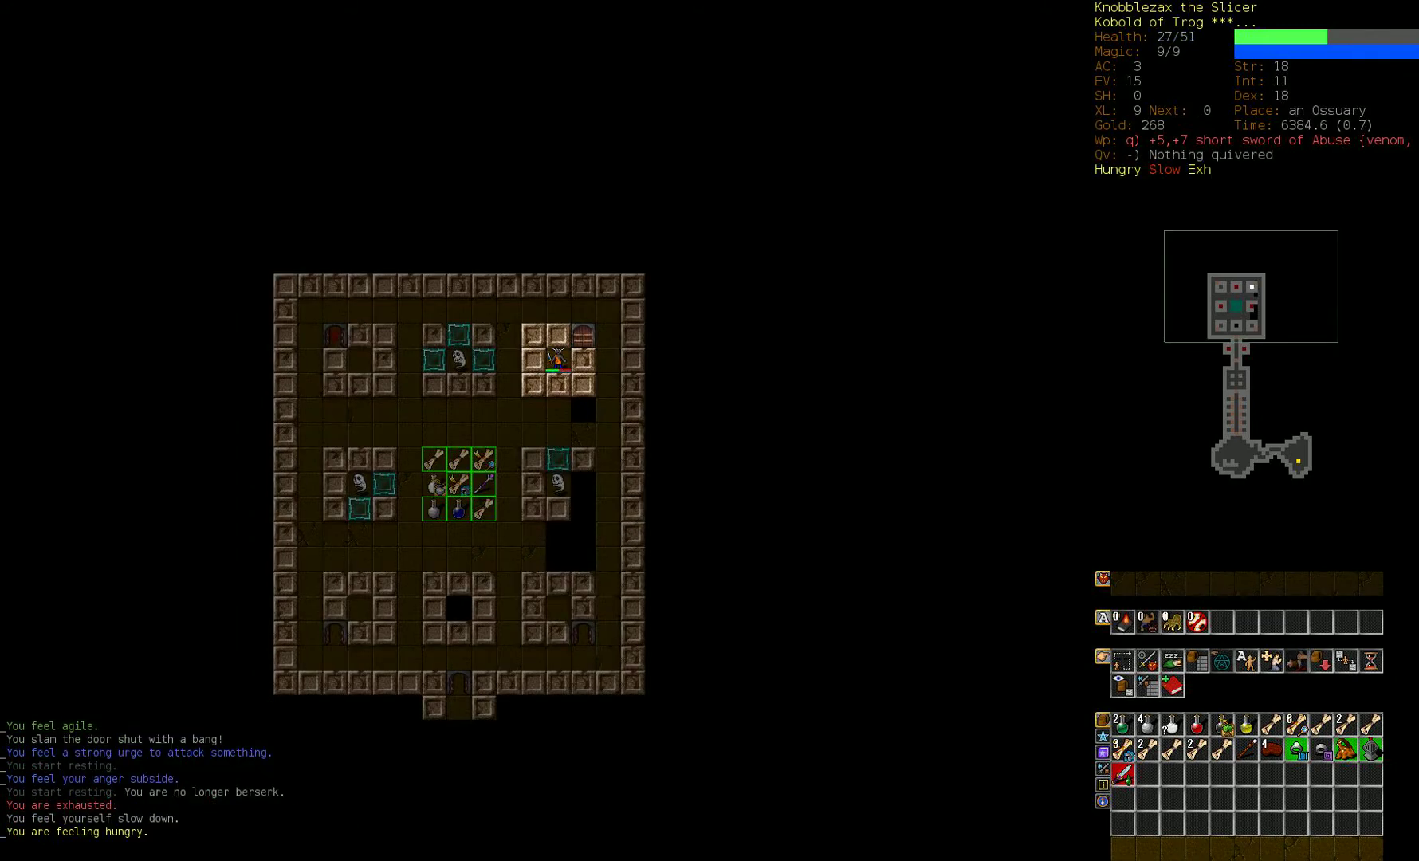
key("m")
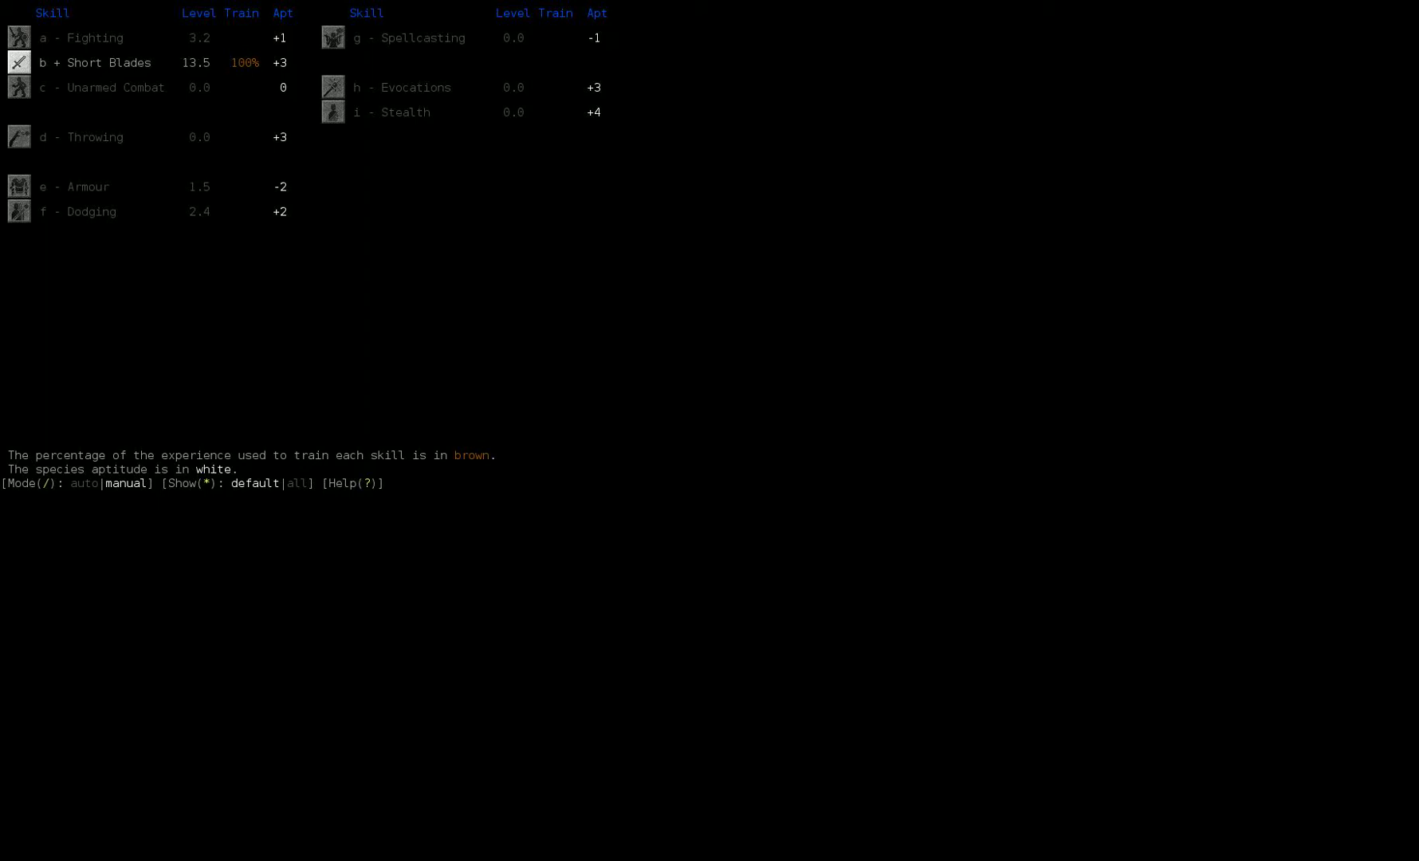
Step: Enable Dodging at 50% training alongside Short Blades and return to the dungeon
left_click(91, 210)
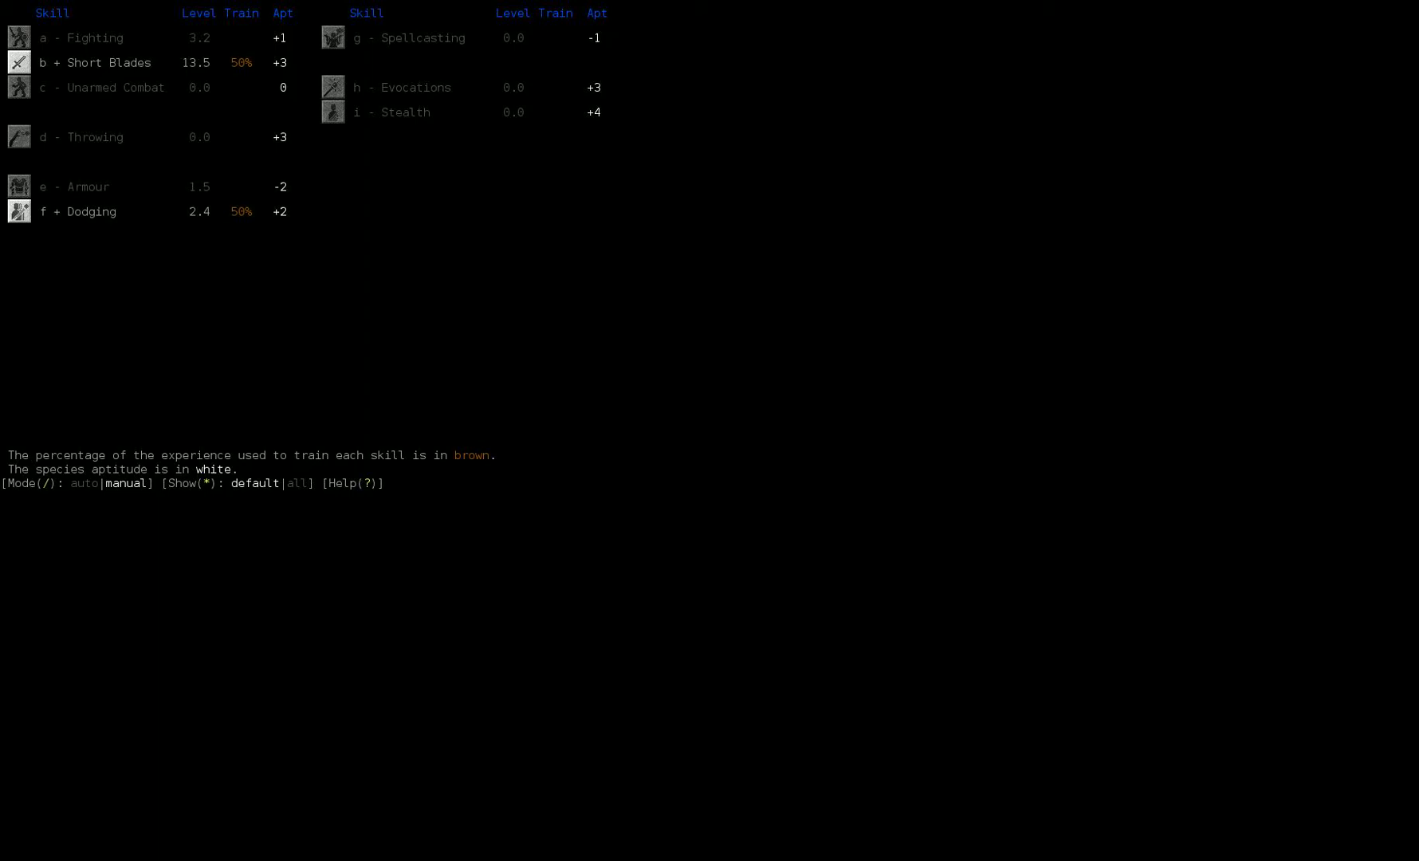
left_click(81, 36)
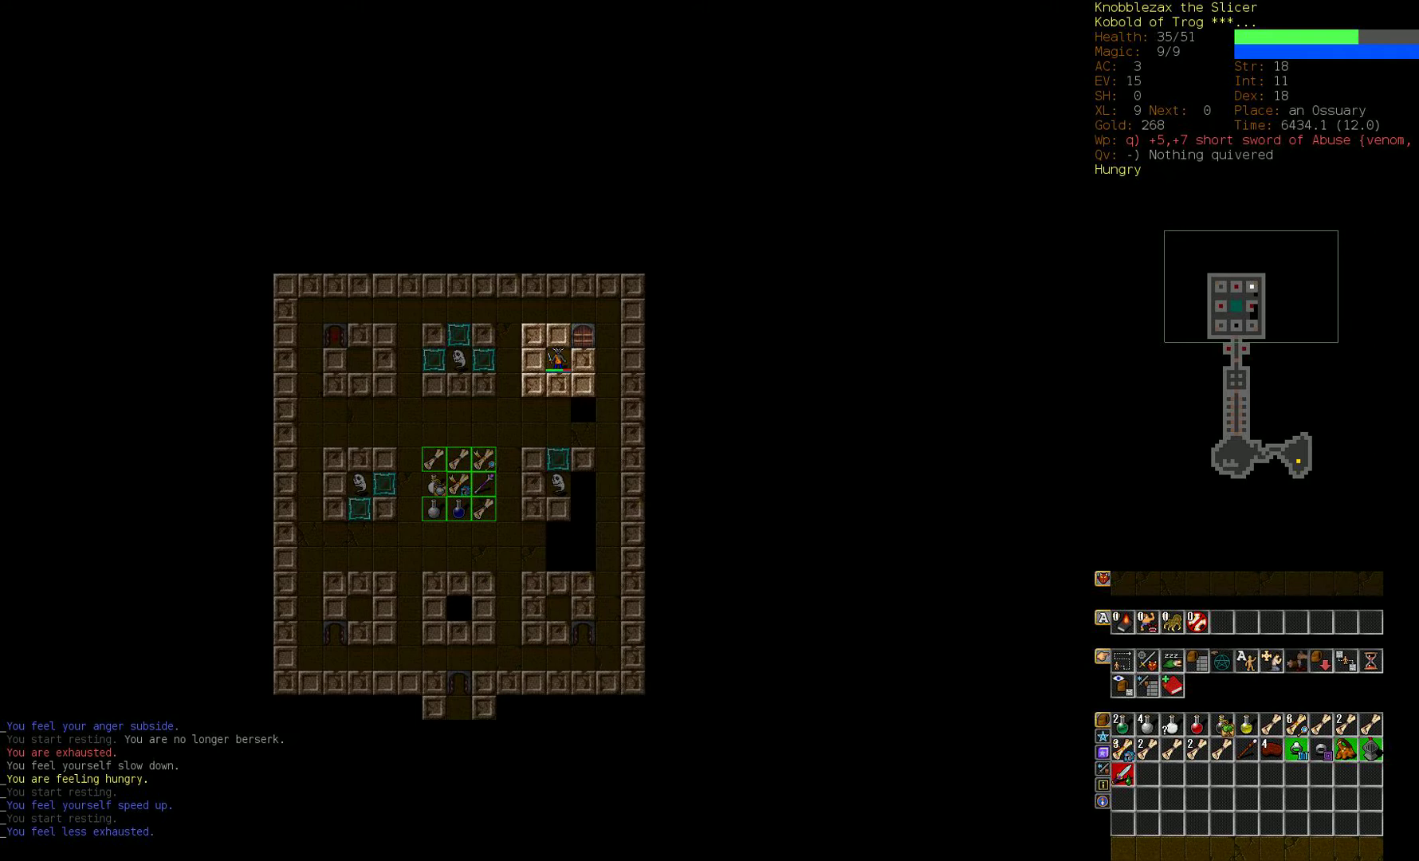
Step: Rest to recover, then resume exploring Dungeon:5 after killing the gnoll
key("5")
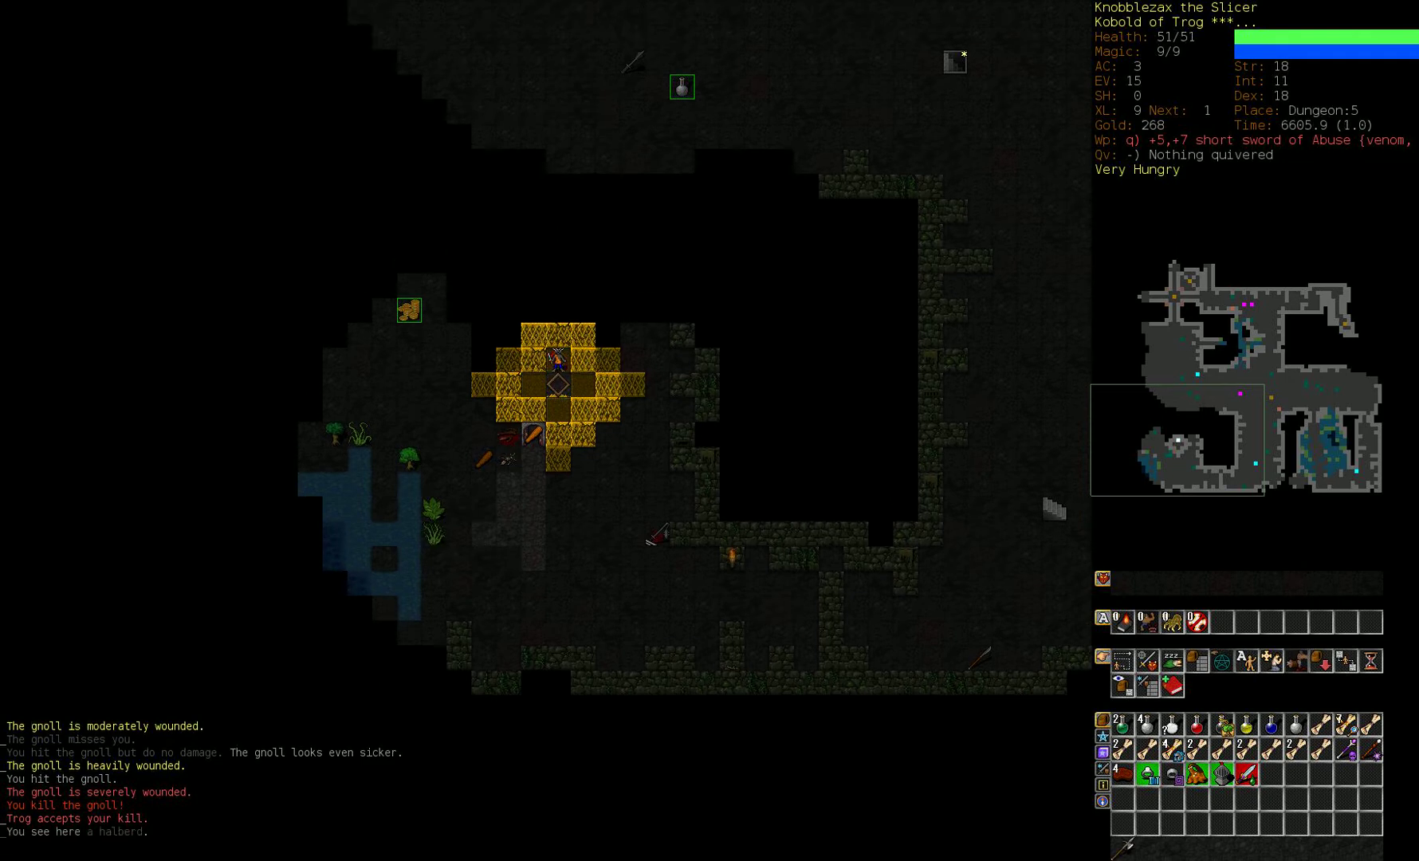
key("m")
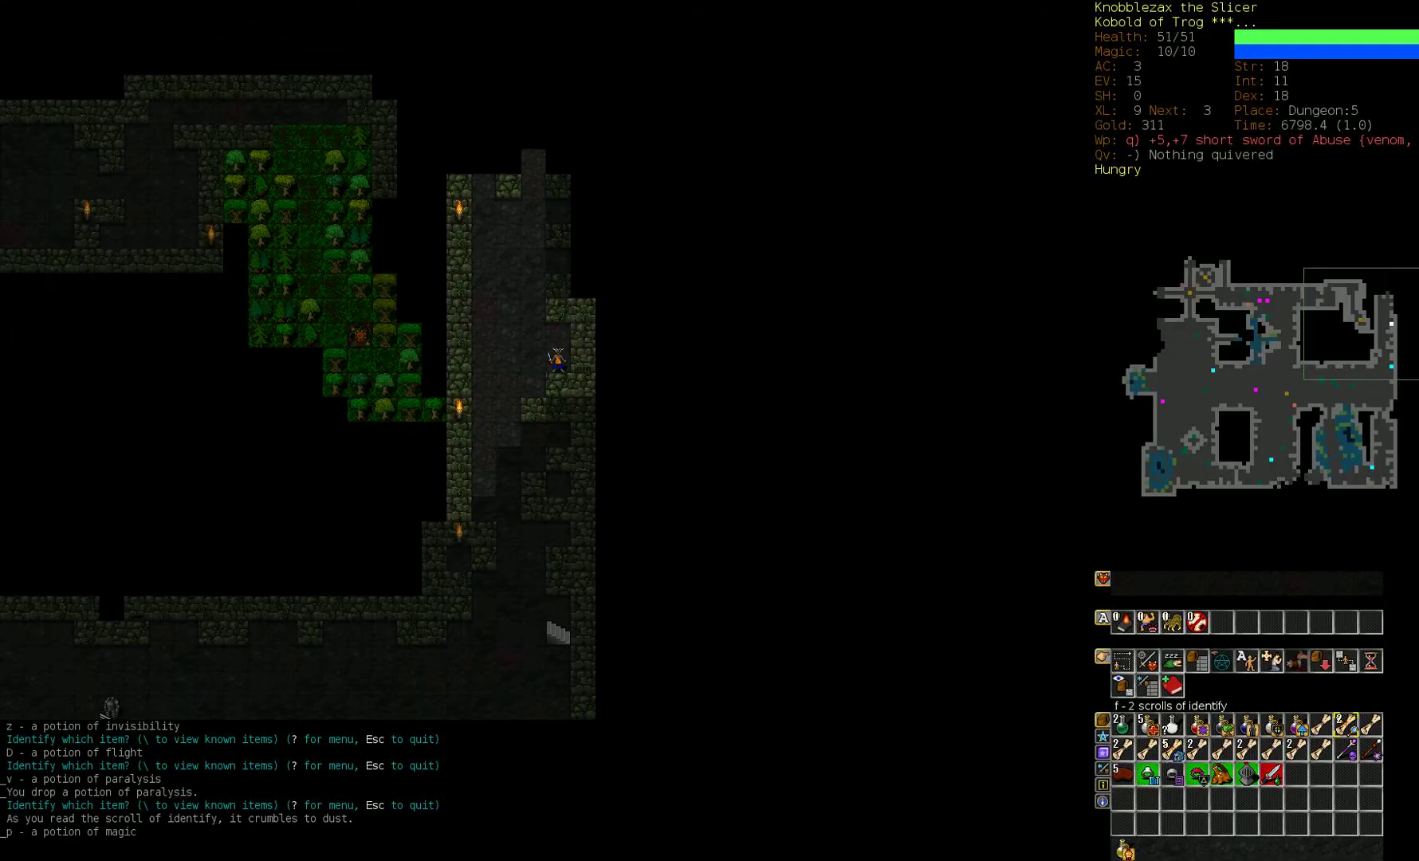
Step: Continue after identifying the potion of magic
key("p")
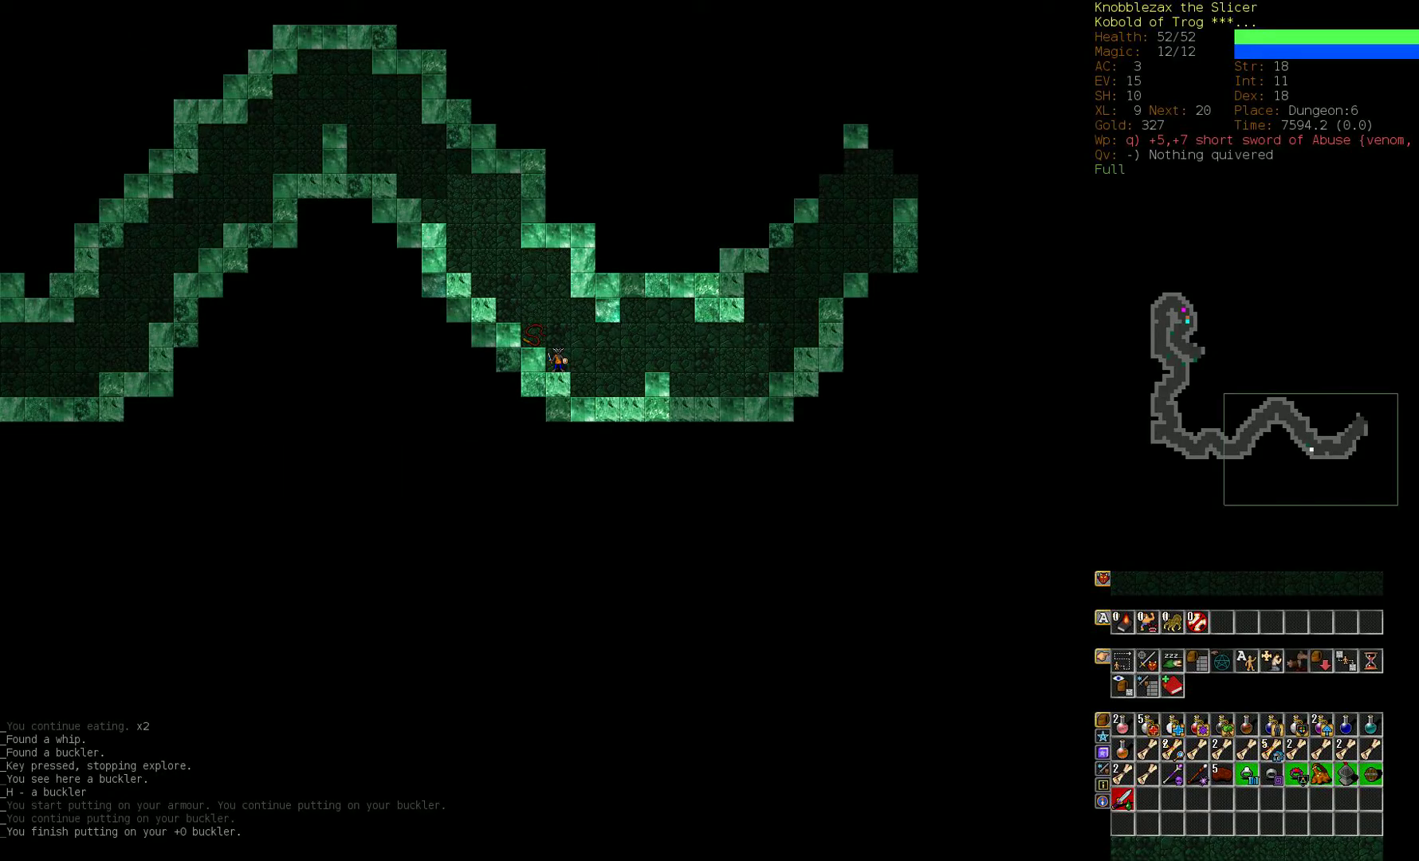
Step: Review skill training to confirm Shields is trained with the buckler worn
key("m")
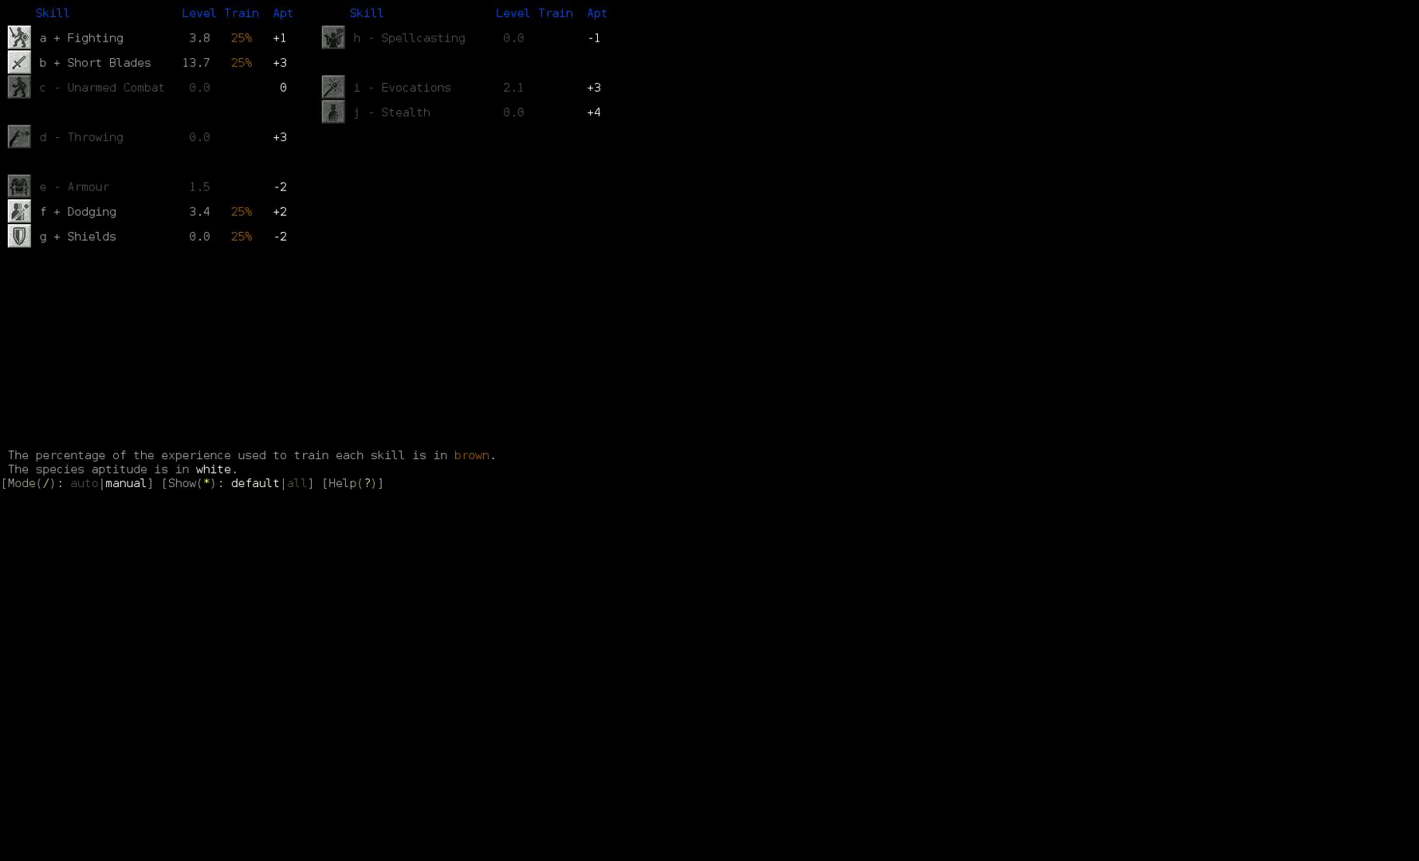
key("Escape")
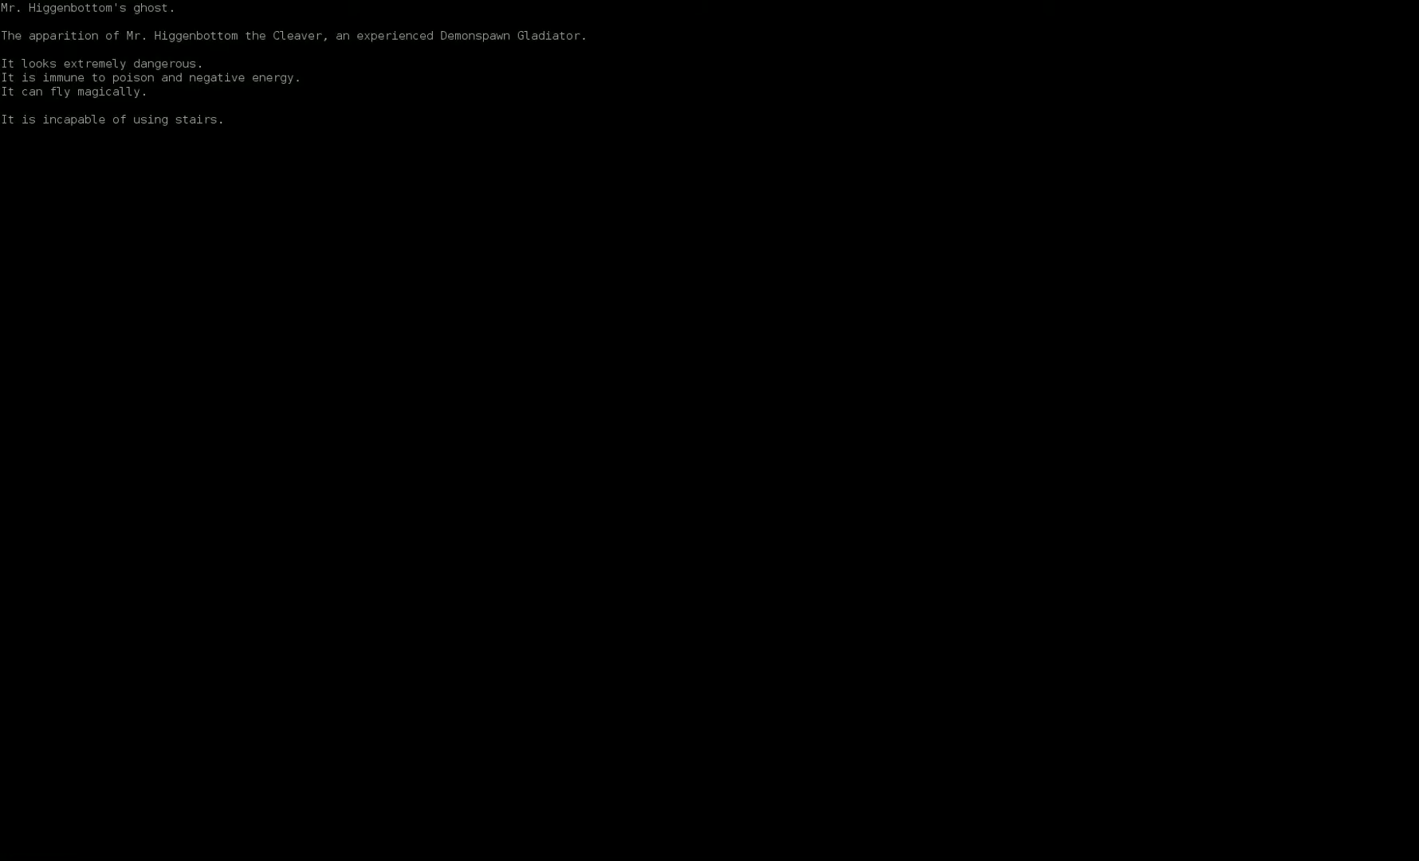
Step: Close the ghost's description after studying it
key("escape")
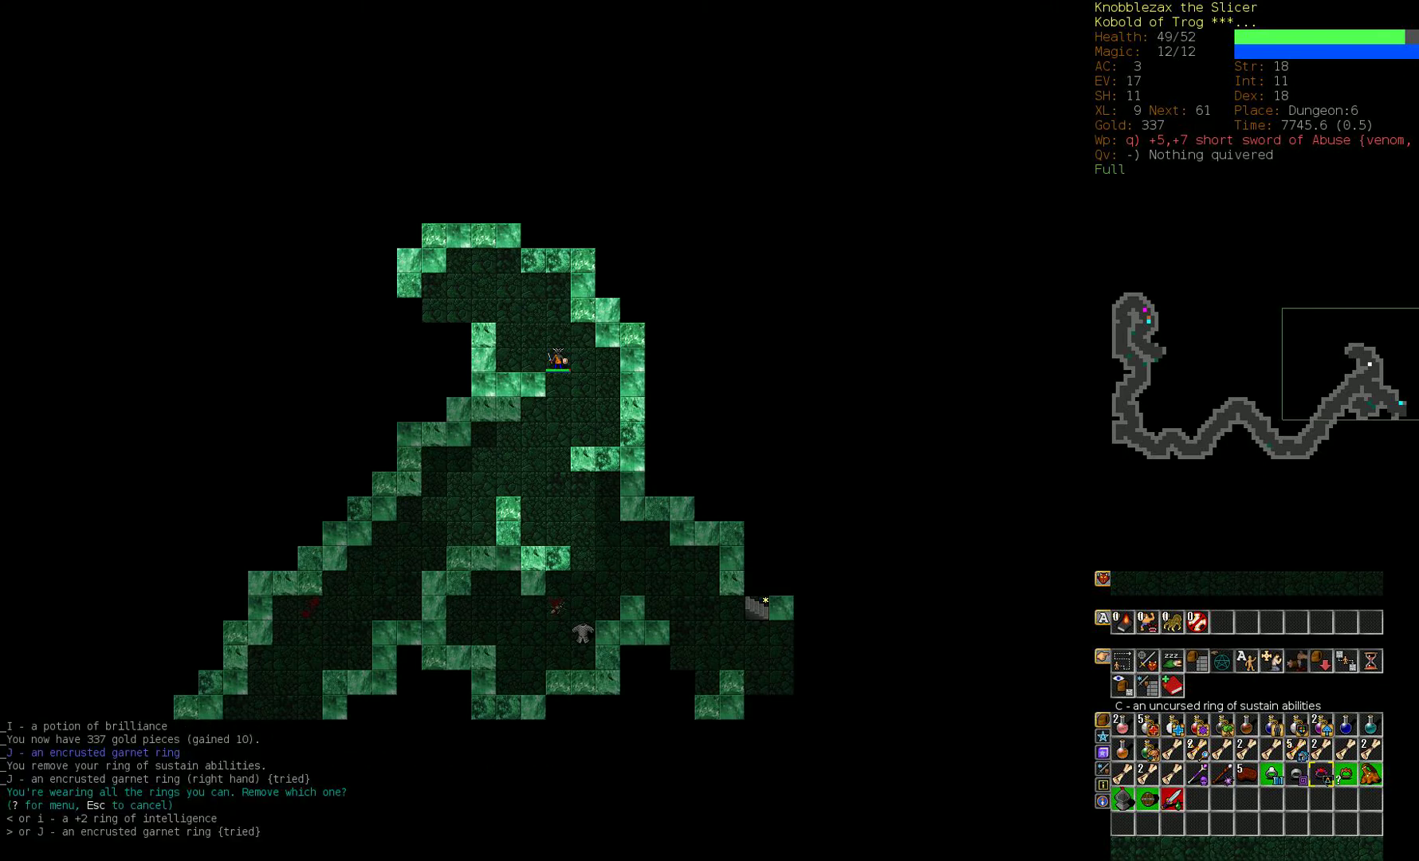
Step: Take off the +2 ring of intelligence and hop up to Dungeon:5 and back down to Dungeon:6
key("i")
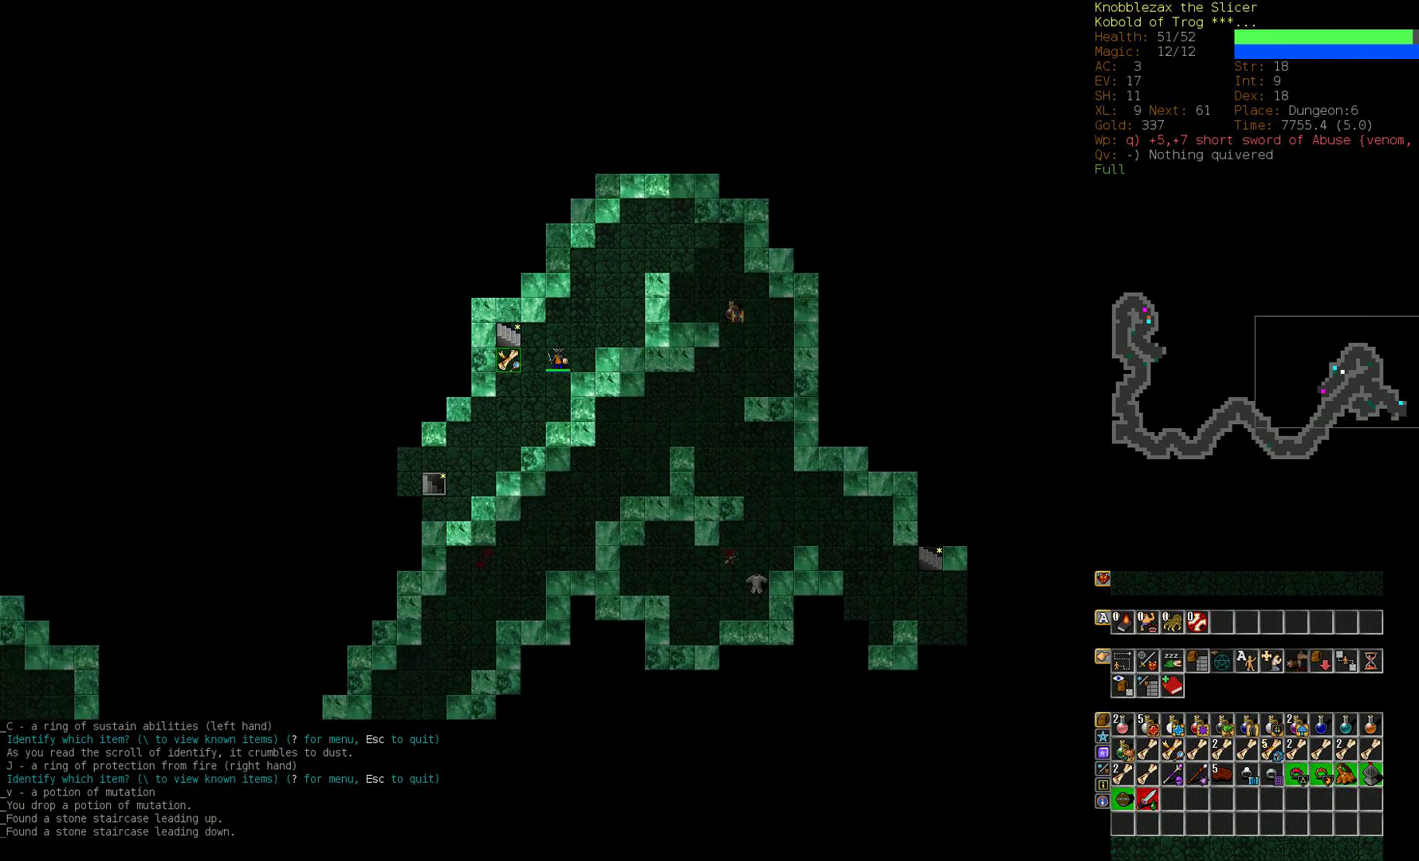
key("<")
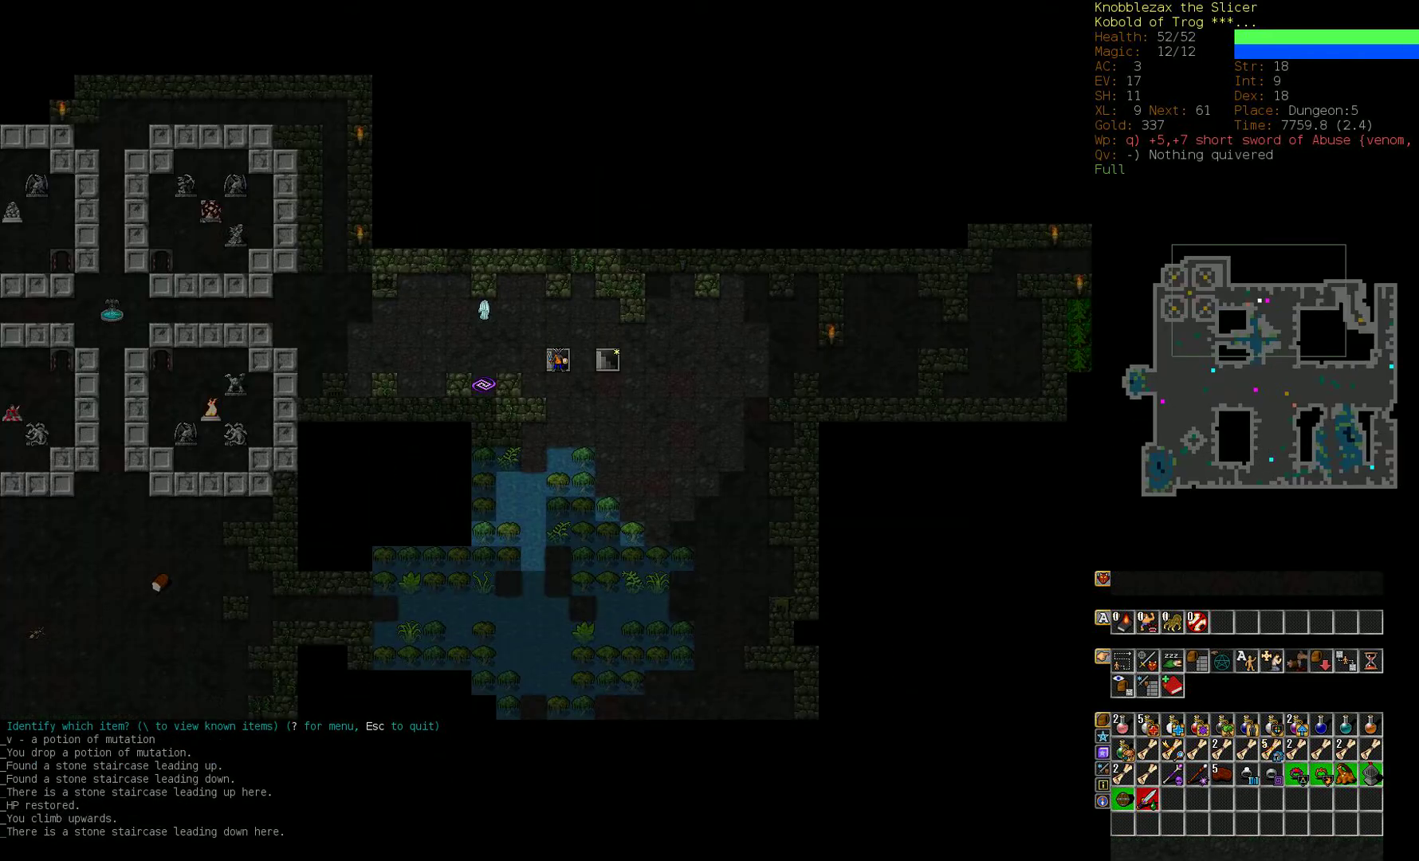
key(">")
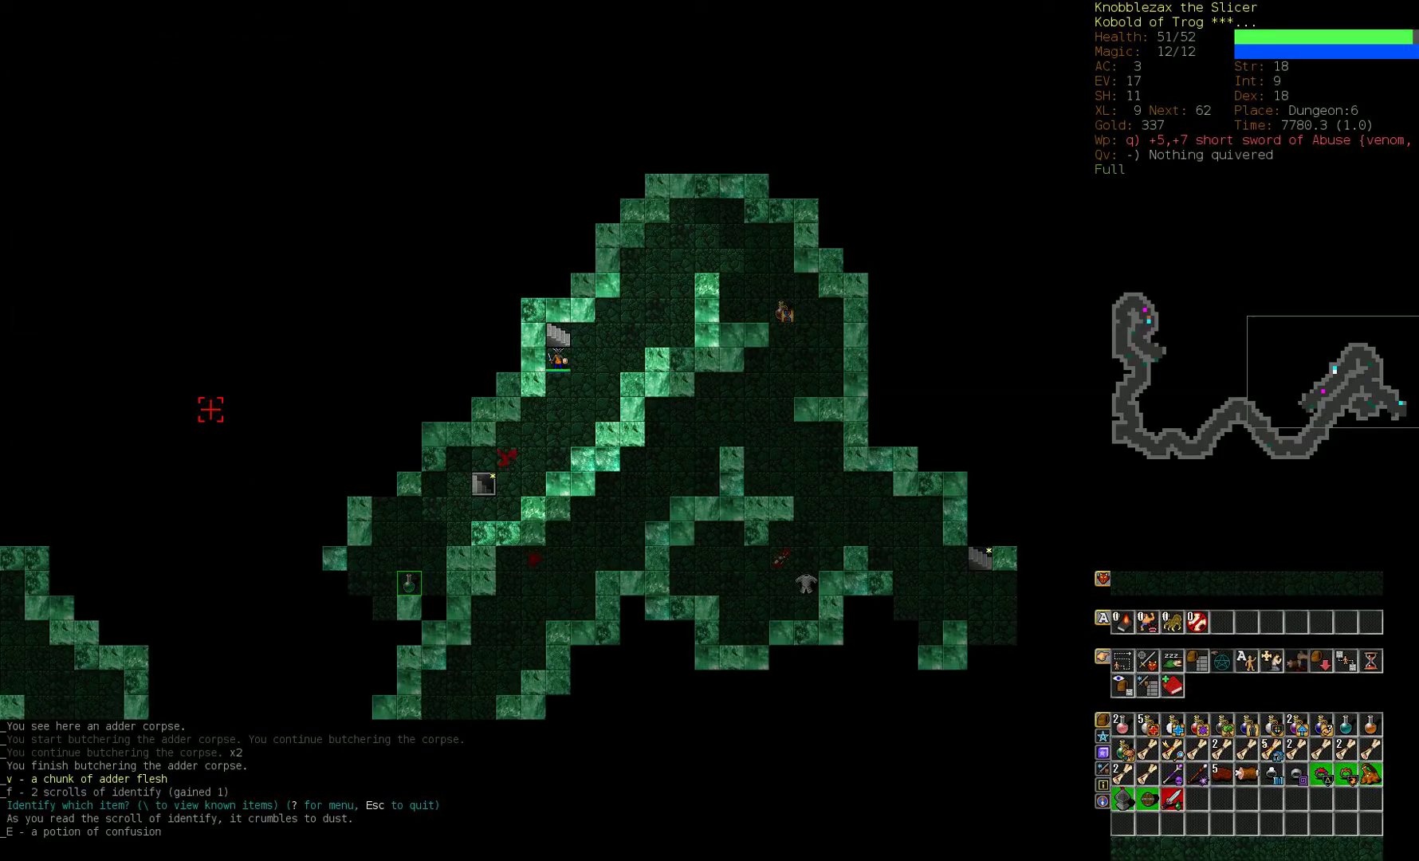
Step: Resume exploring after the adder, then go berserk against the flail-wielding unique
key("r")
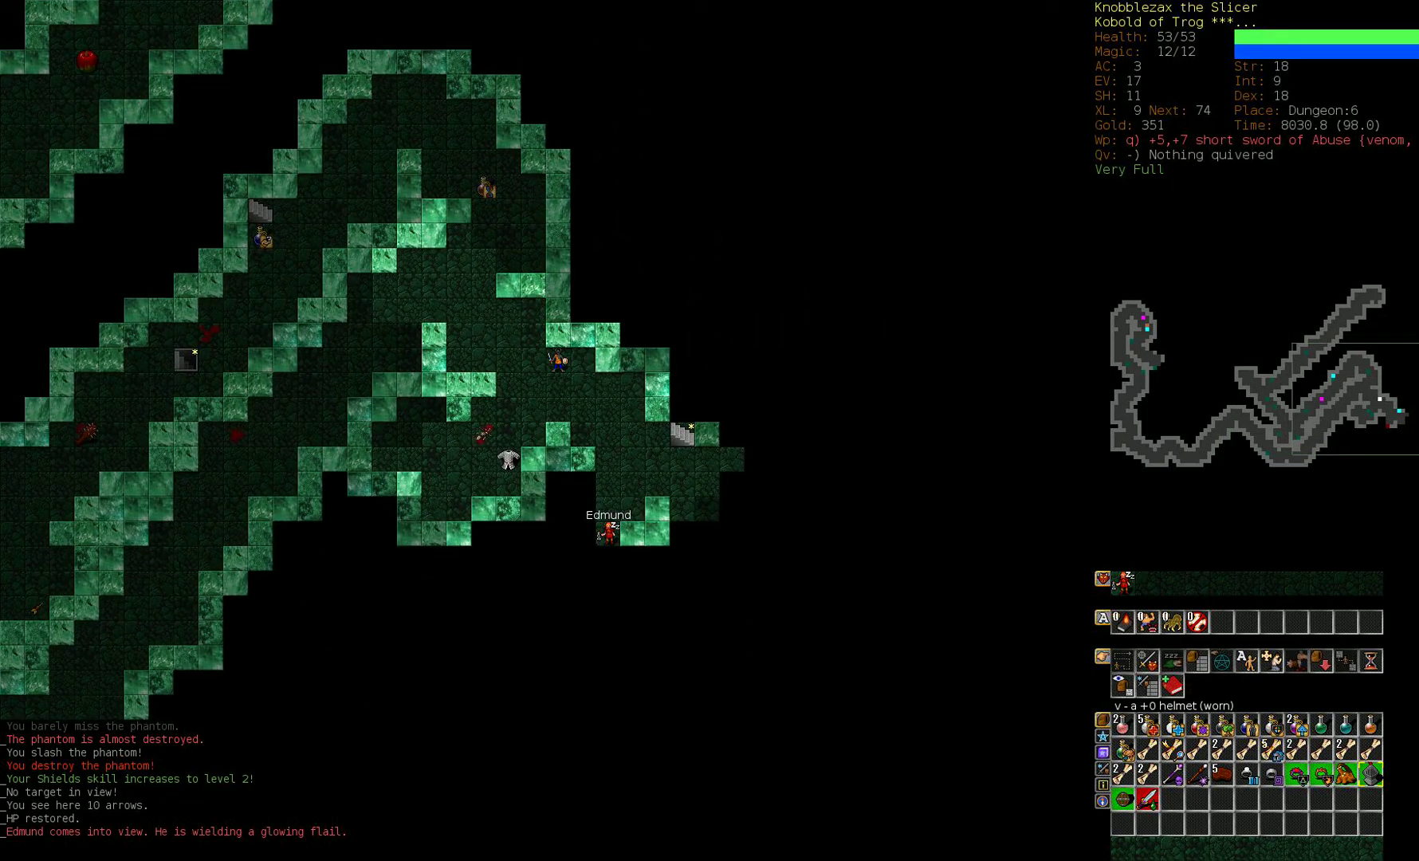
key("a")
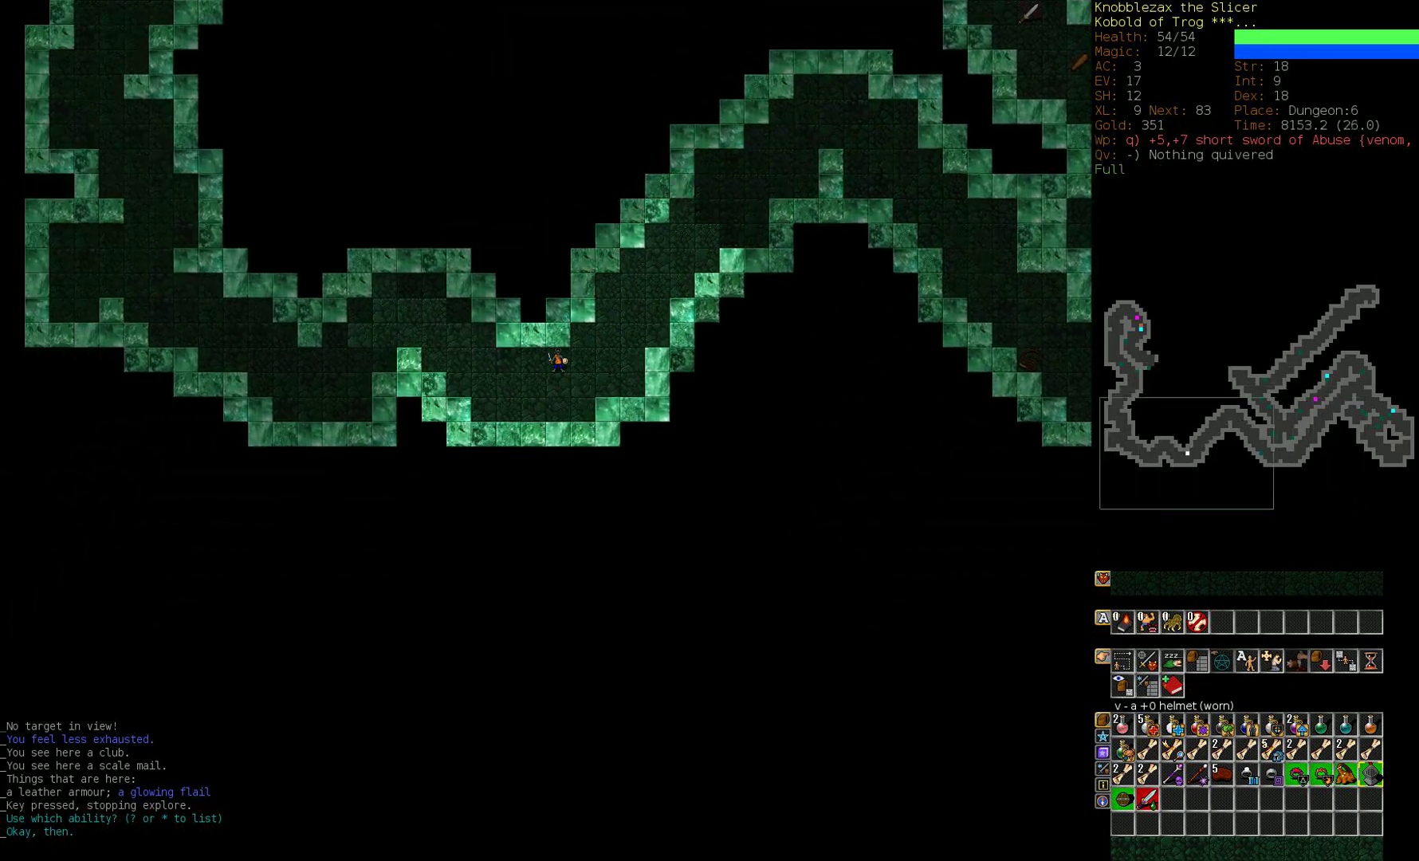
Step: Back out of Trog's invocations, explore Dungeon:6 and descend the staircase to Dungeon:7
key("a")
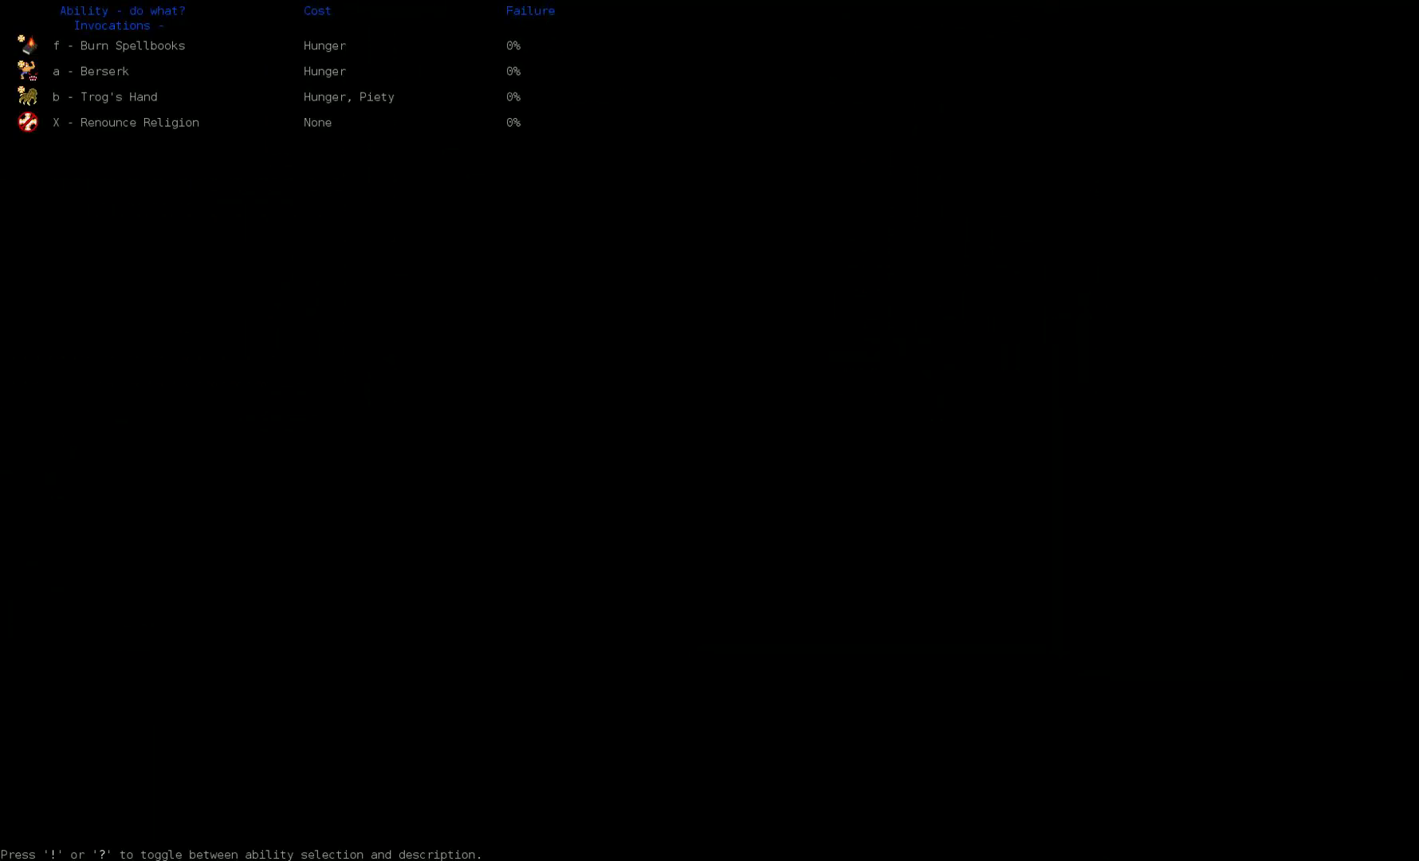
key("Escape")
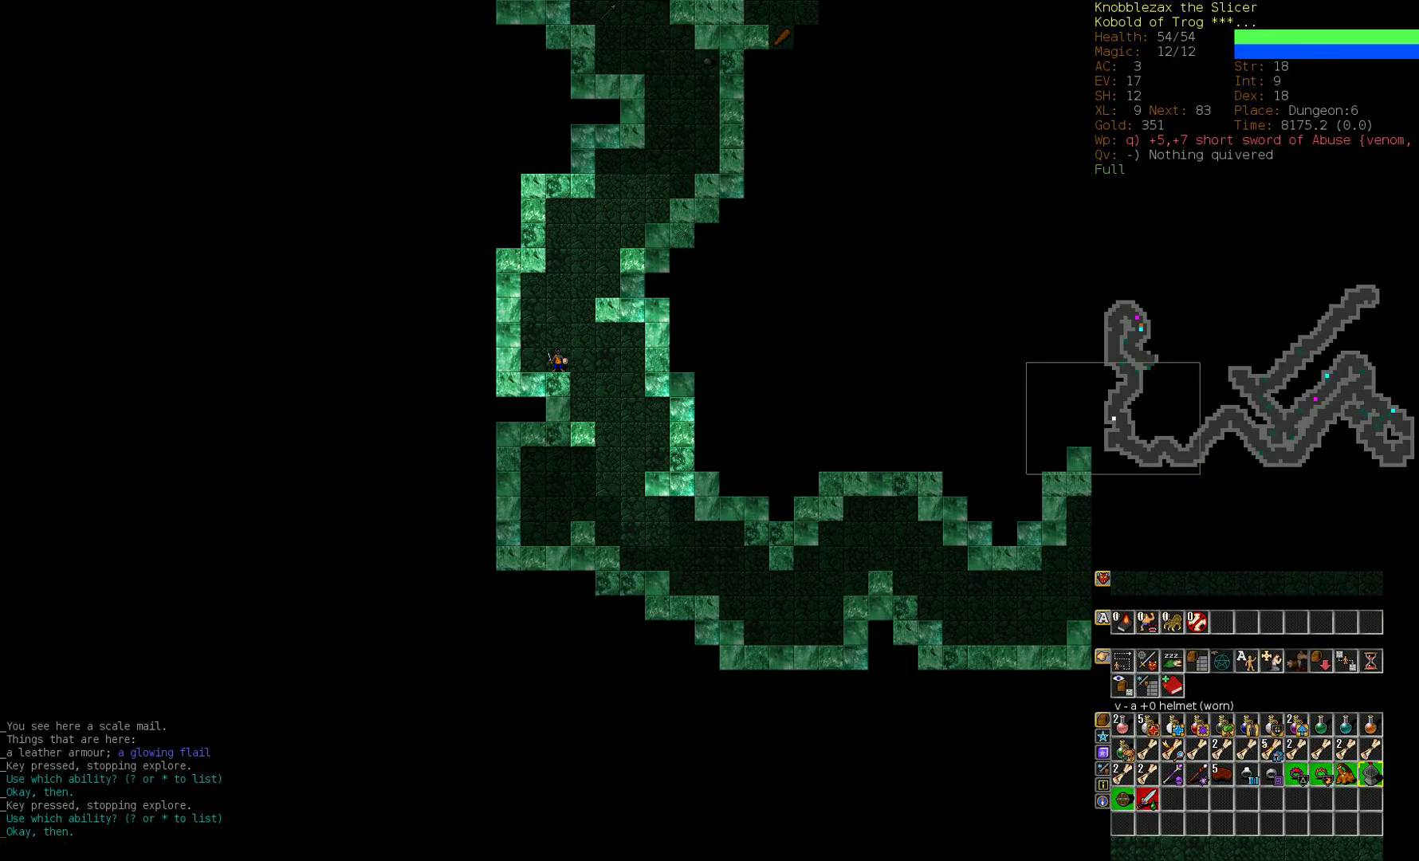
key("a")
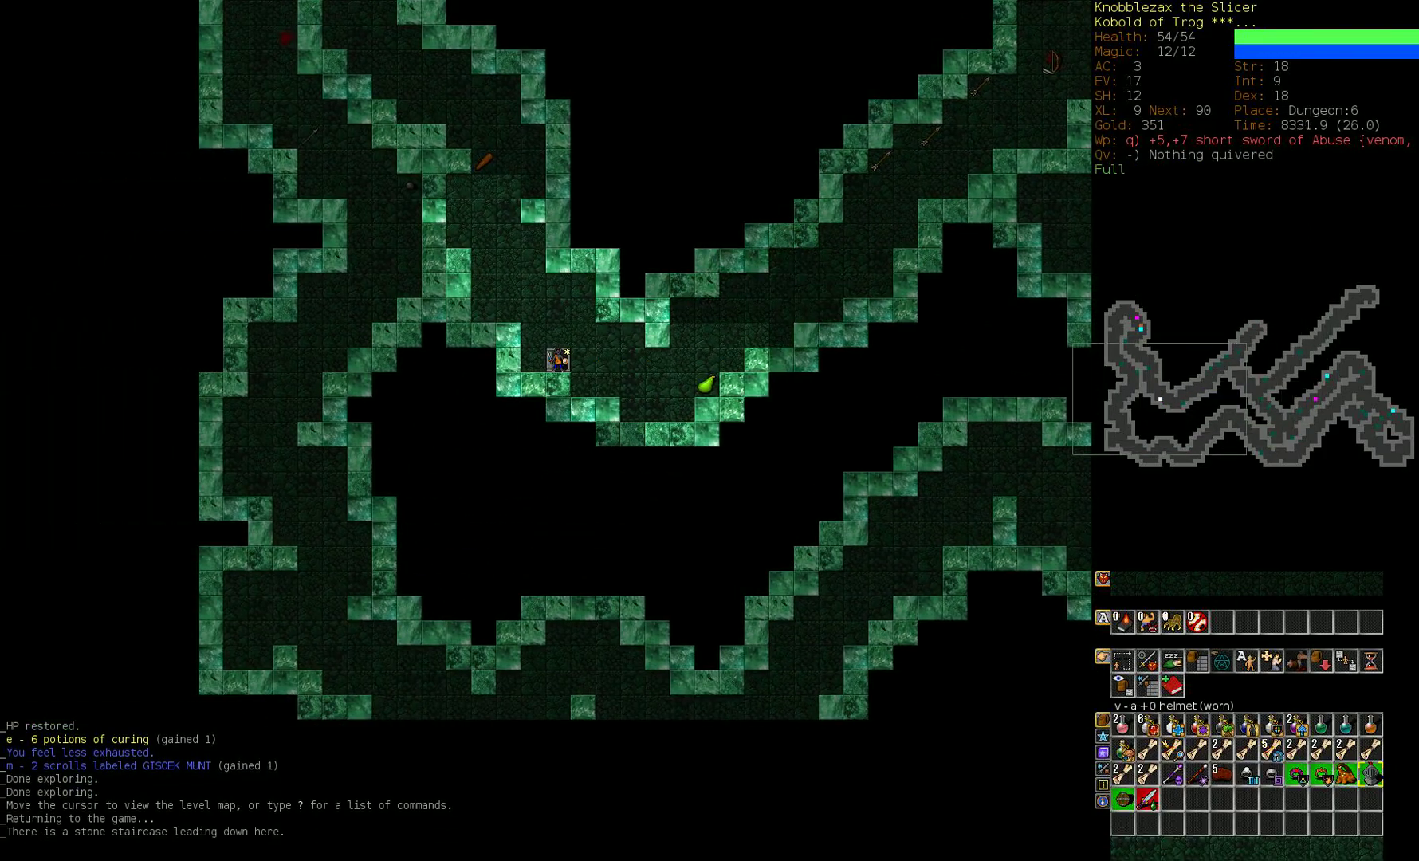
key(">")
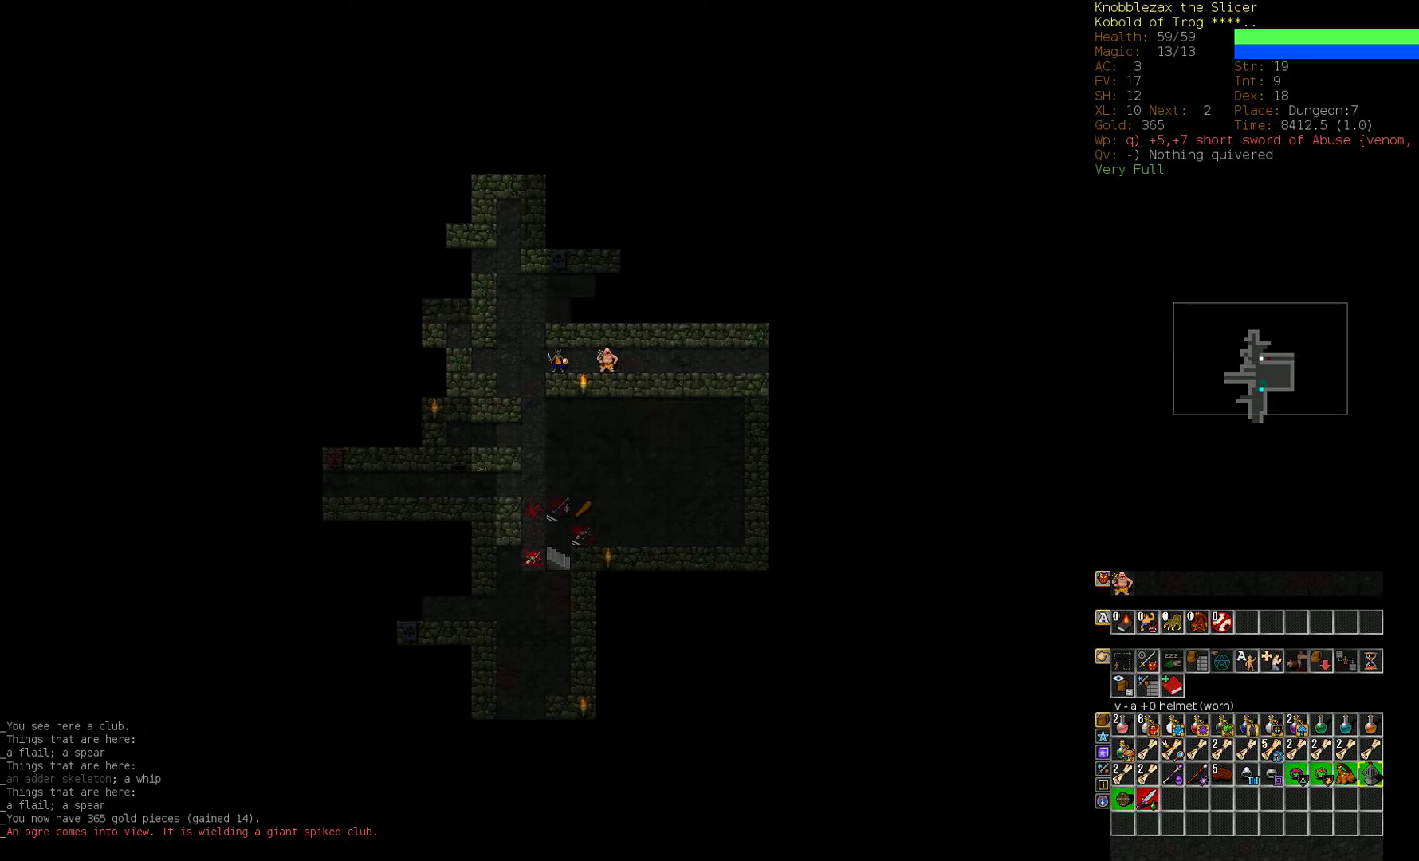
Step: Flee upstairs to D:6 to kill the bat, then descend back to D:7 to offer the scorpion corpse to Trog
left_click(607, 358)
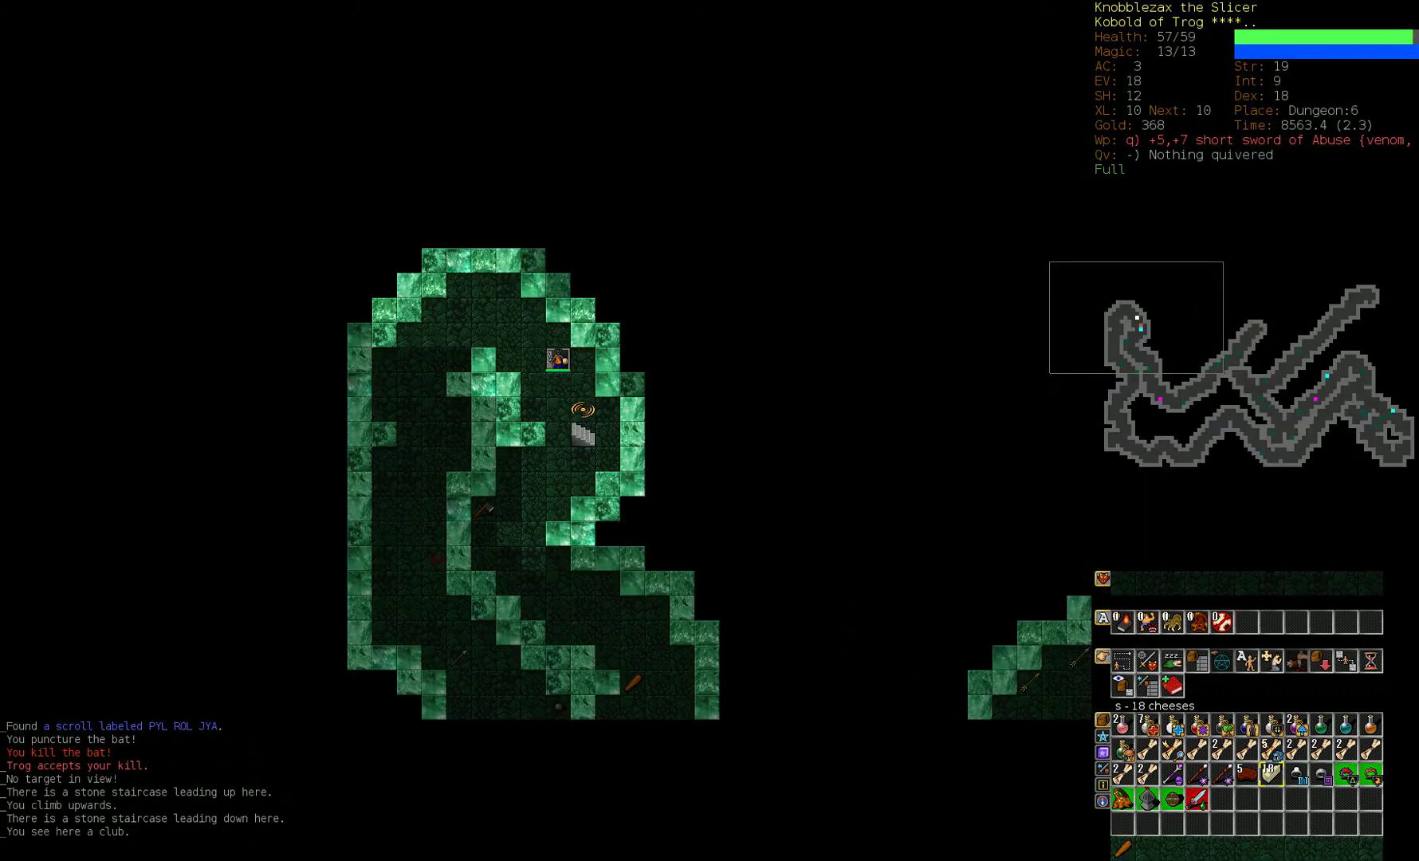
key(">")
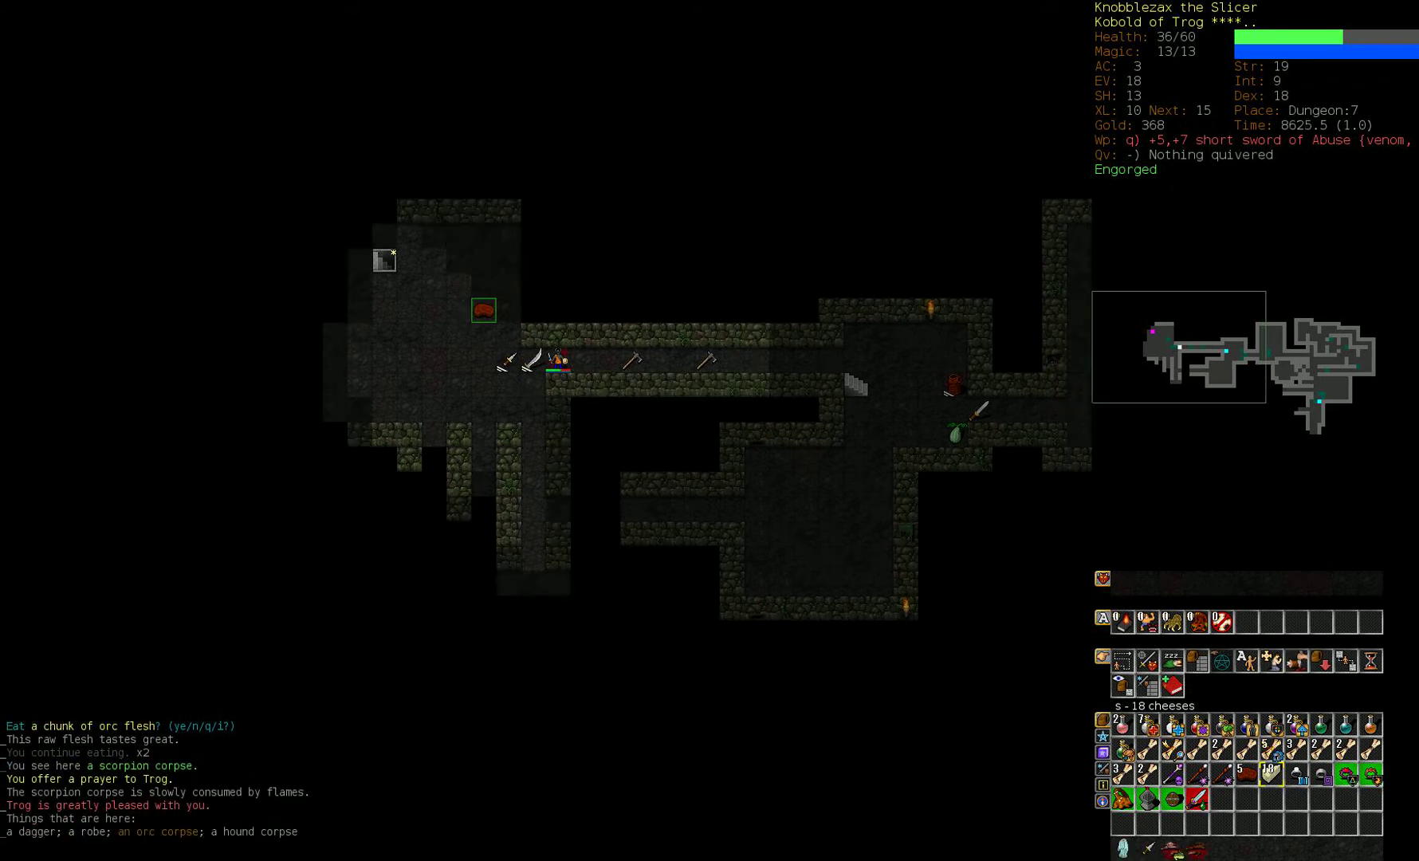
Step: Rest with 5 on D:7 until the poison wears off, recovering to 51/60 health
key("5")
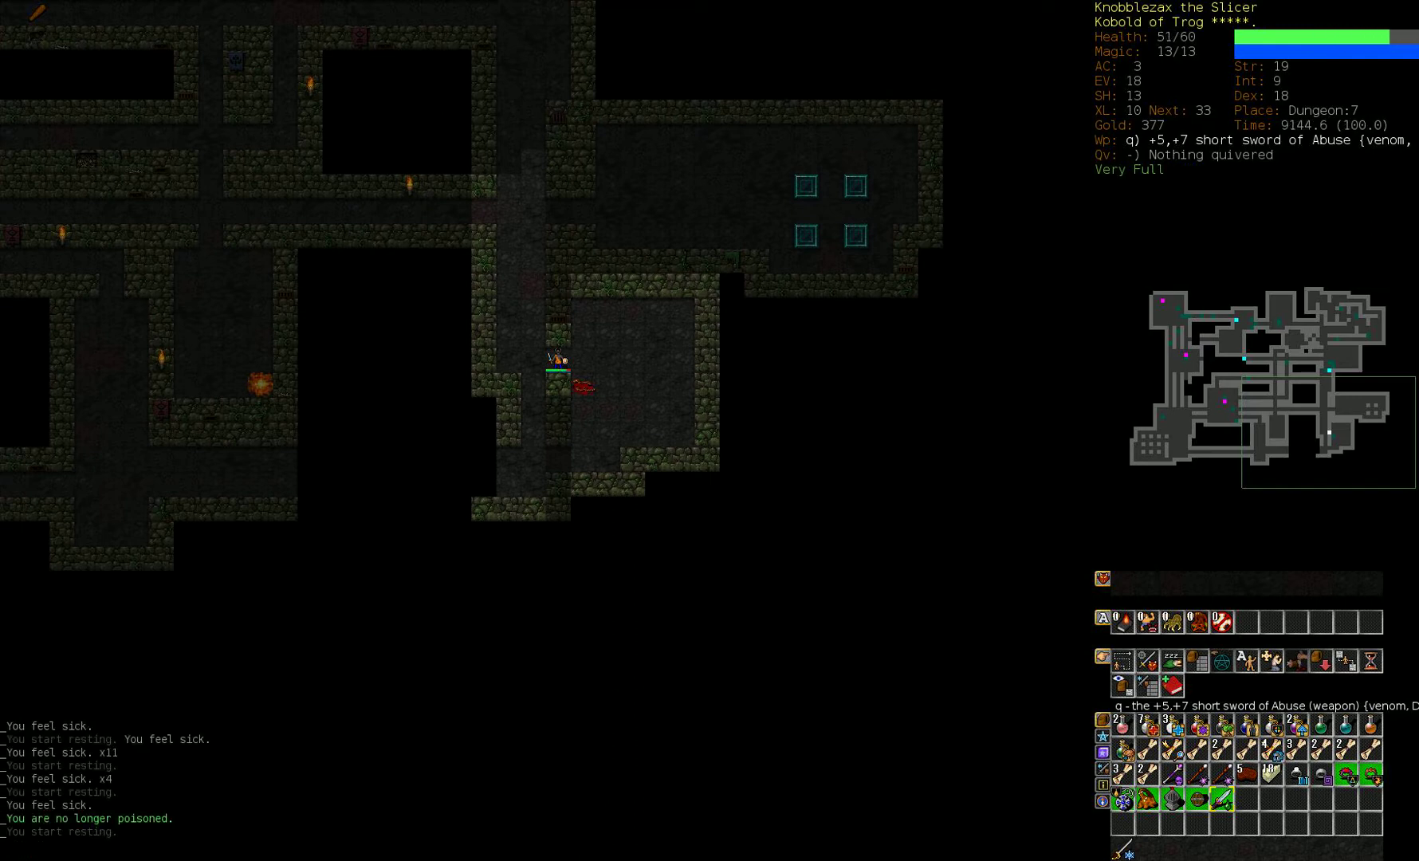
Step: Rest, finish D:7 killing the scorpion, then take the stairs down to Dungeon:8 and sacrifice the corpses to Trog
key("5")
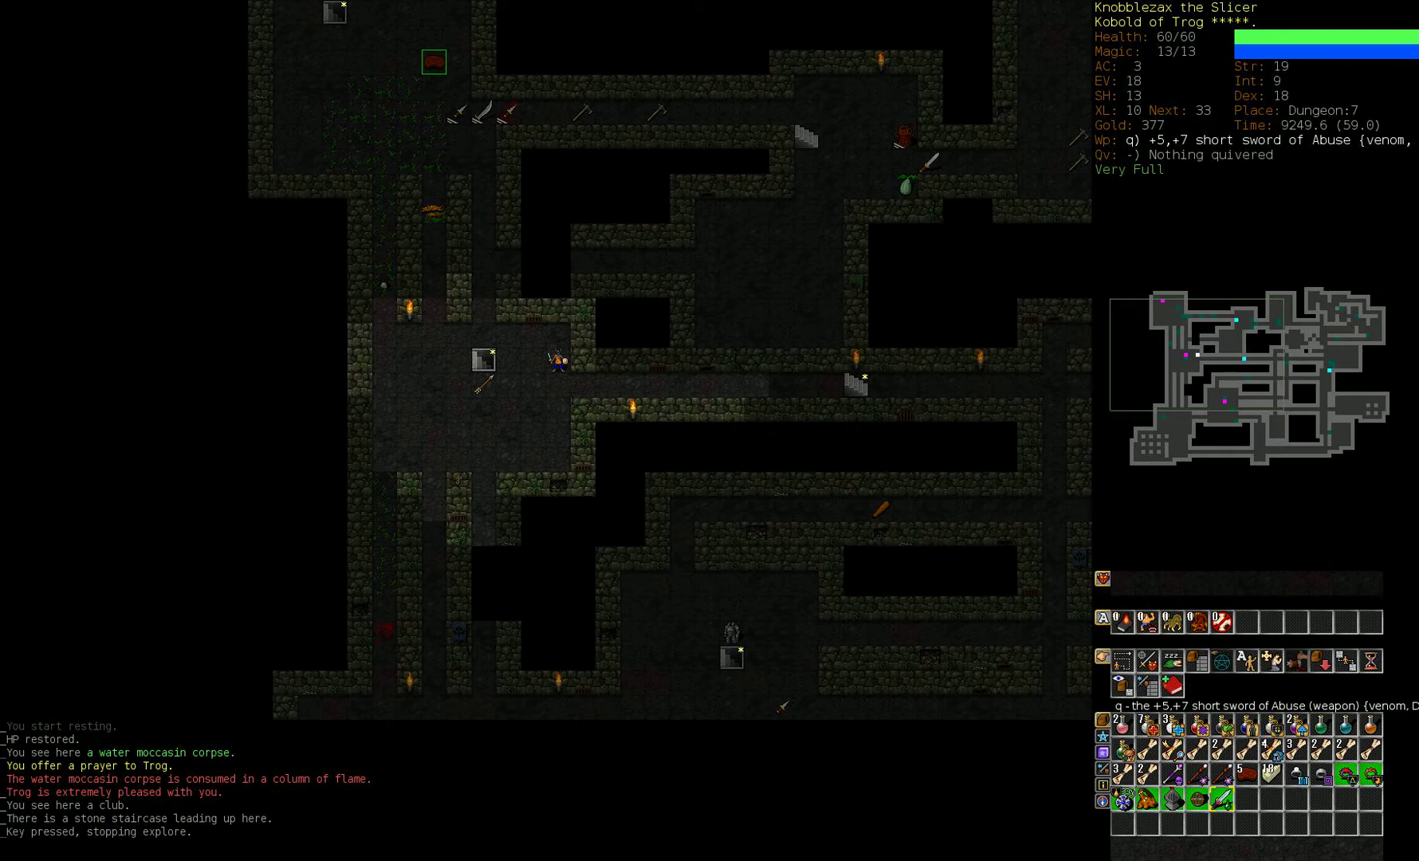
key("<")
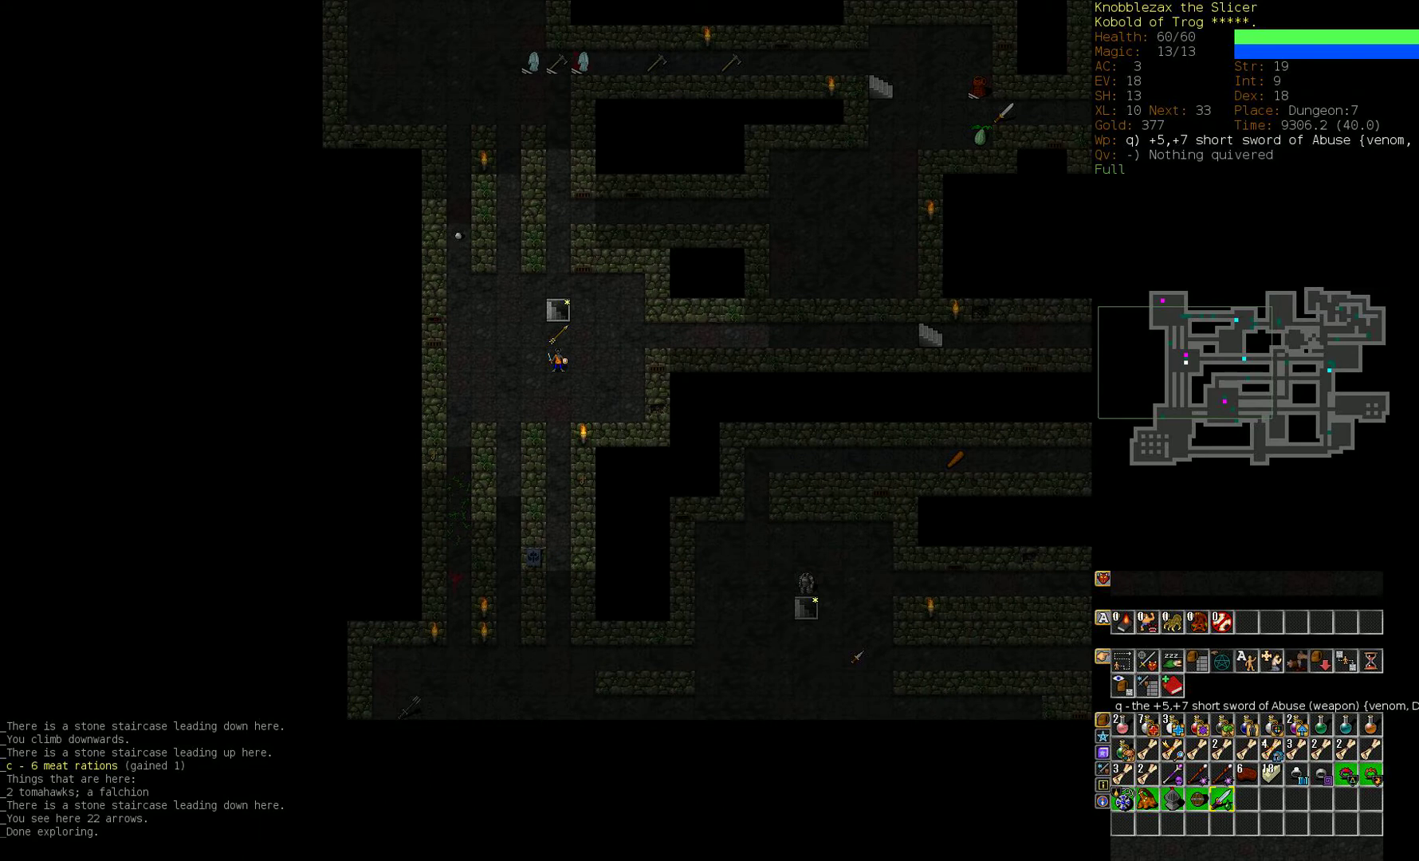
key(">")
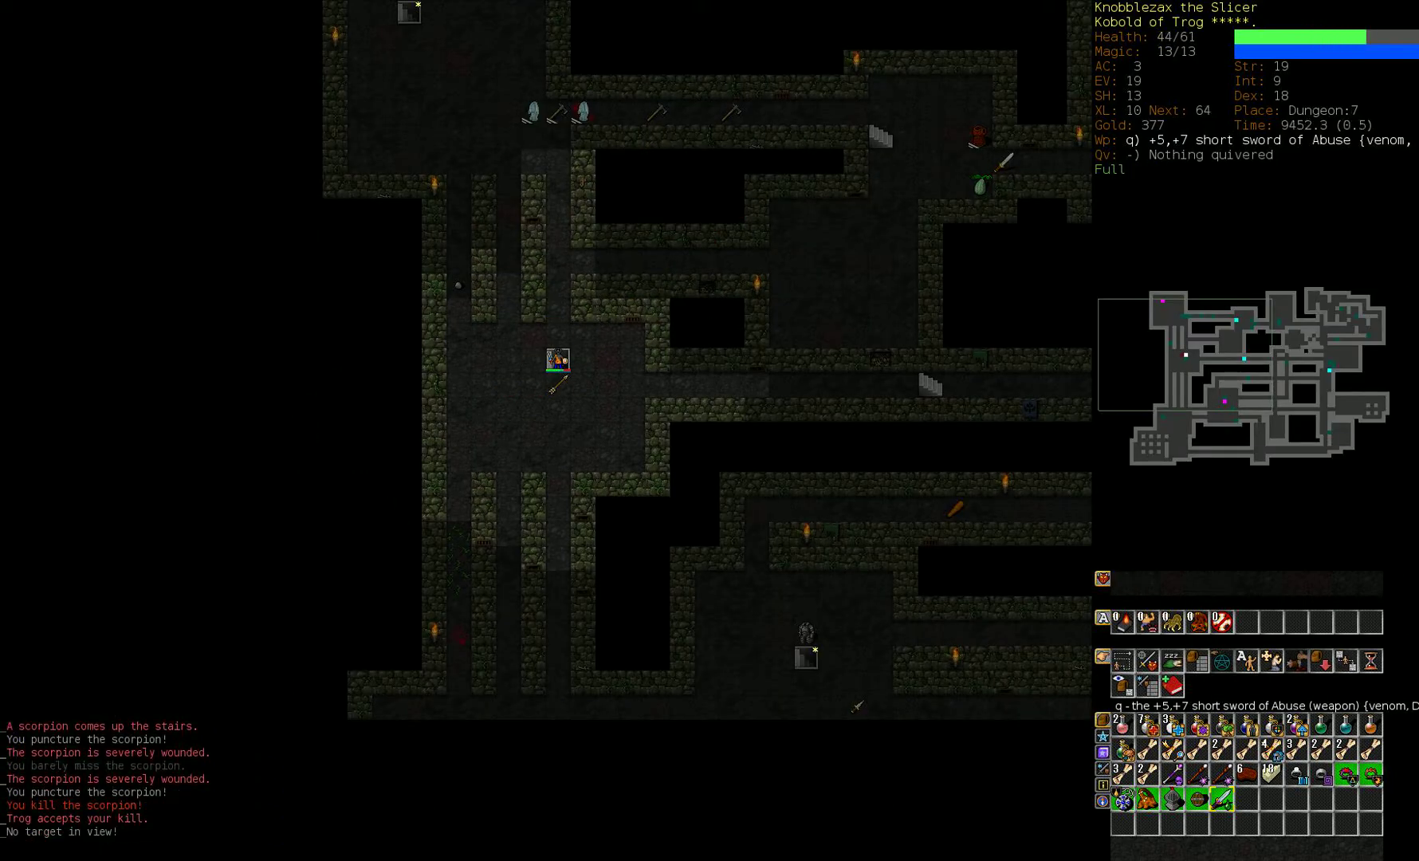
key(">")
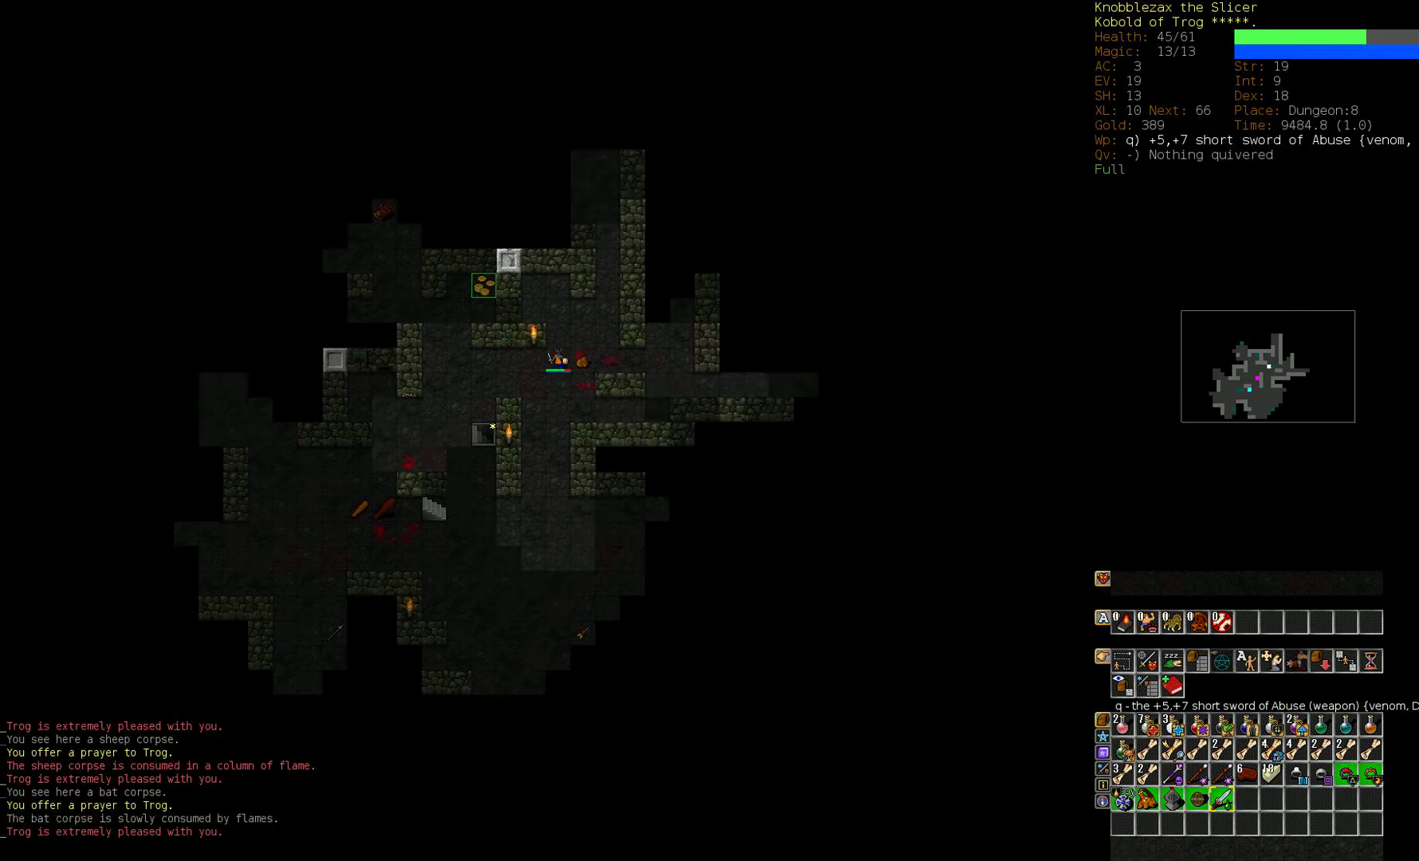
Step: Fight on D:8 until the tengu conjurer's lightning kills Knobblezax, then bring up the final inventory listing
key("5")
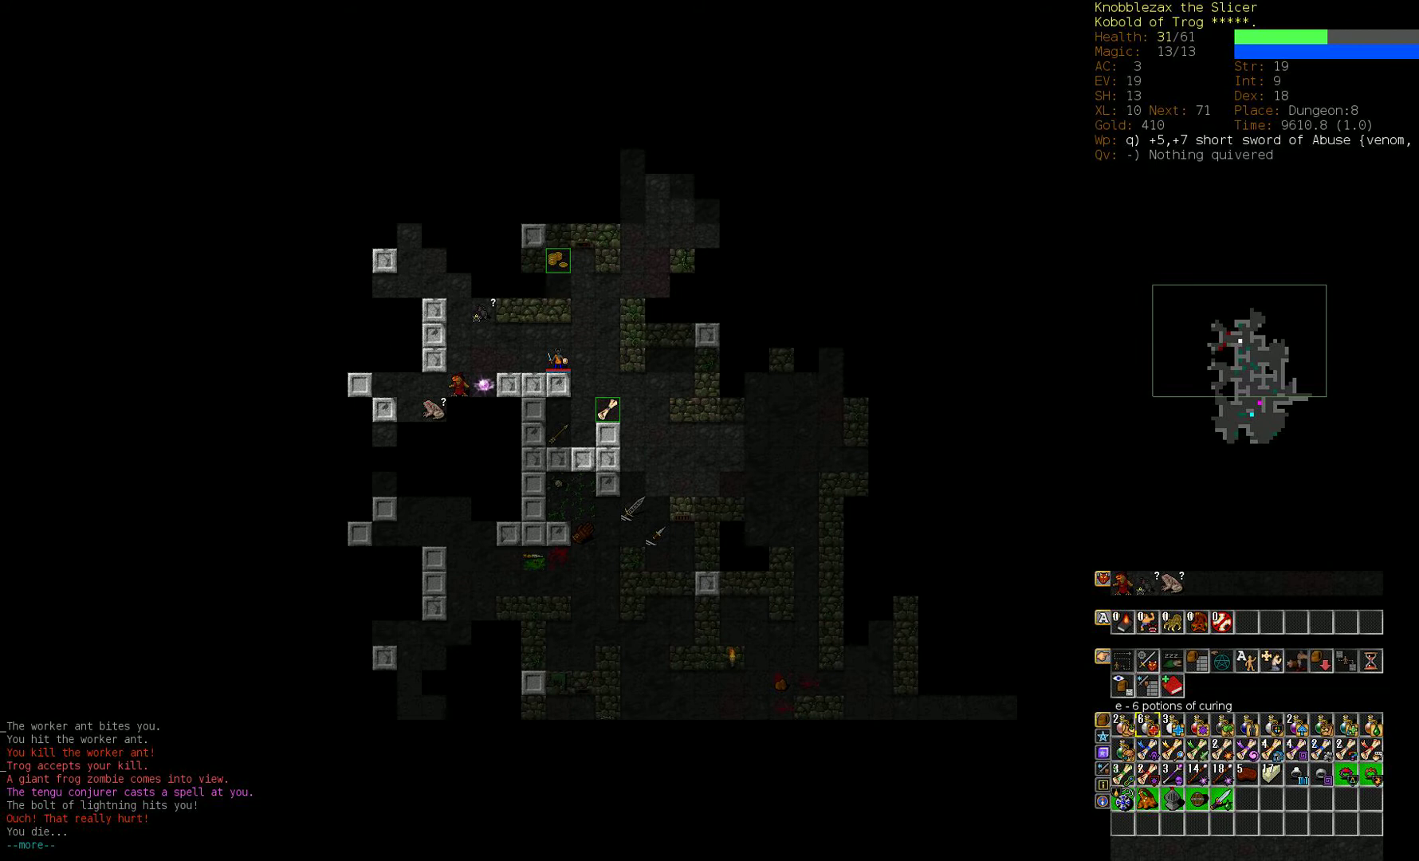
key("i")
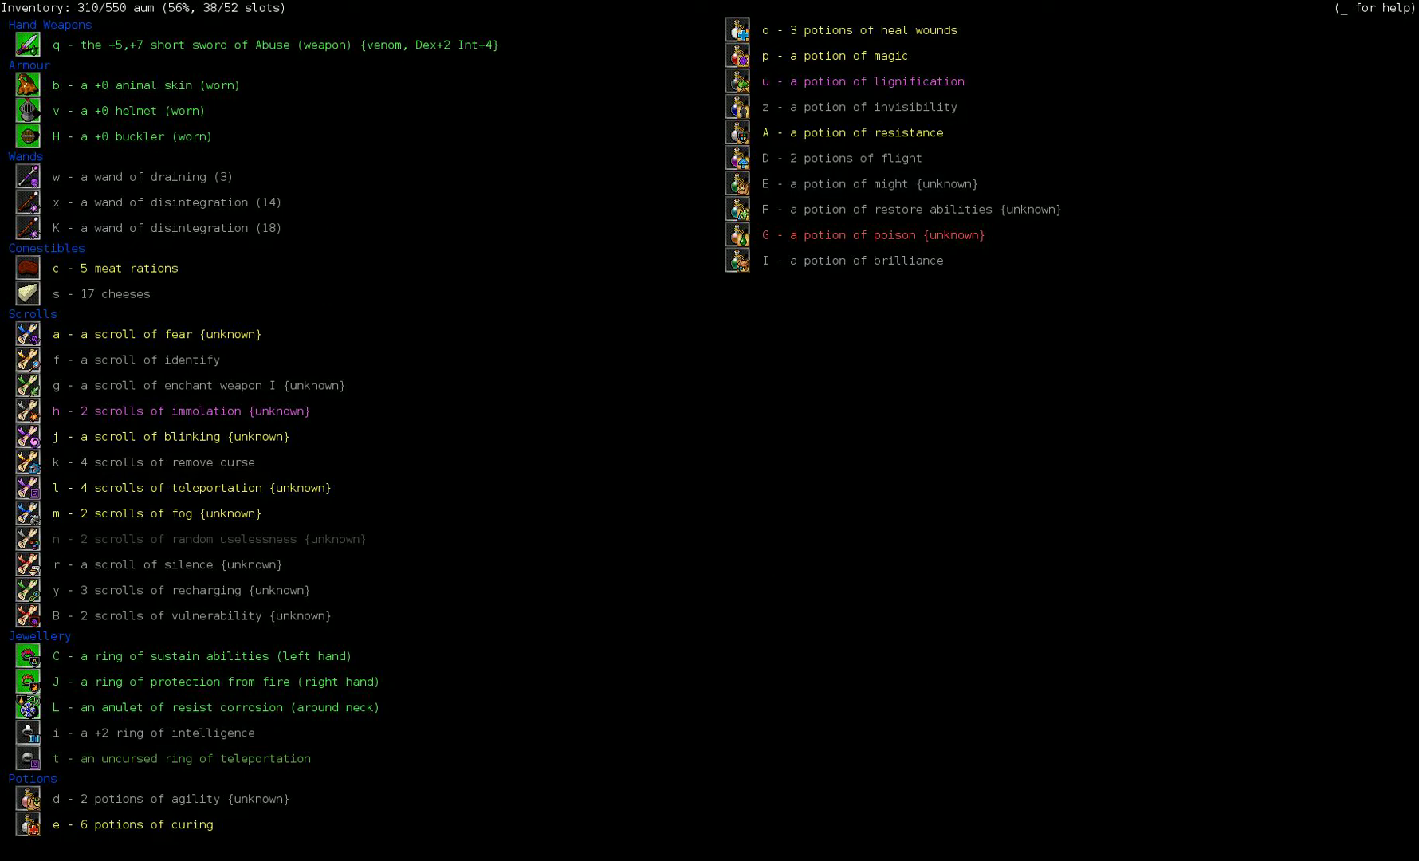